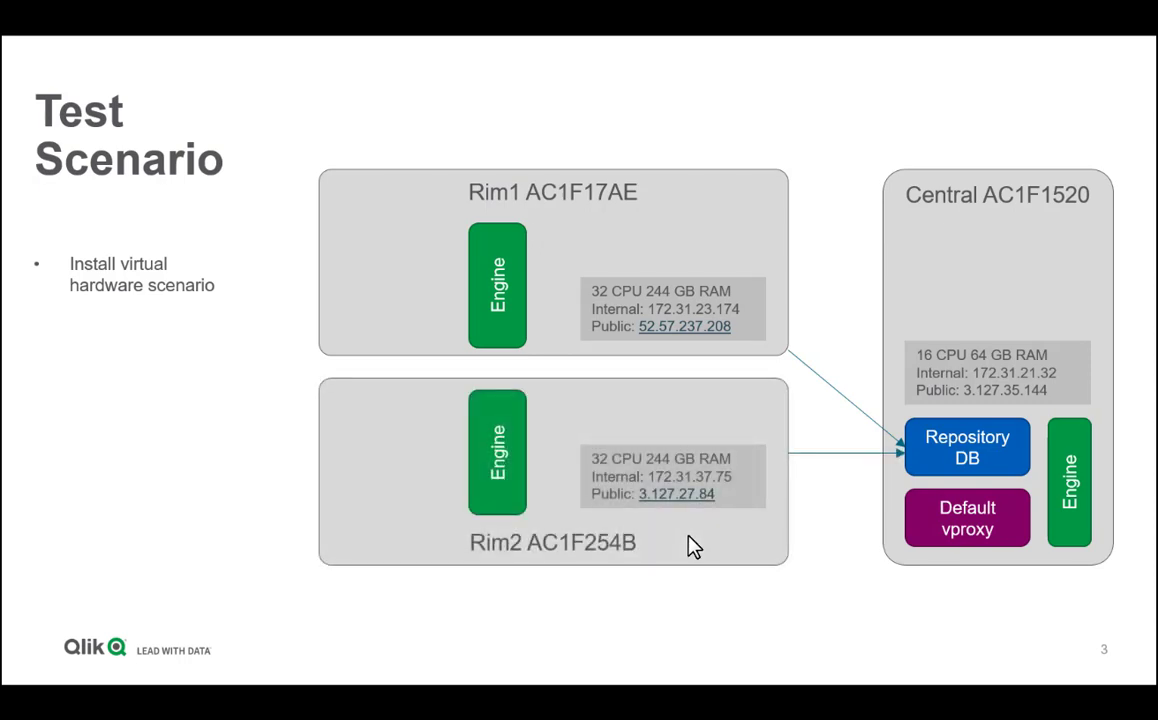
- Open 'License rule to grant analyzer access' from Analyzer access rules and show its Basic properties
key("Right")
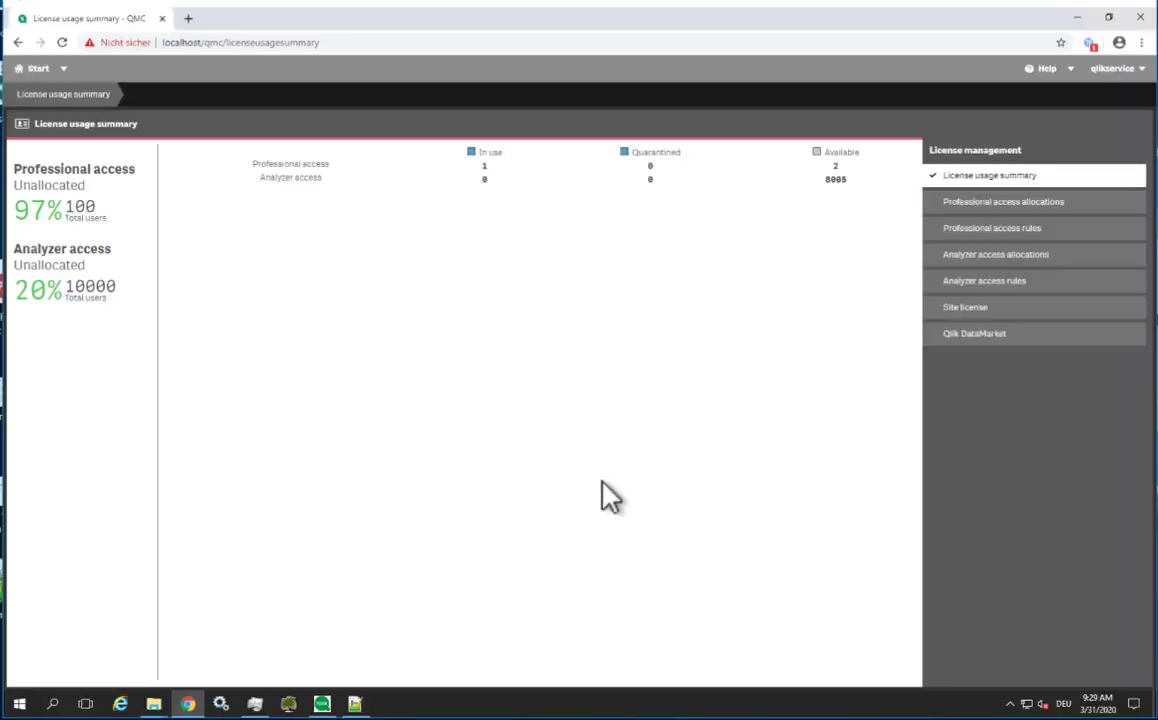
mouse_move(82, 305)
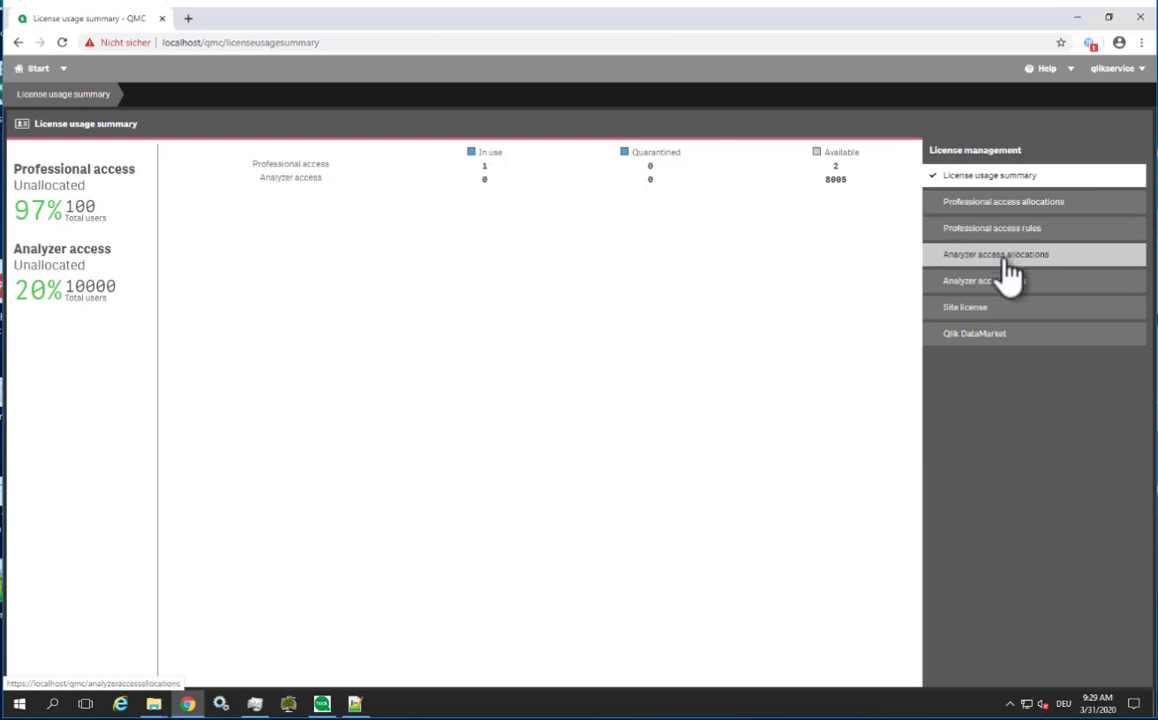
left_click(995, 280)
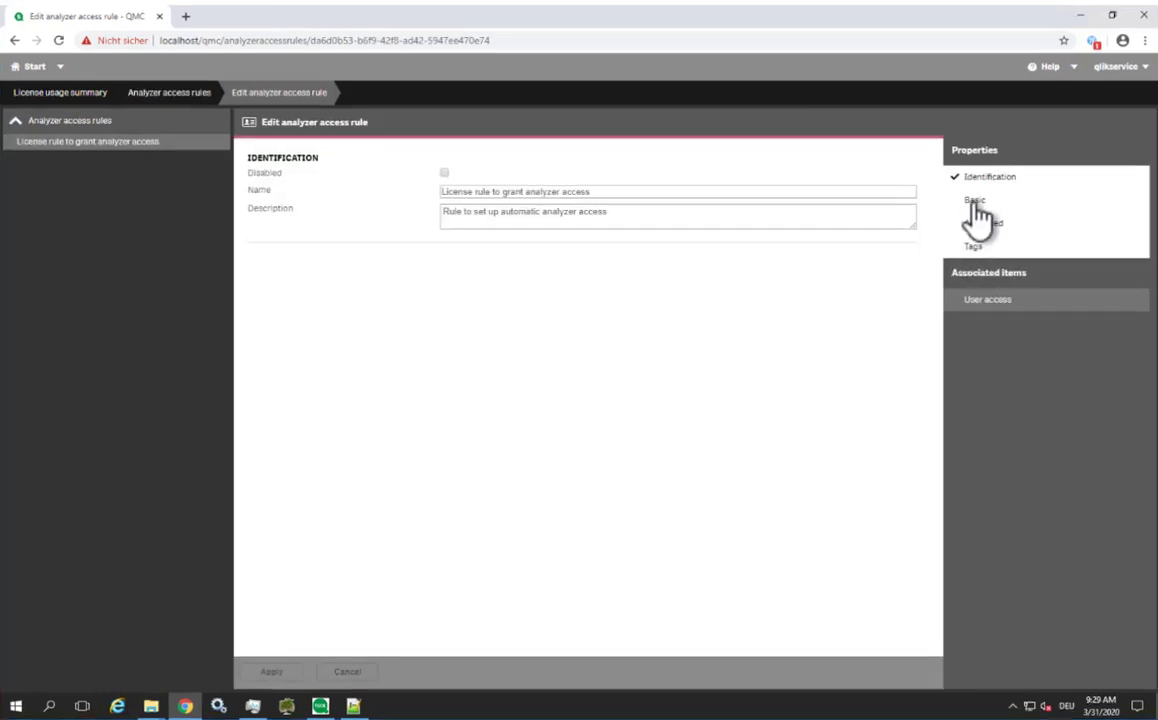
left_click(971, 200)
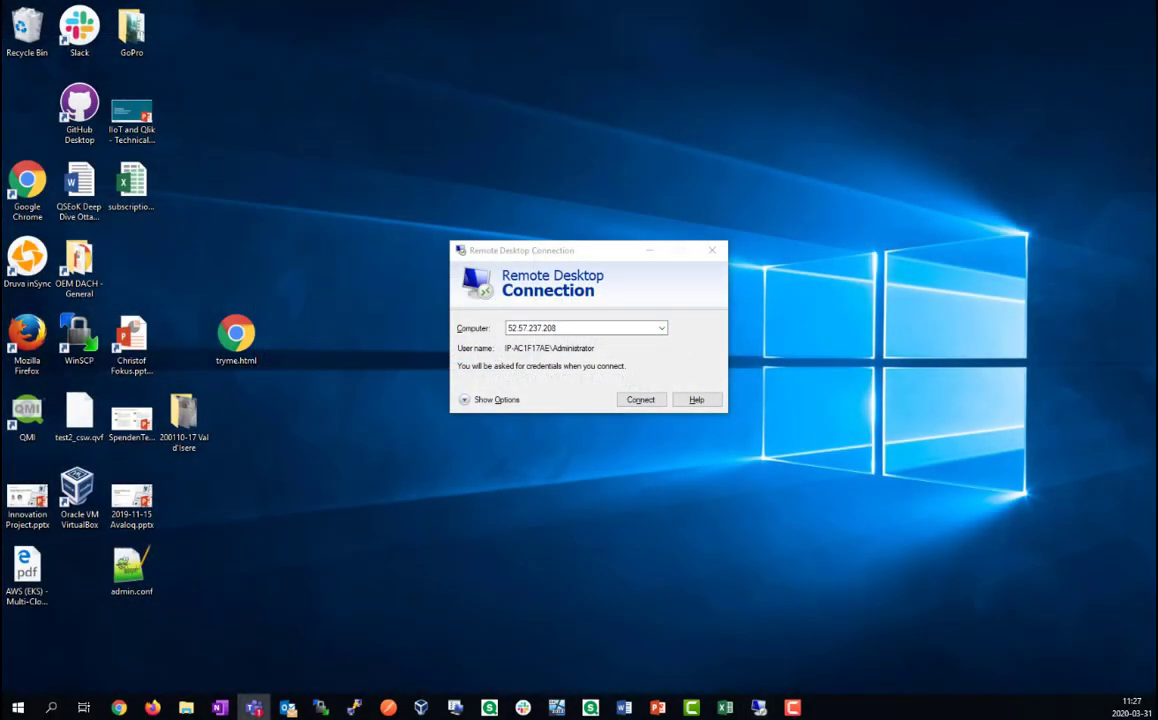
- Connect by Remote Desktop to 3.127.35.144 and submit the Windows Security credentials
left_click(641, 399)
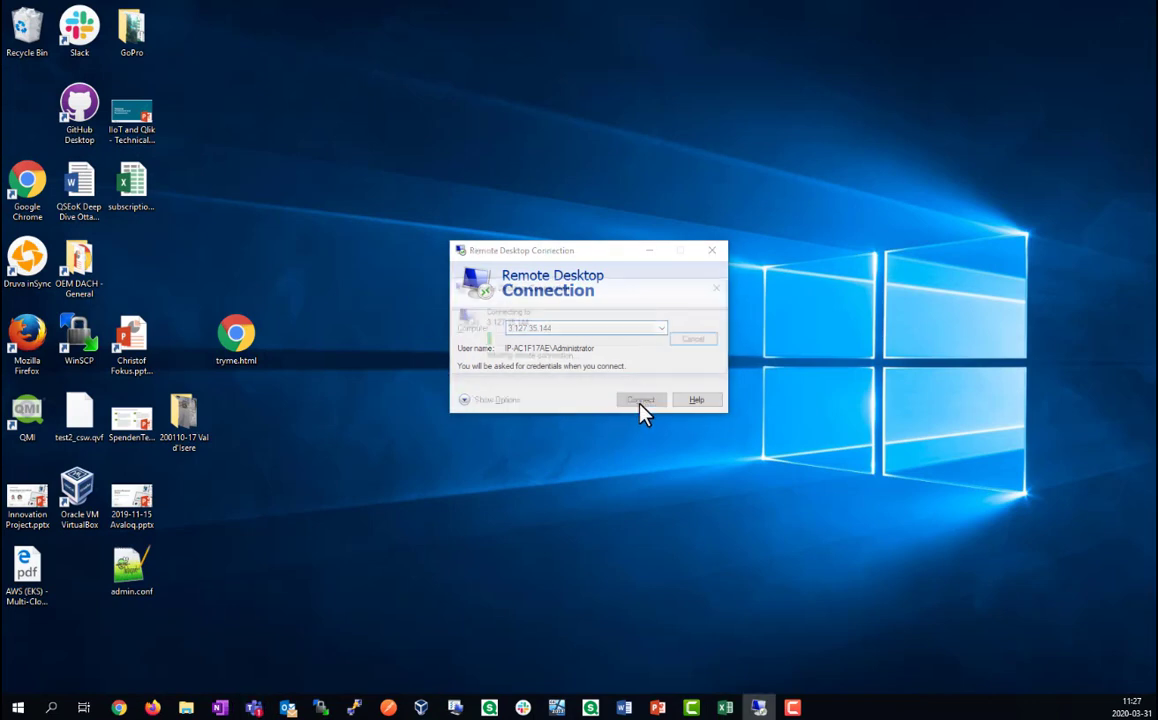
left_click(639, 399)
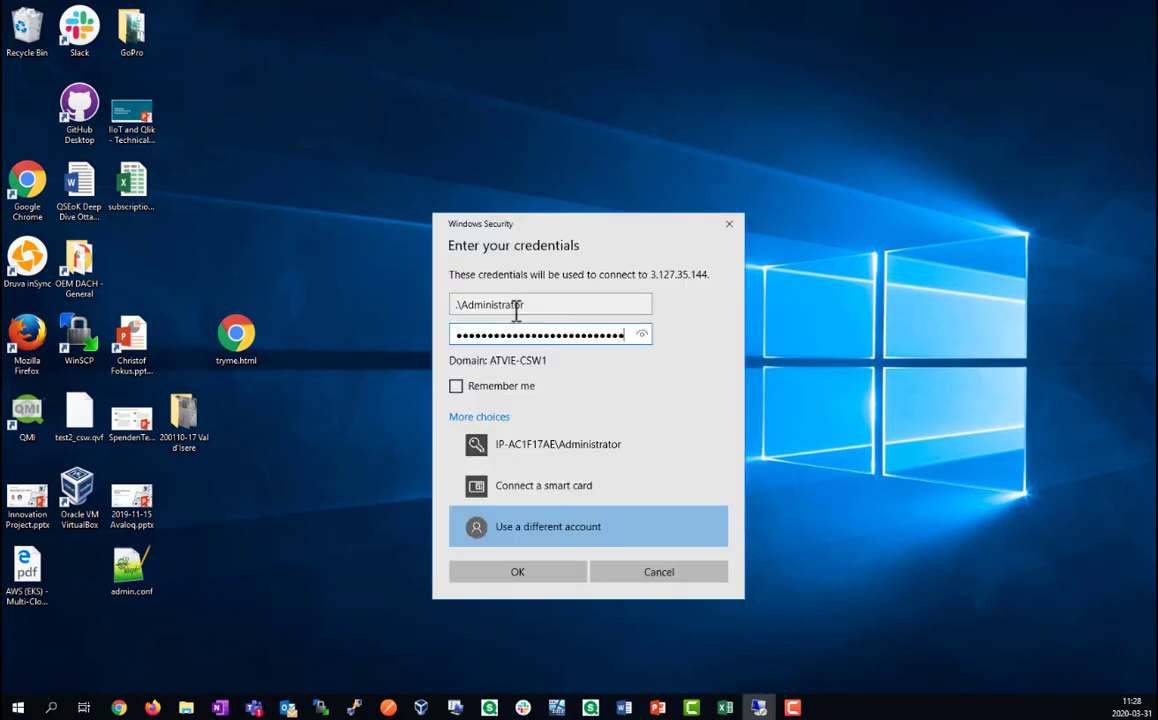
left_click(517, 571)
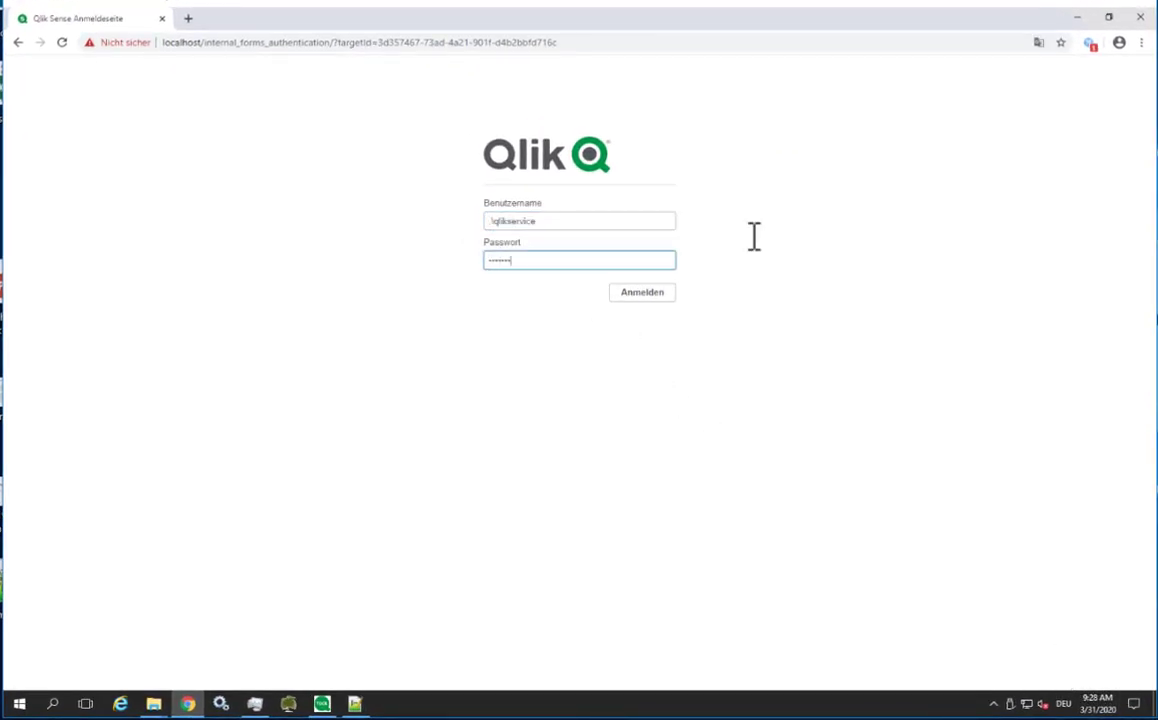
- Log into QMC and review License management, analyzer access rules and the 8005 allocations
left_click(641, 292)
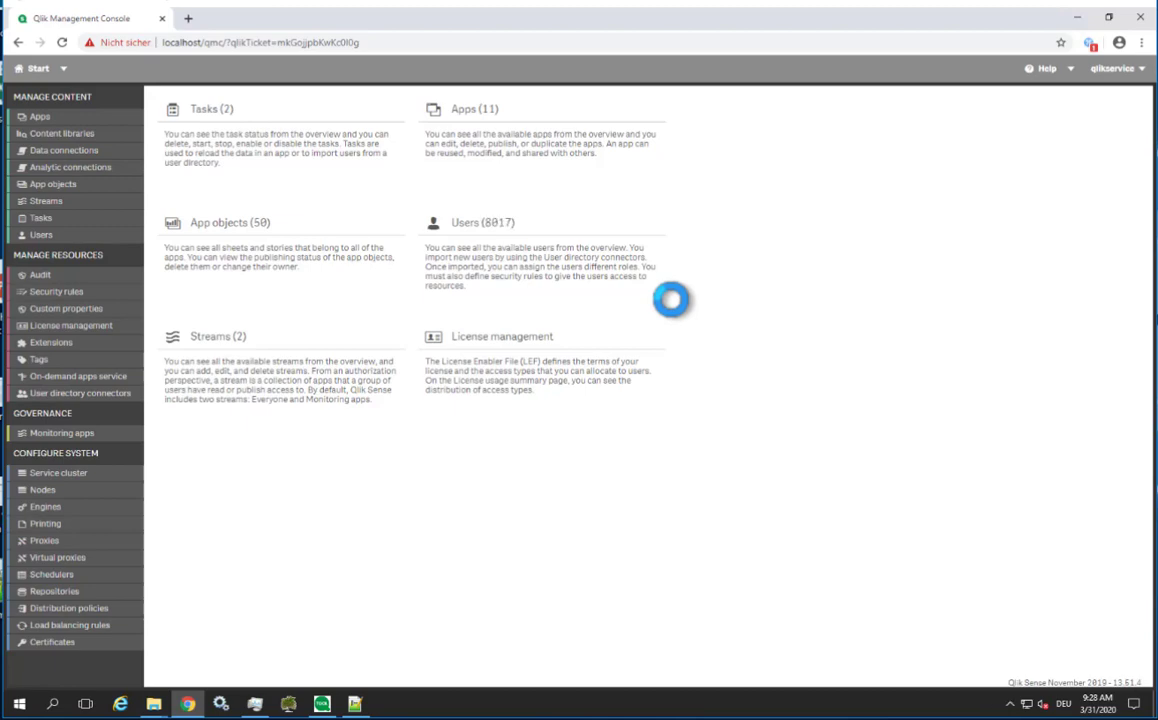
mouse_move(510, 365)
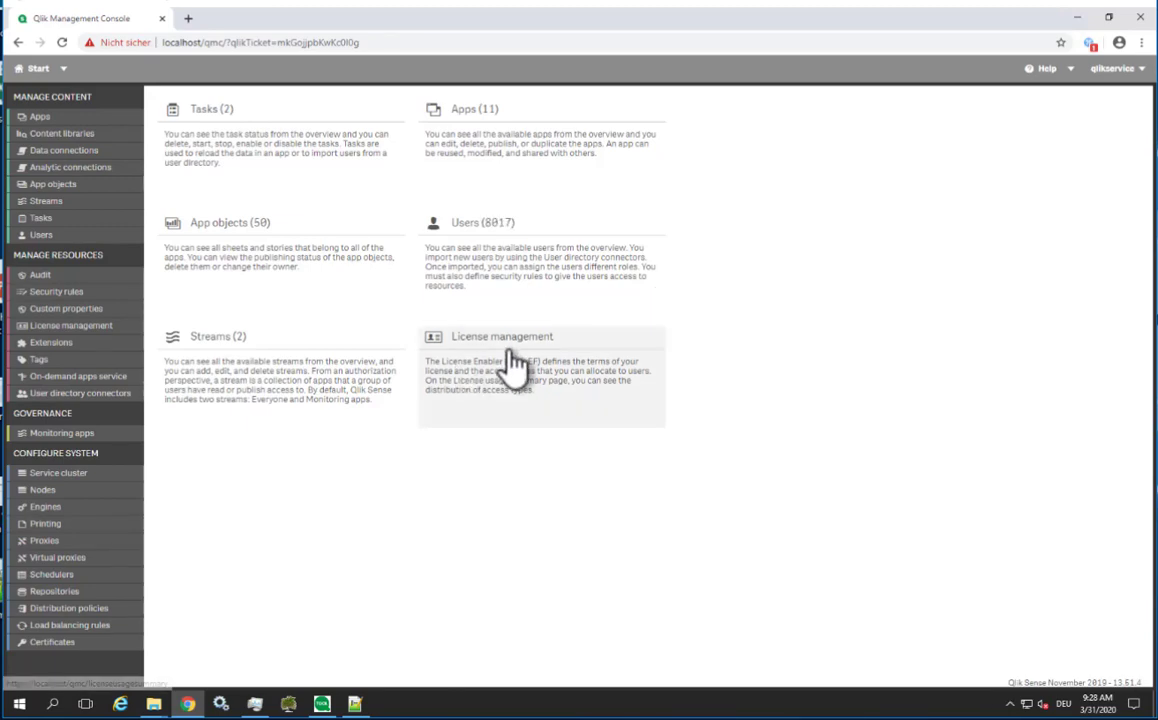
left_click(501, 336)
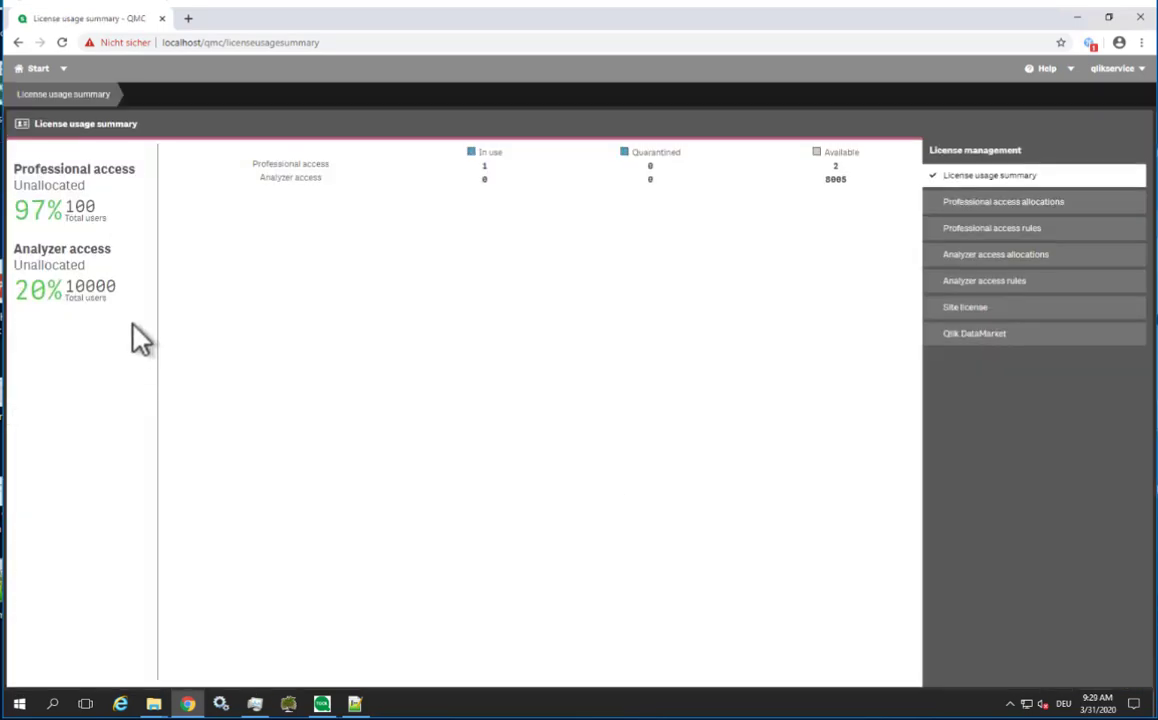
mouse_move(76, 308)
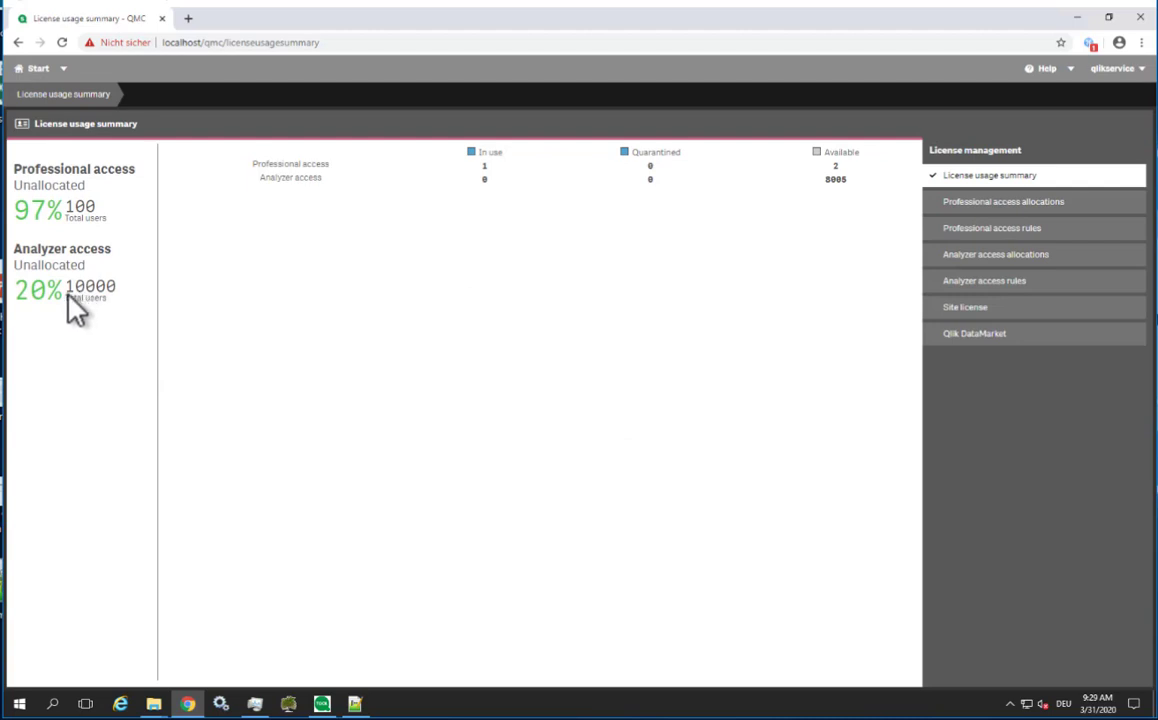
mouse_move(995, 253)
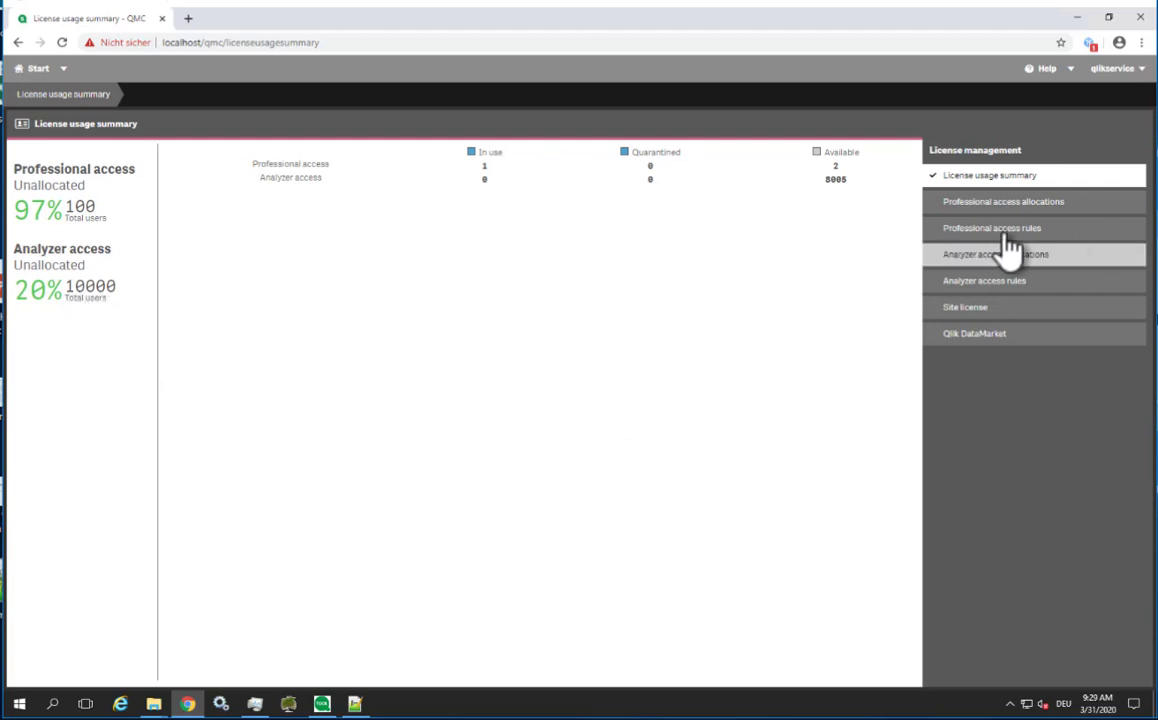
left_click(991, 280)
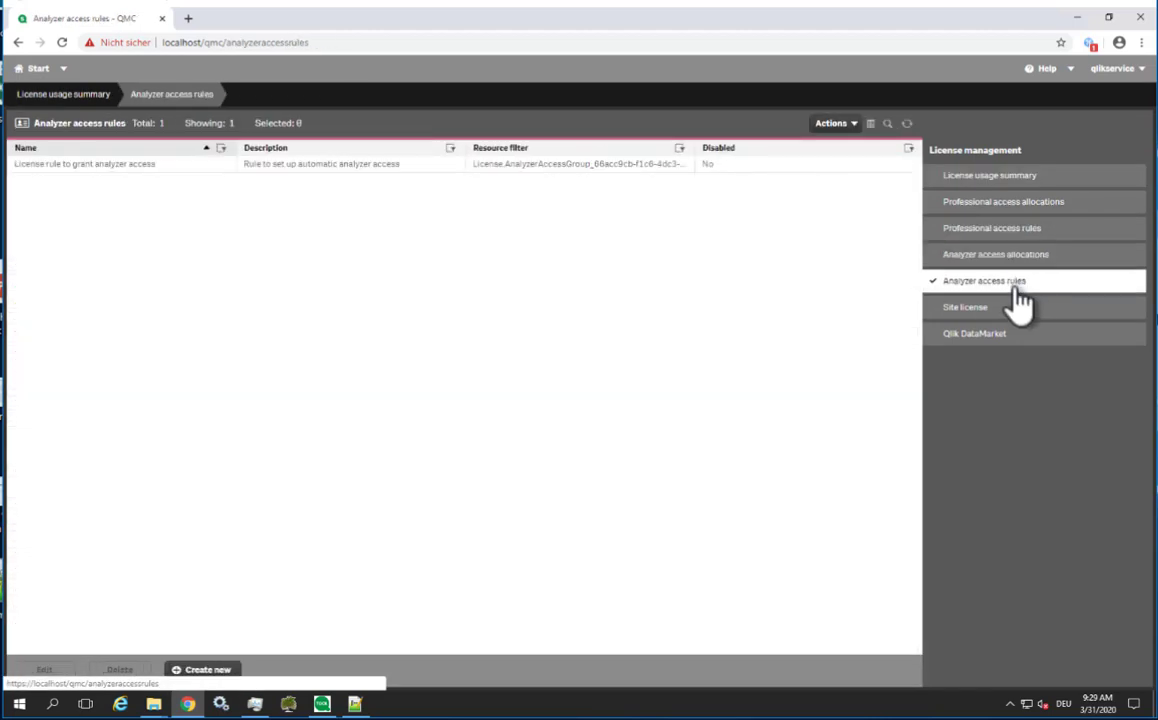
mouse_move(216, 669)
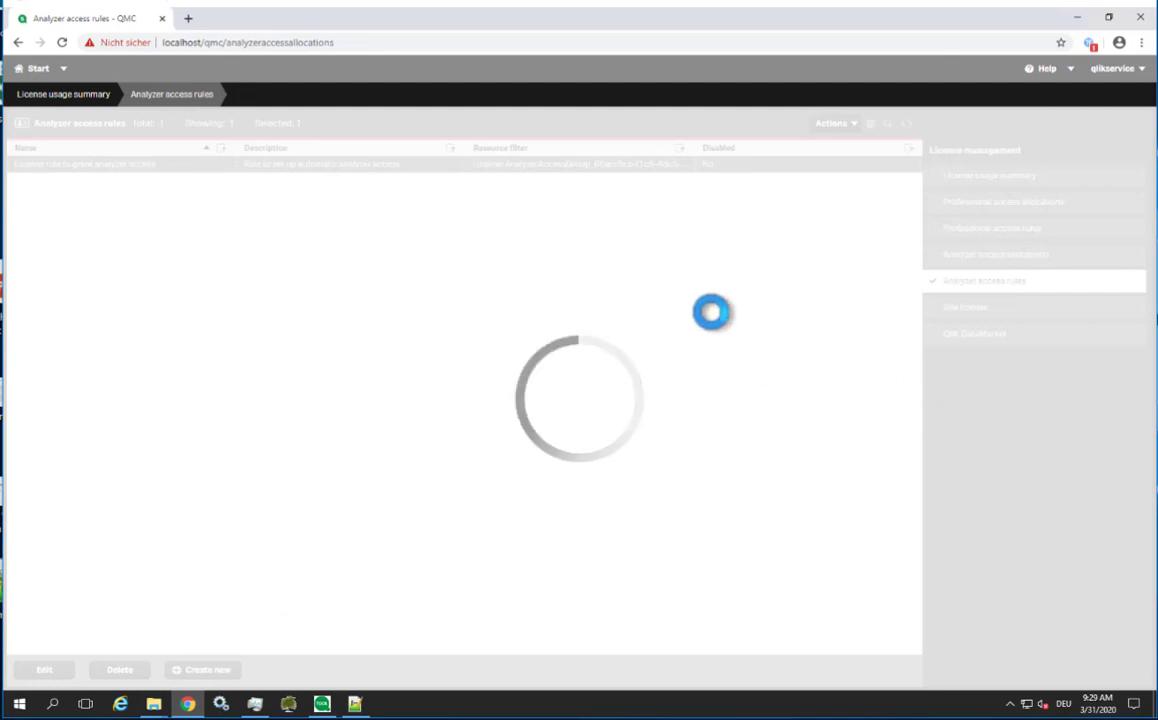
left_click(1006, 254)
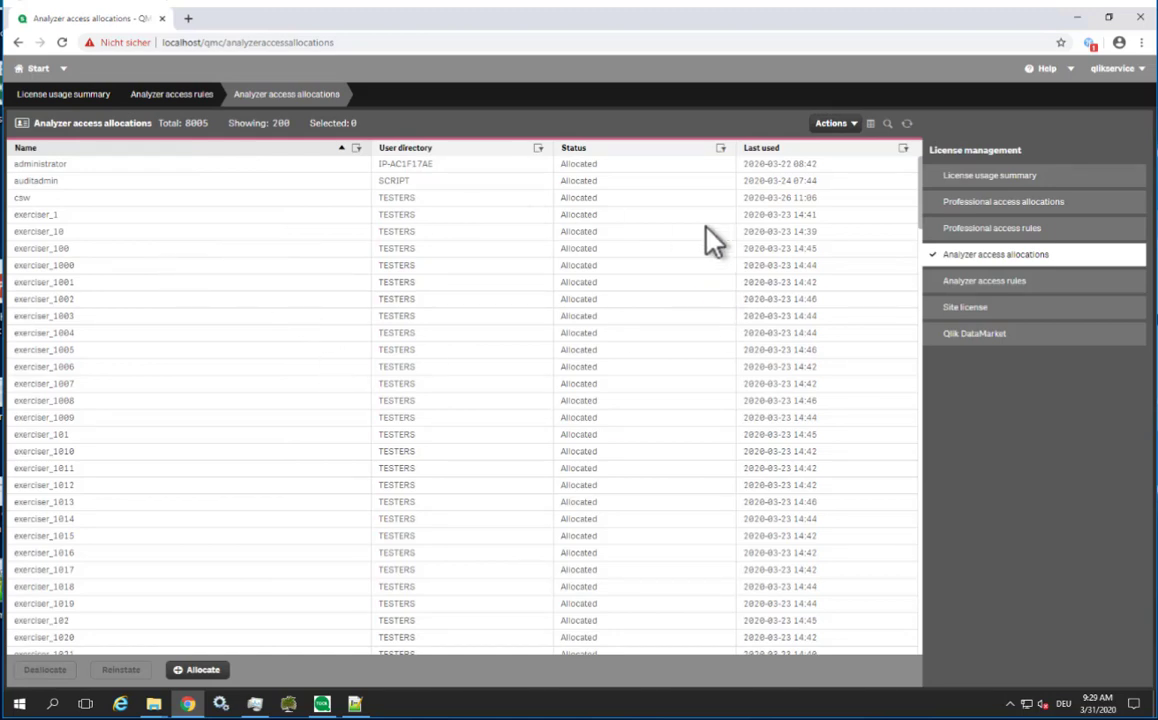
scroll("down", 3)
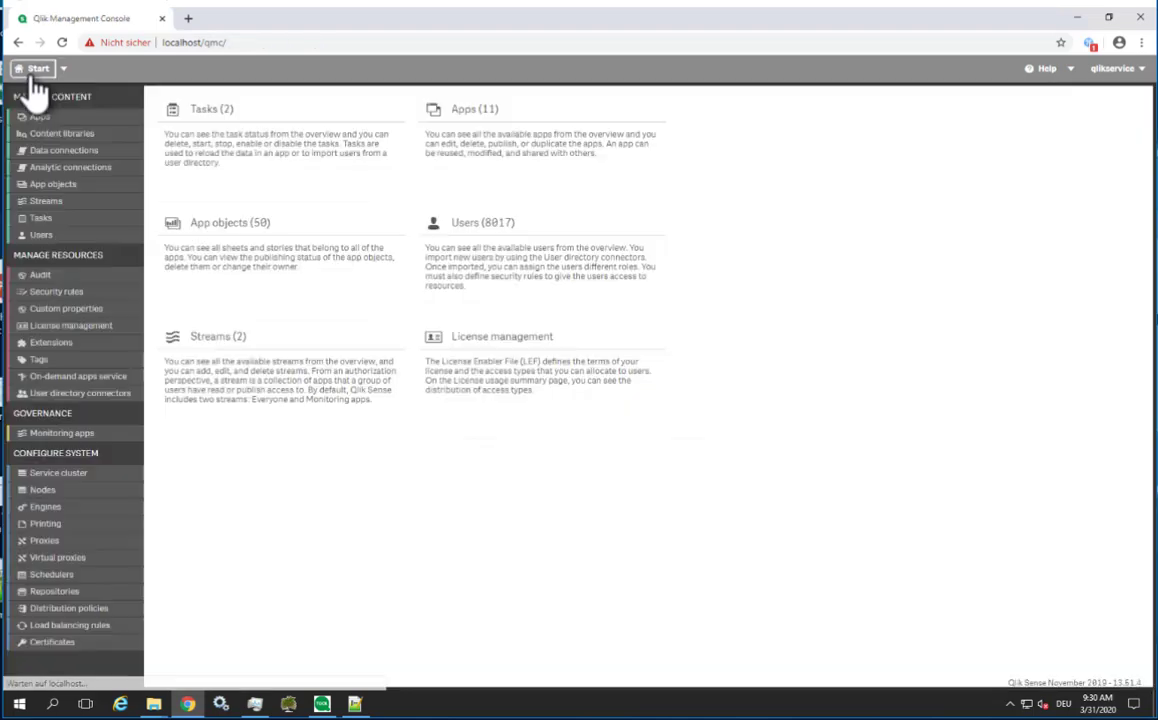
- Check the header-auth virtual proxy's linked Rim1 and Rim 2 proxies, then return to Virtual proxies
left_click(57, 557)
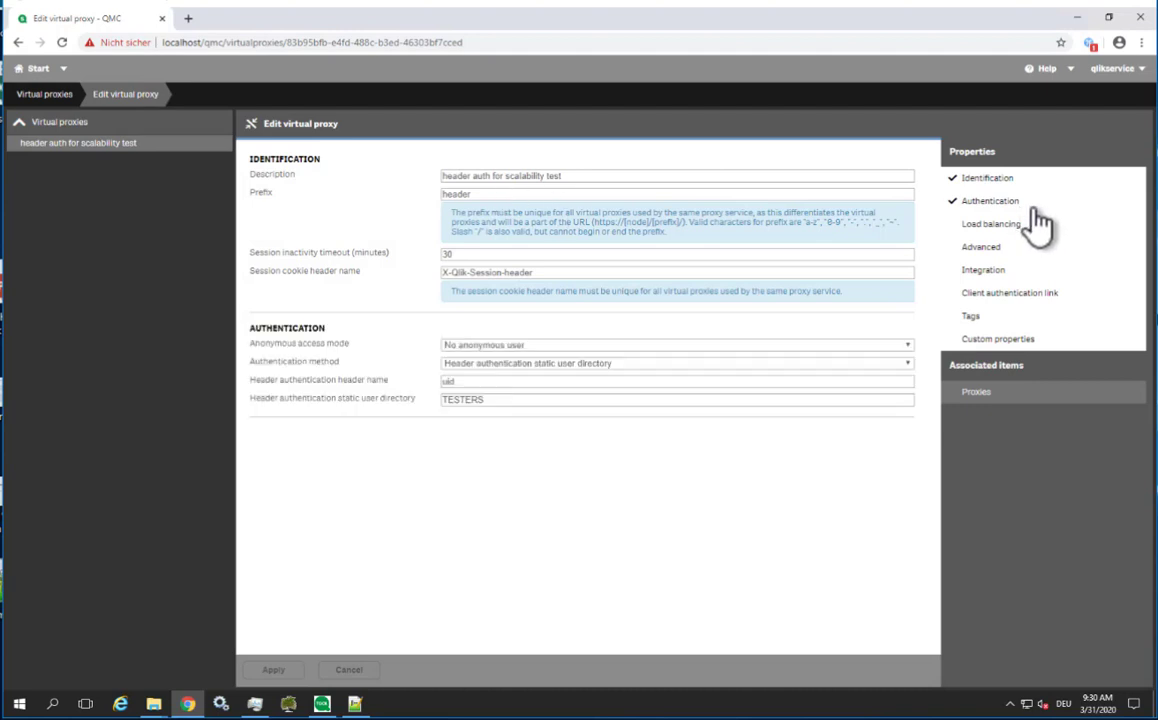
mouse_move(658, 396)
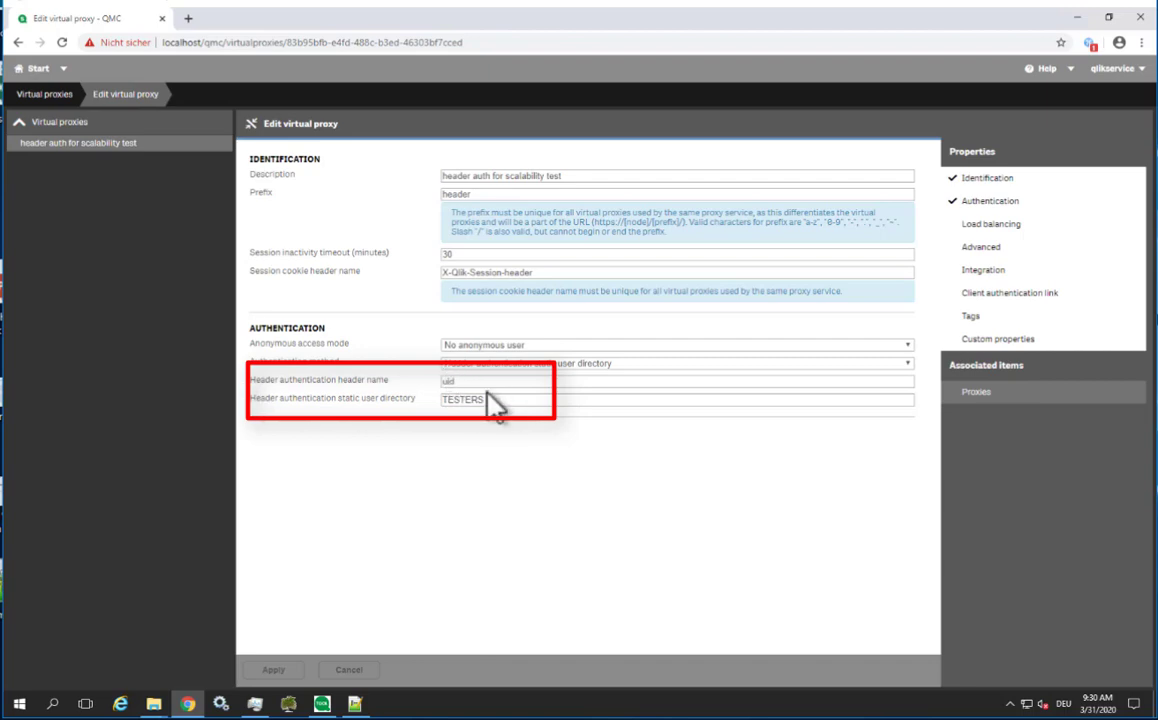
mouse_move(425, 420)
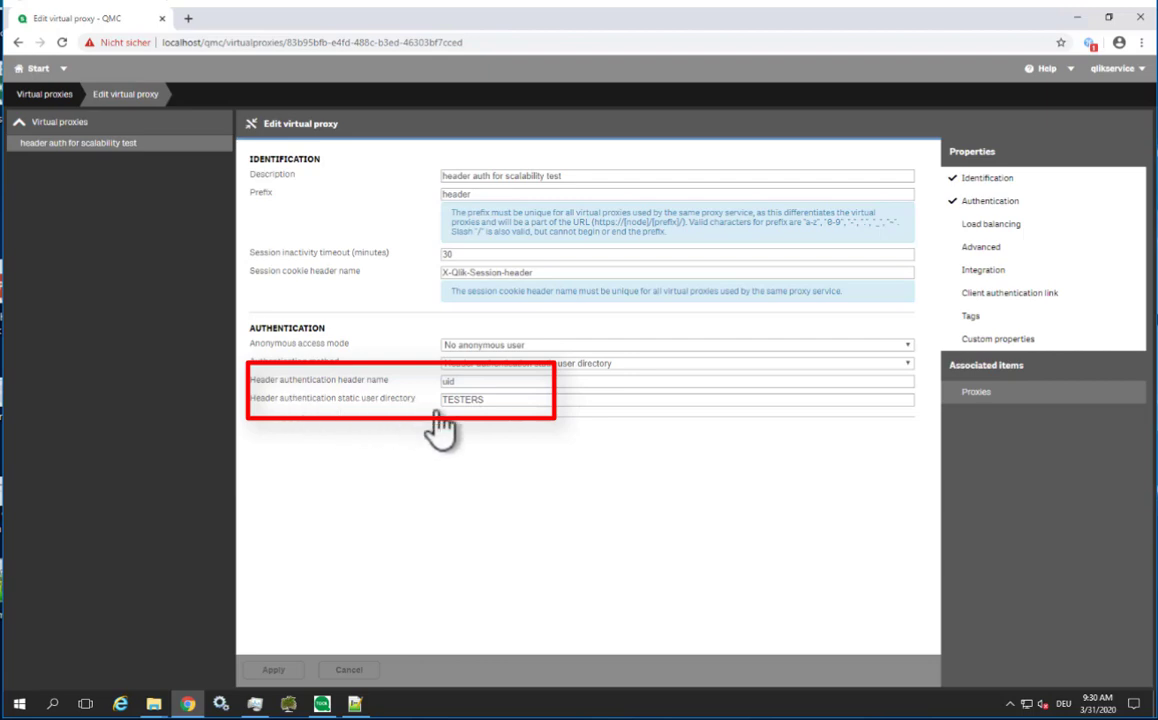
mouse_move(395, 424)
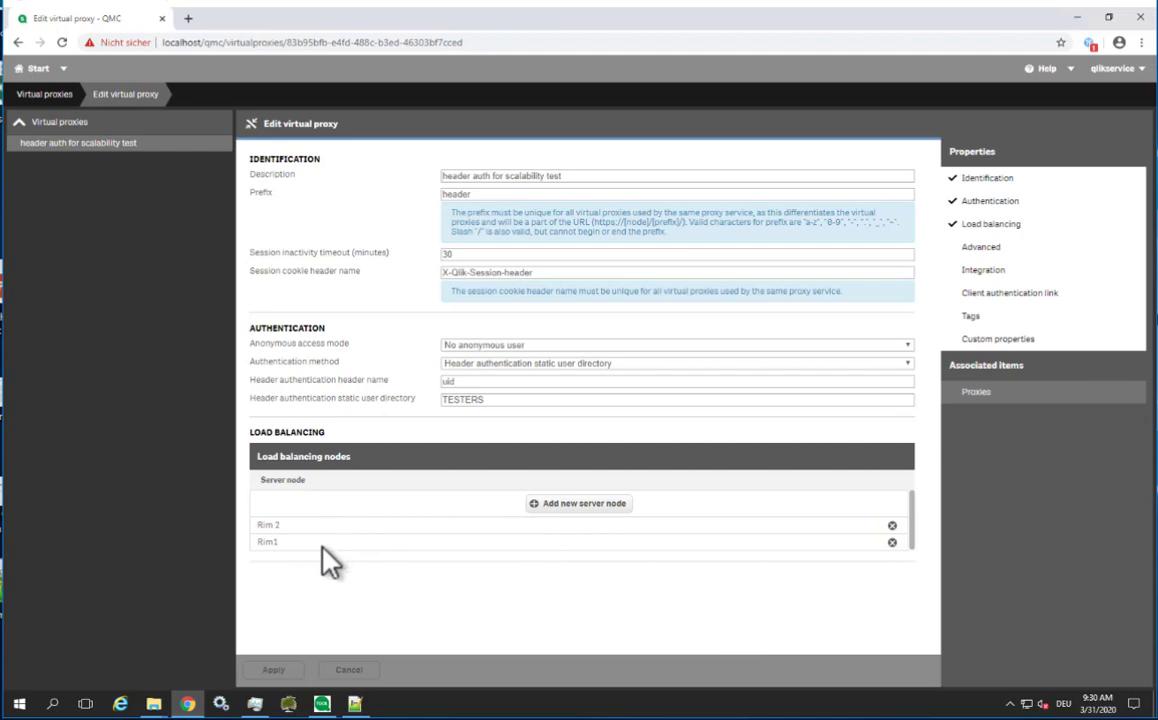
mouse_move(983, 393)
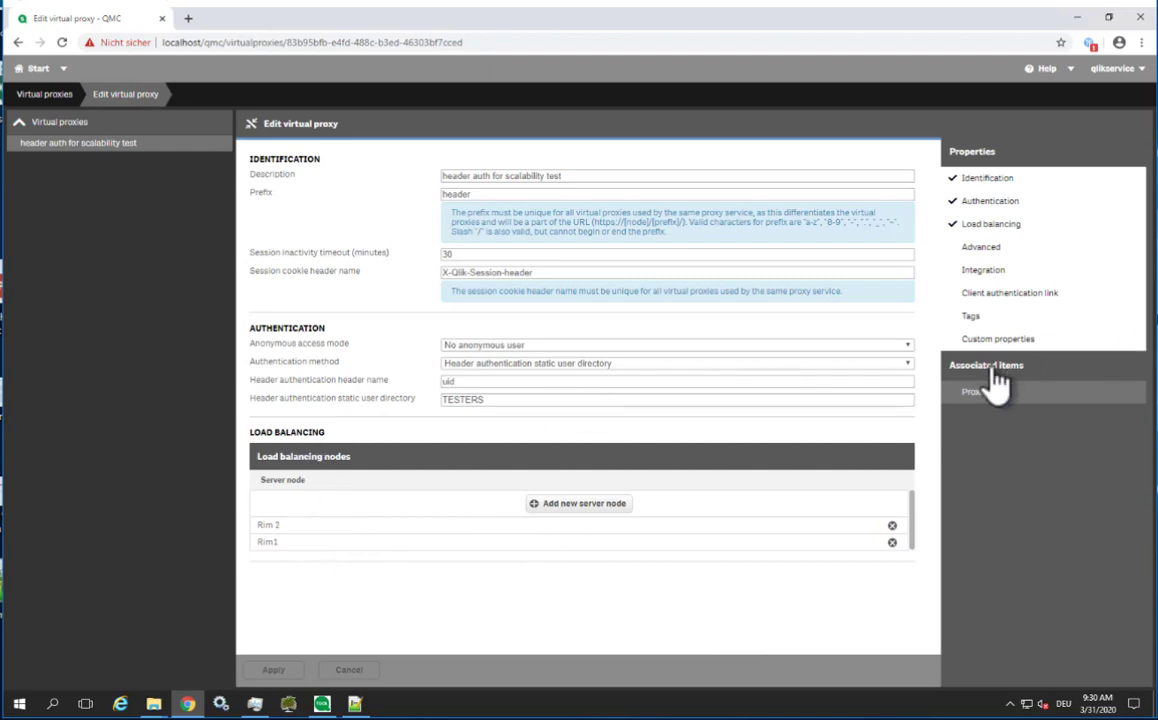
left_click(970, 392)
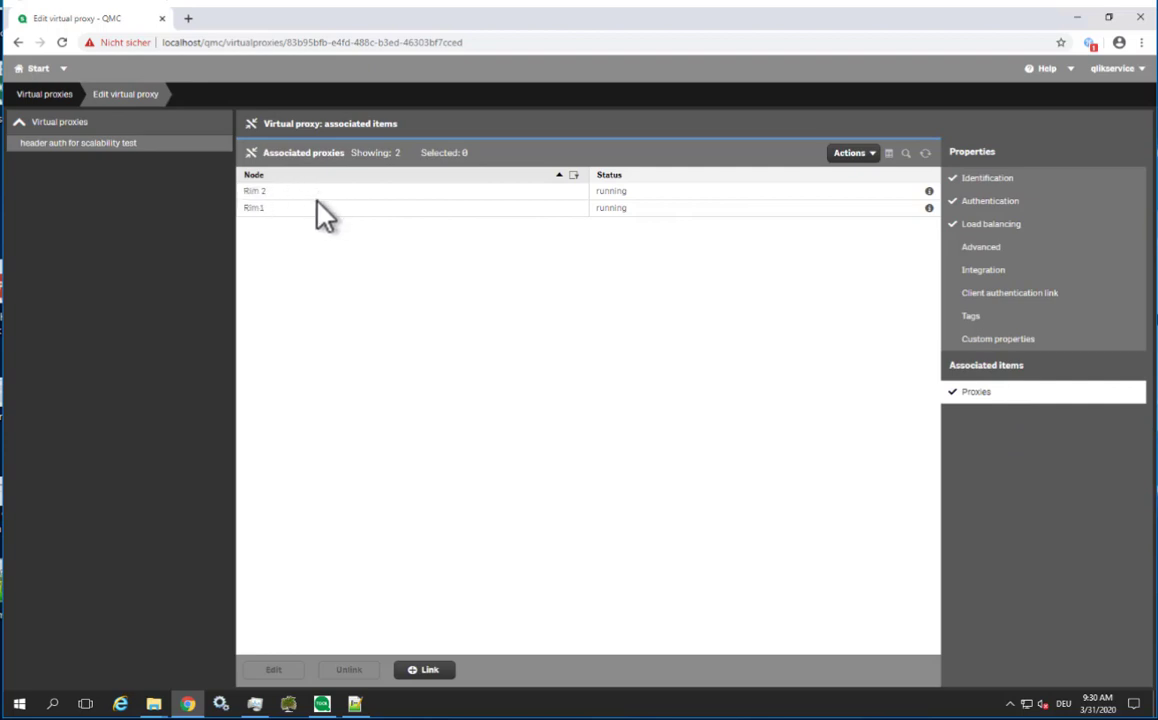
mouse_move(328, 218)
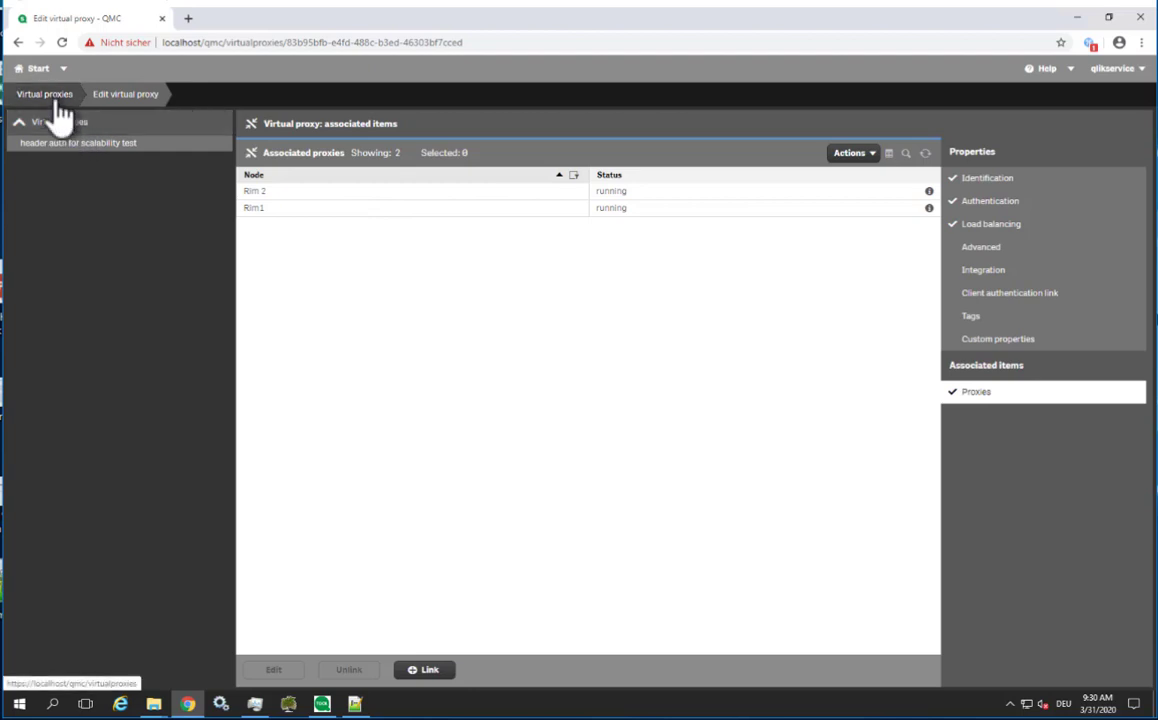
left_click(44, 96)
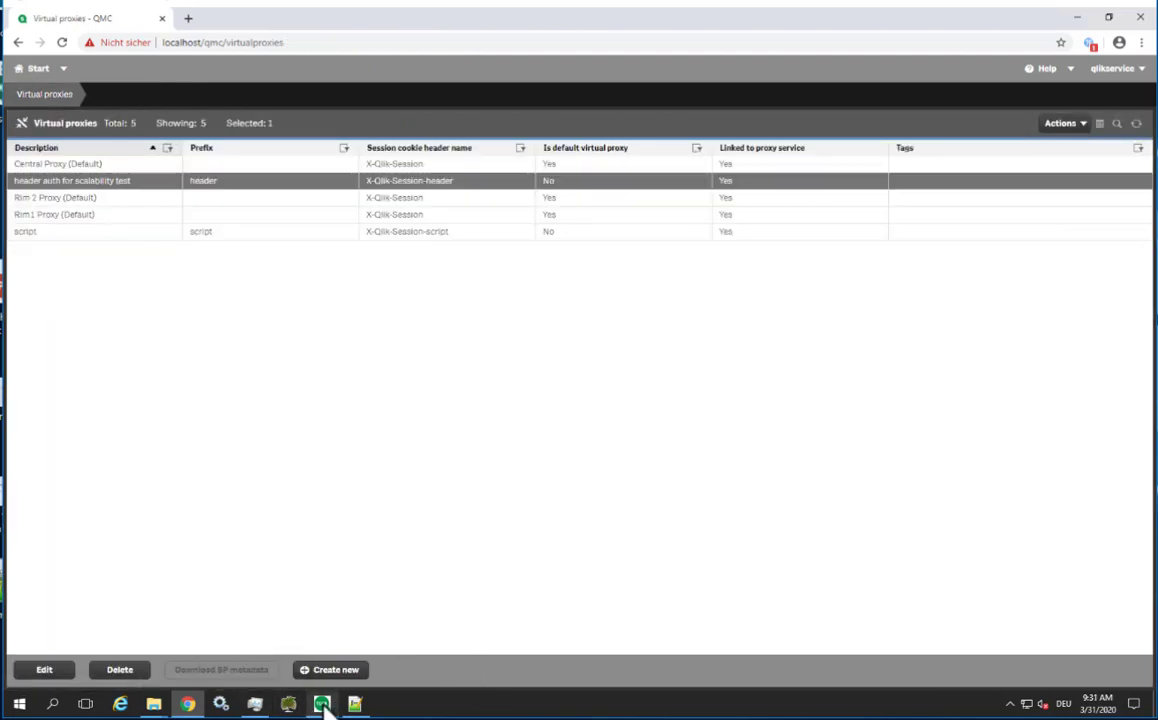
left_click(324, 701)
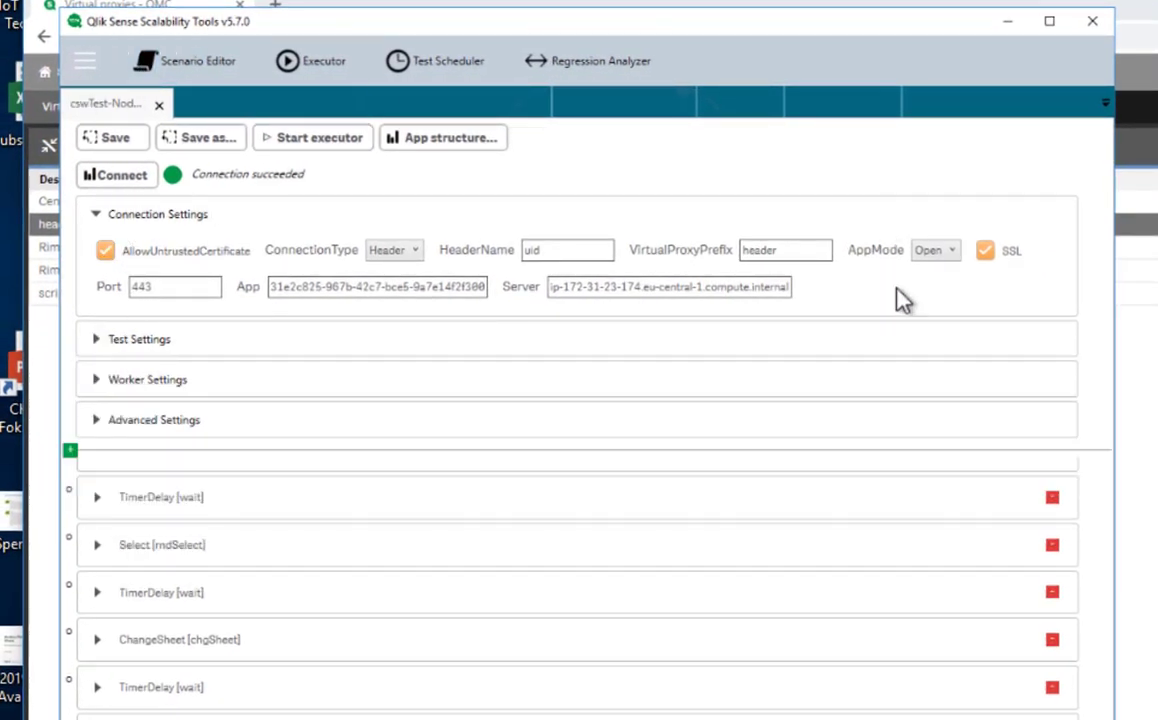
mouse_move(176, 232)
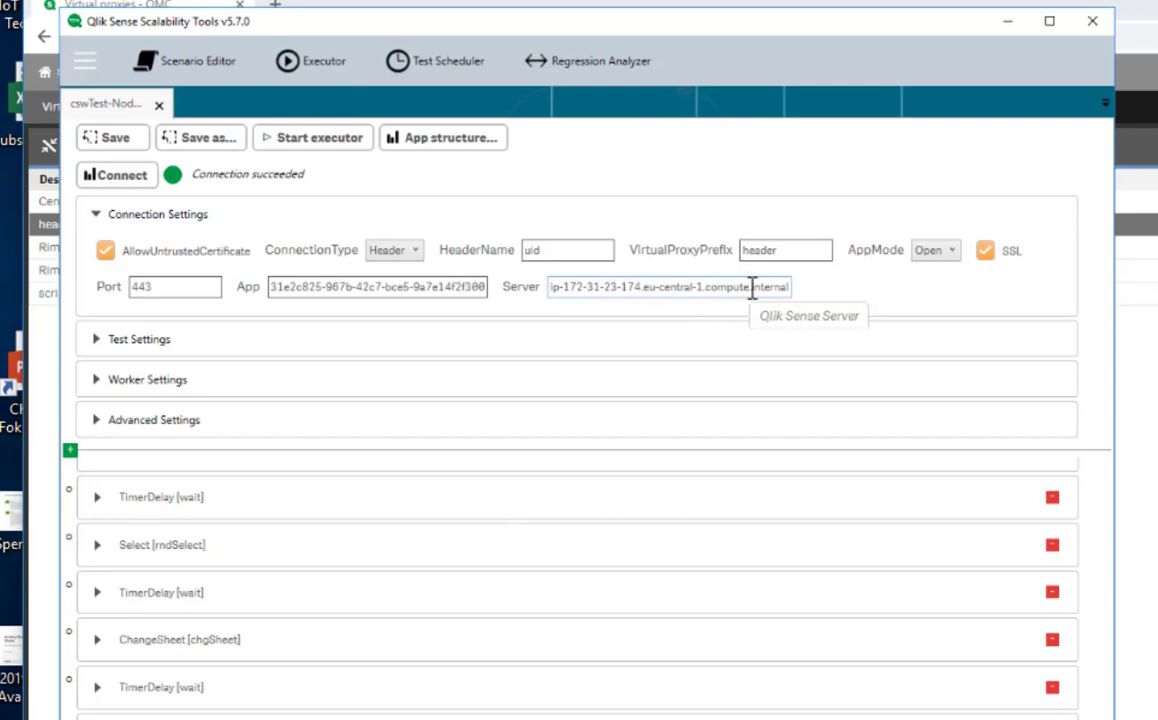
- Review the HeaderName connection setting and reconnect until 'Connection succeeded' appears
left_click(567, 250)
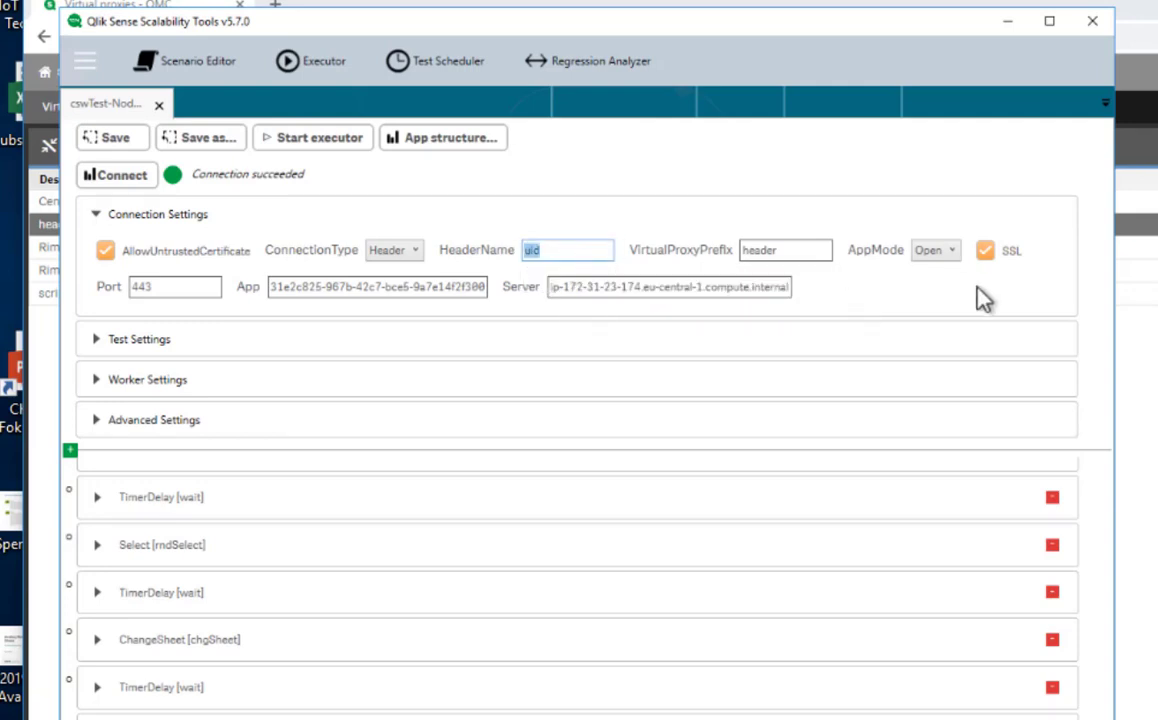
mouse_move(670, 280)
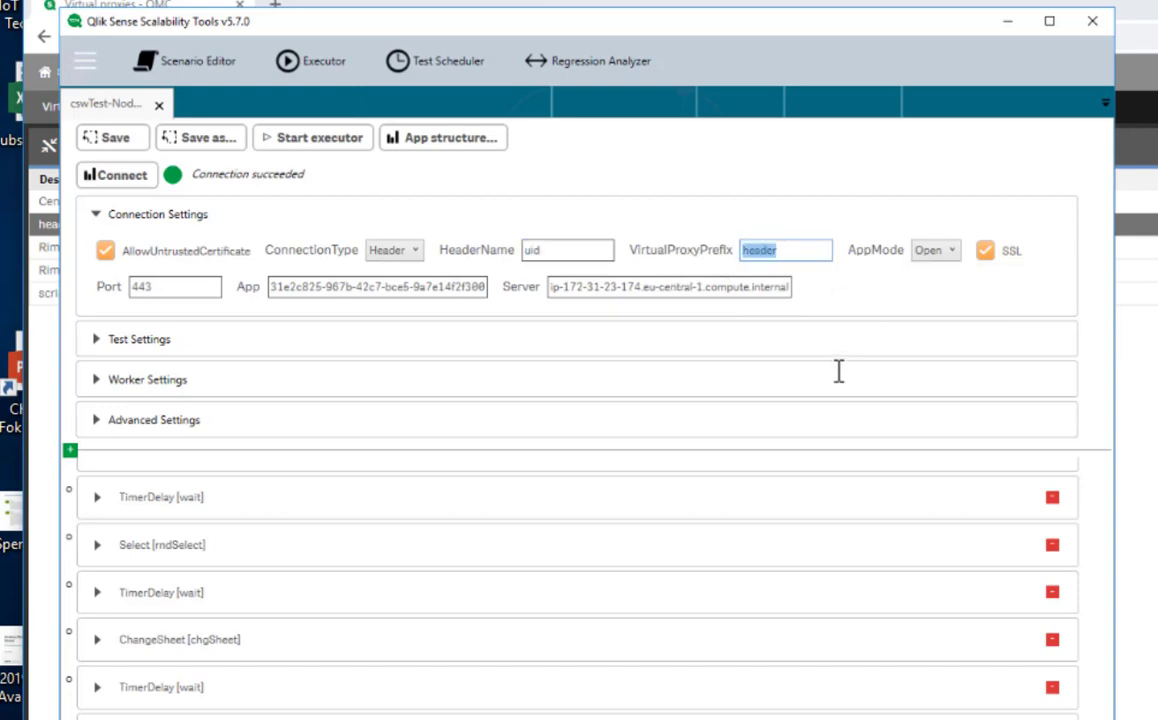
left_click(116, 174)
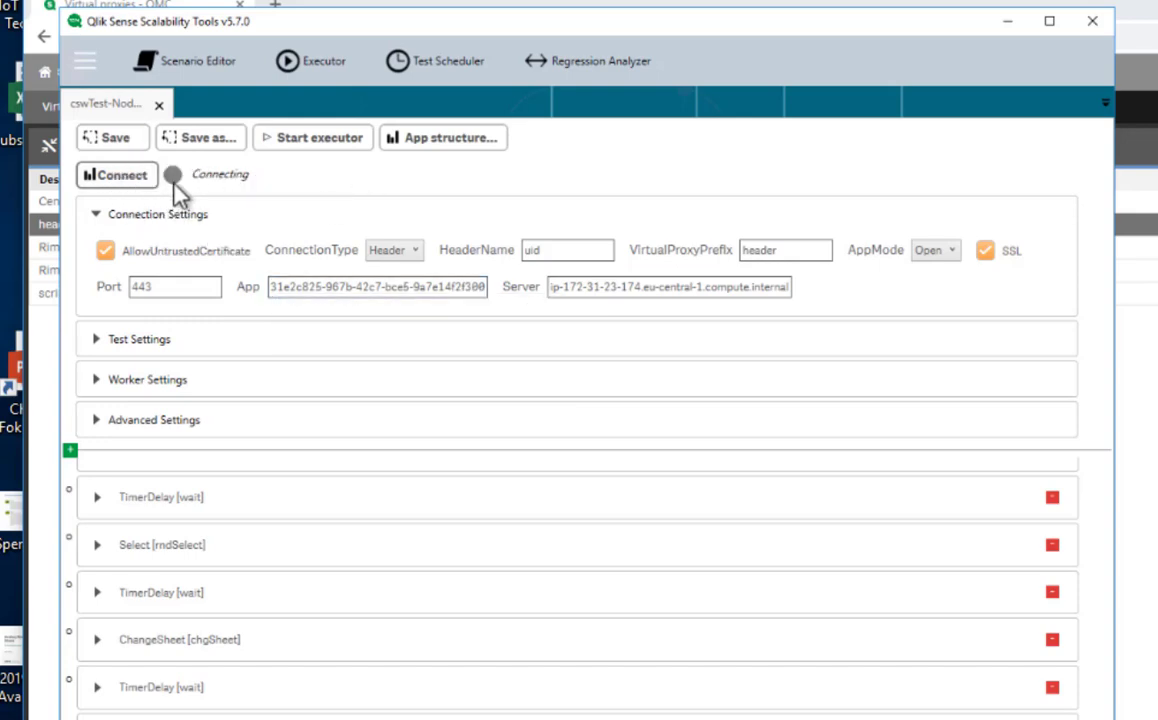
mouse_move(550, 708)
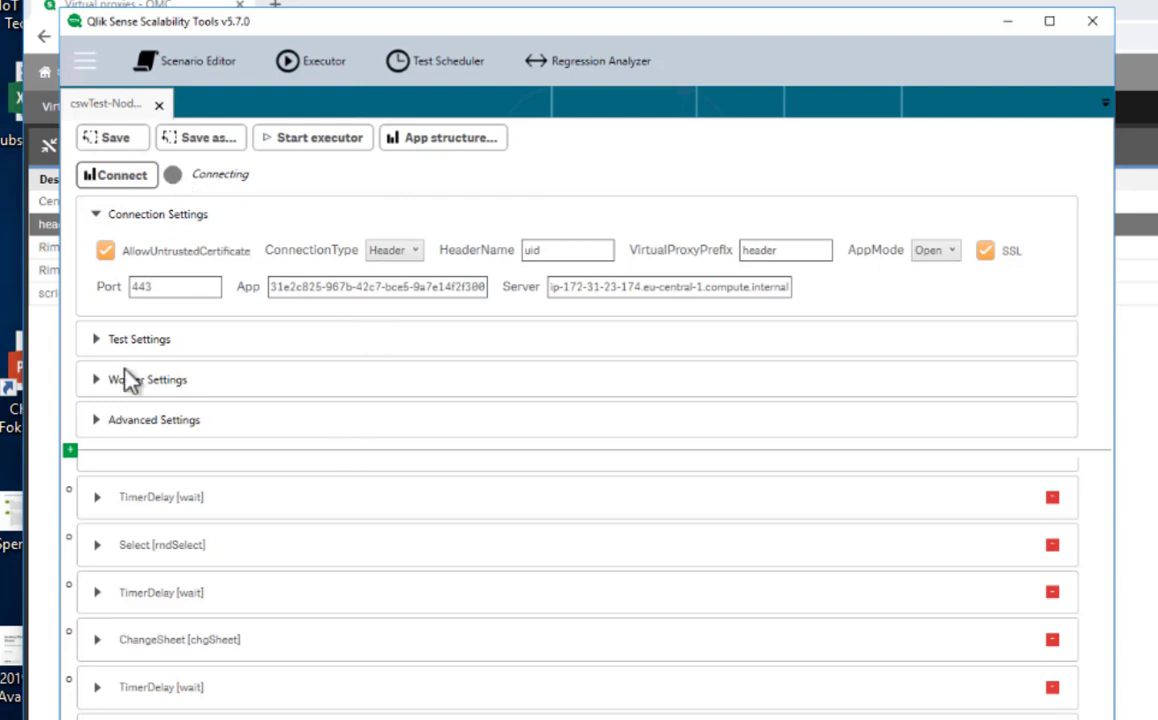
left_click(116, 174)
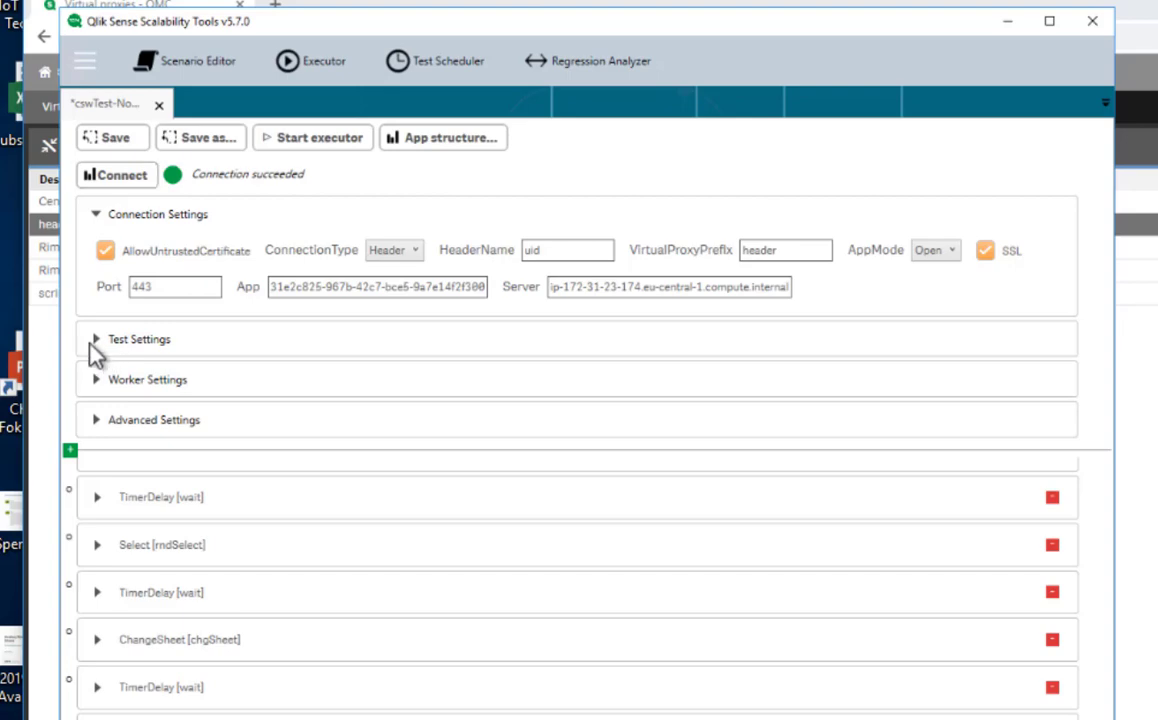
- Expand Test Settings and verify ConcurrentUsers 2000 and RampupDelay 1
left_click(97, 339)
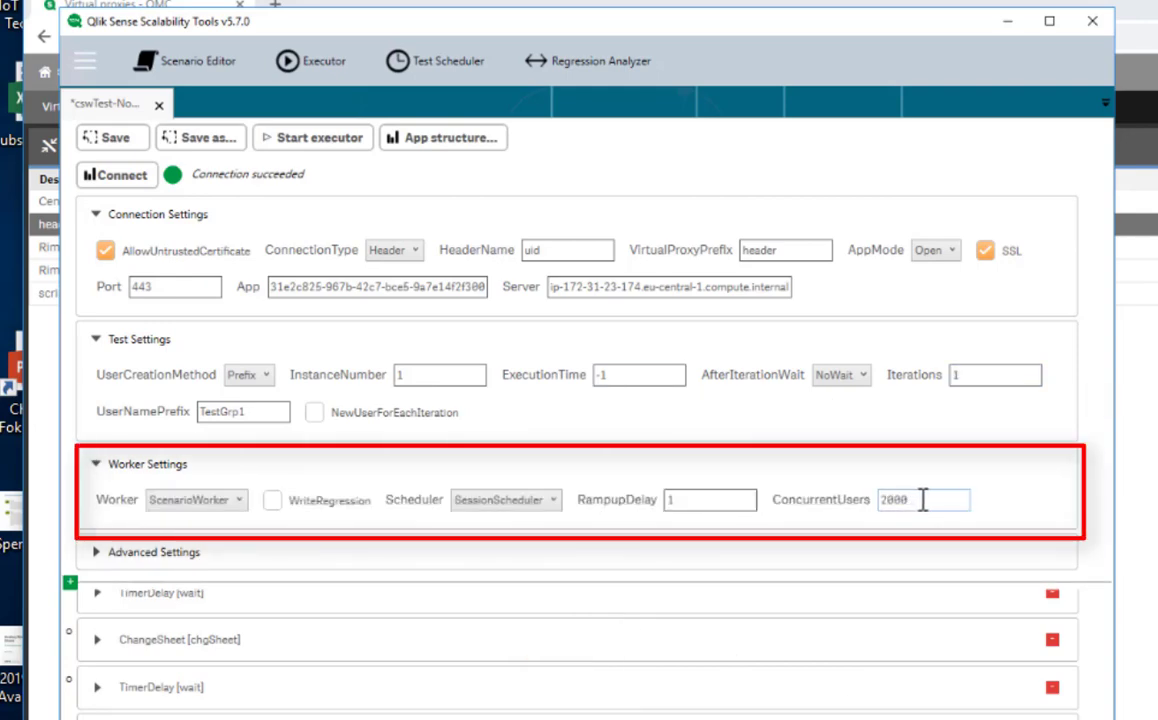
double_click(908, 500)
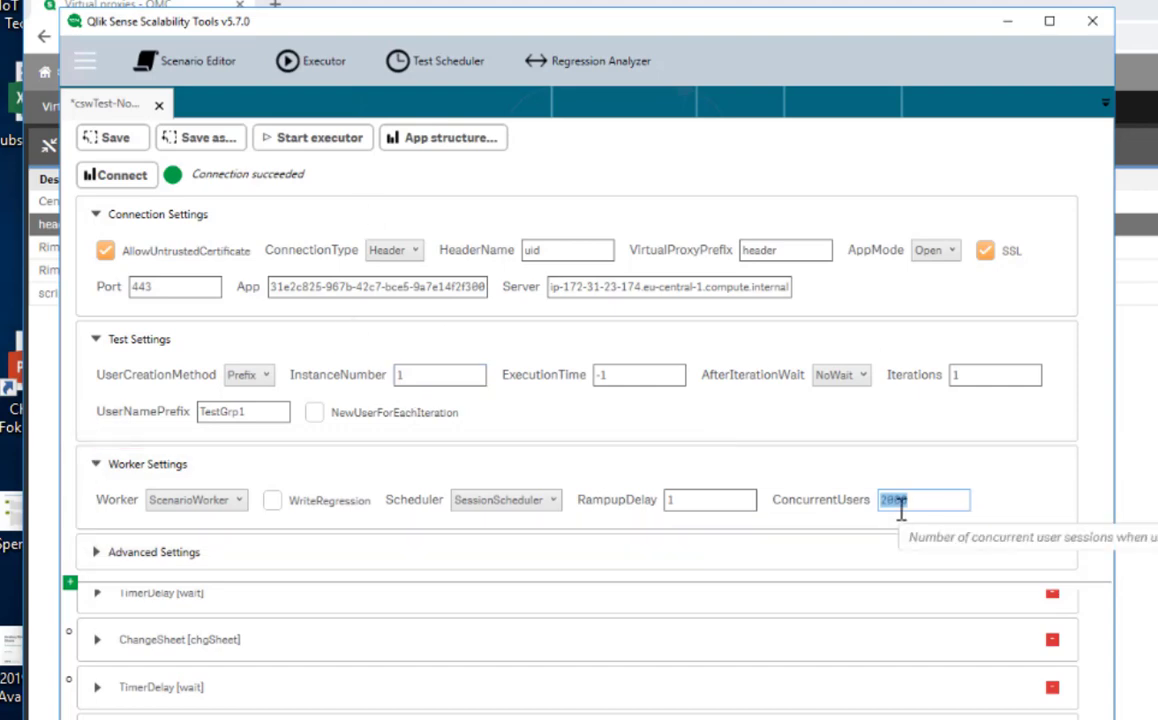
left_click(709, 500)
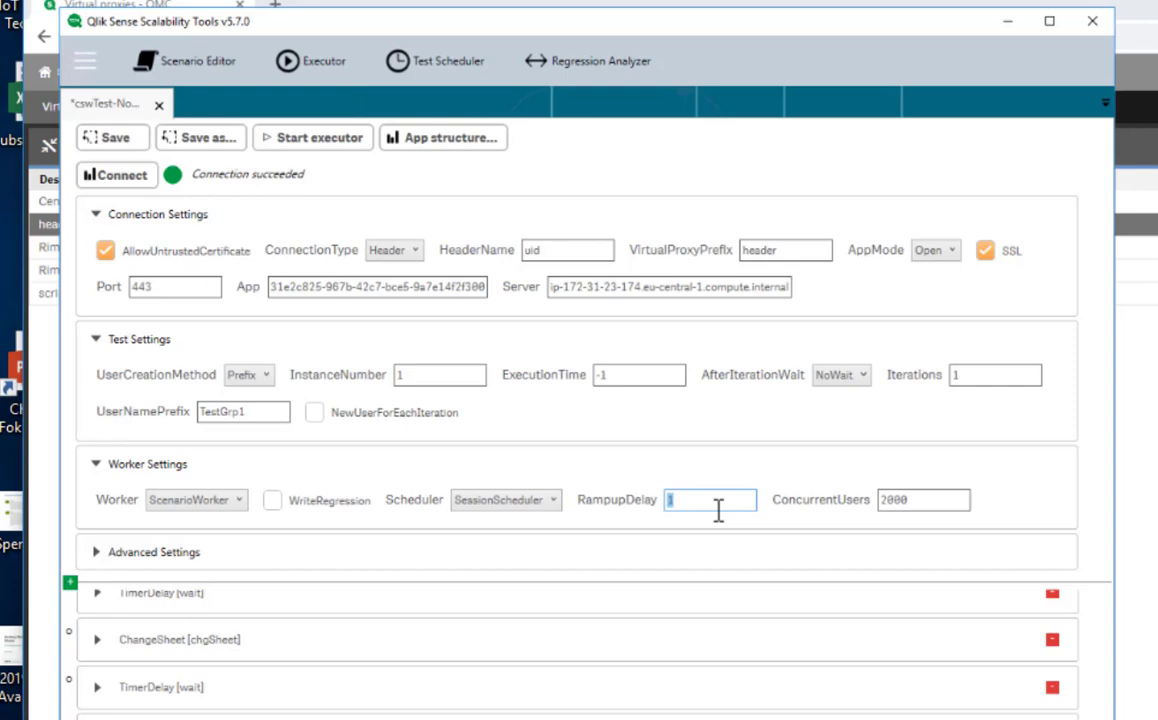
mouse_move(974, 549)
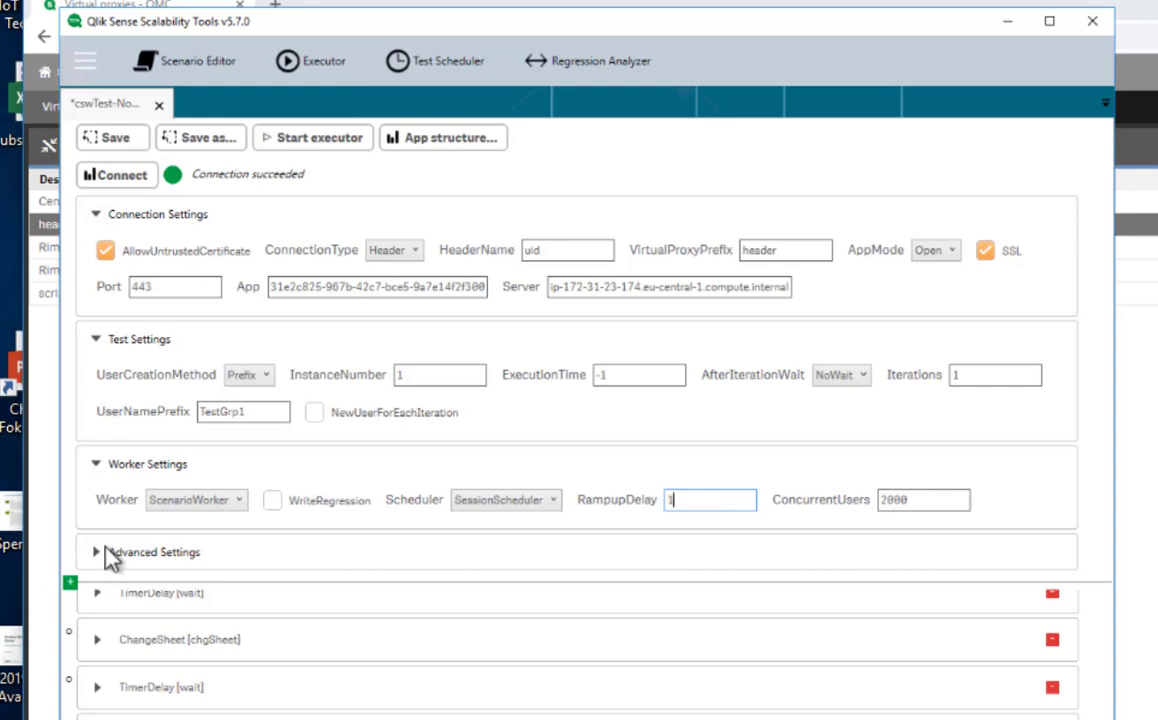
mouse_move(88, 570)
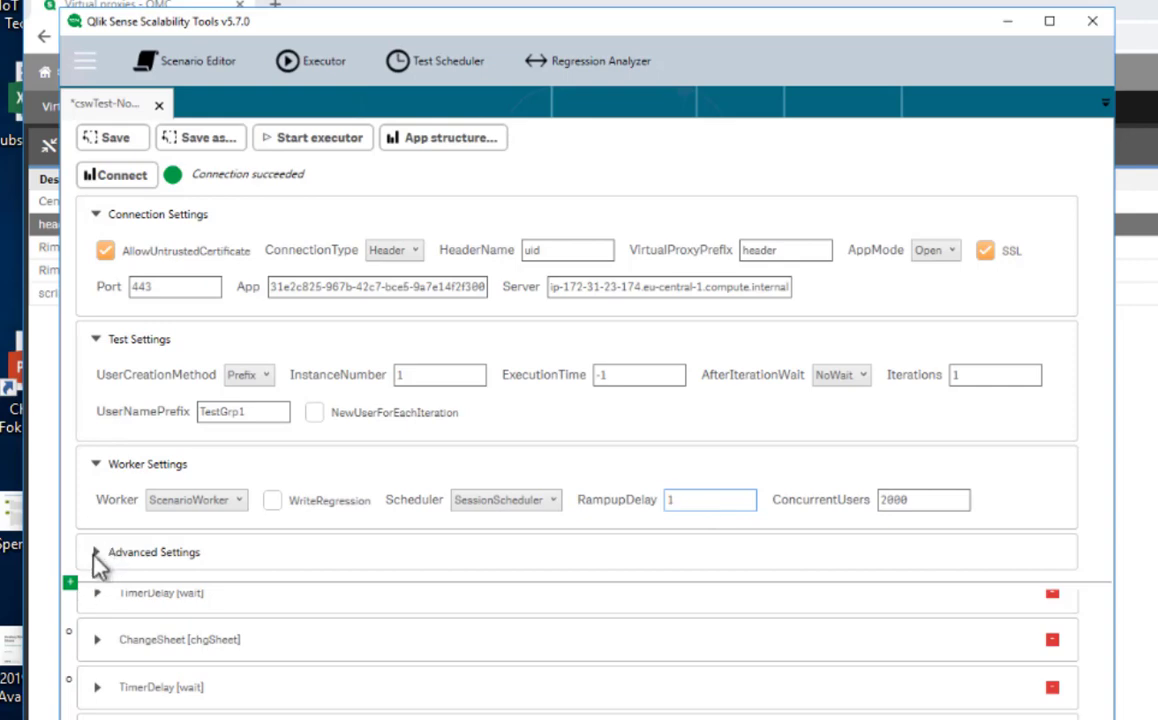
- Scroll to the MessageLoop [keep alive] action and list the addable action types
scroll("down", 3)
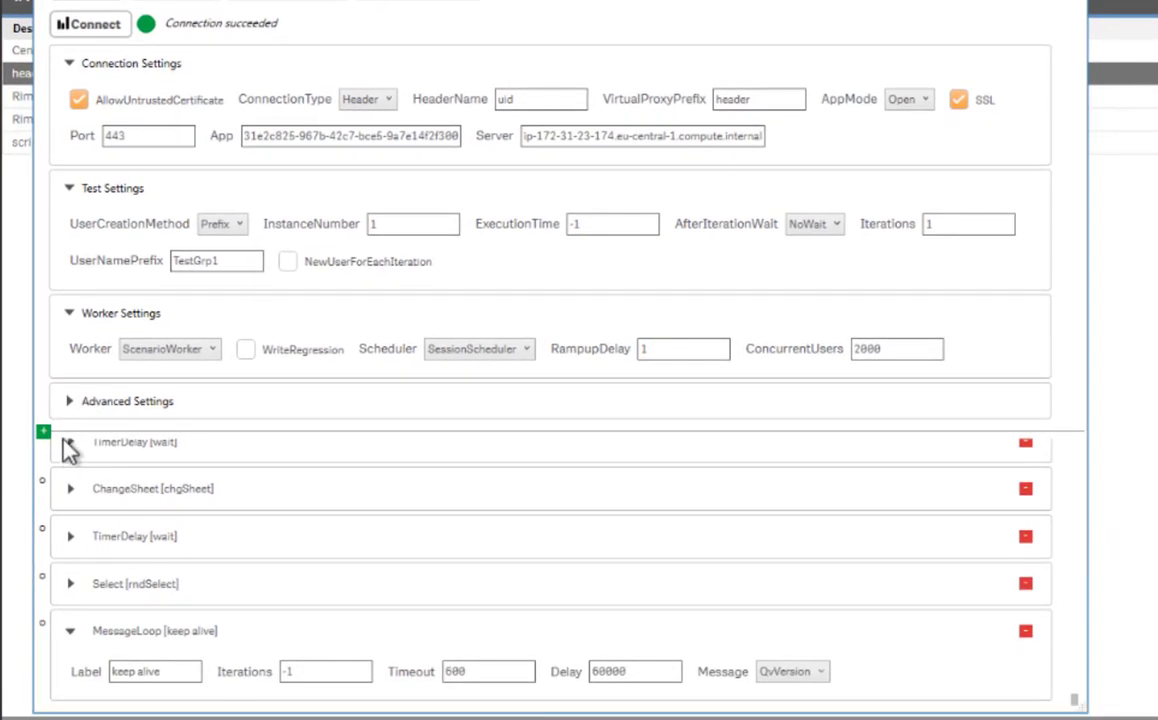
left_click(43, 434)
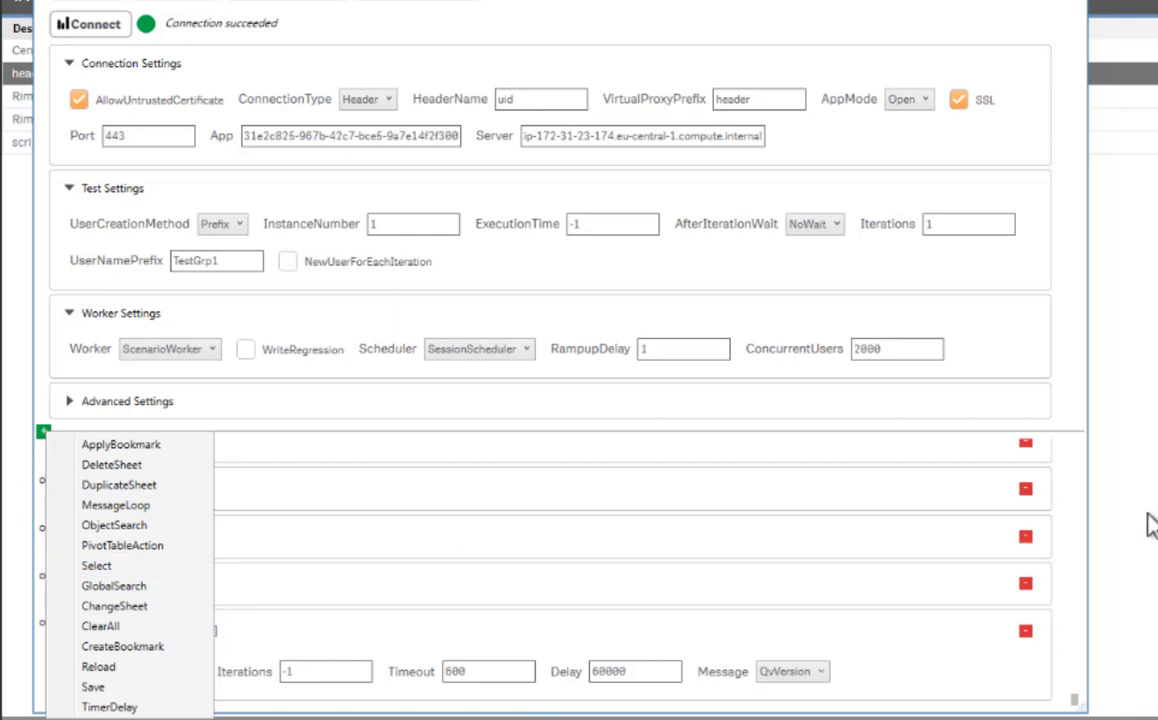
mouse_move(90, 566)
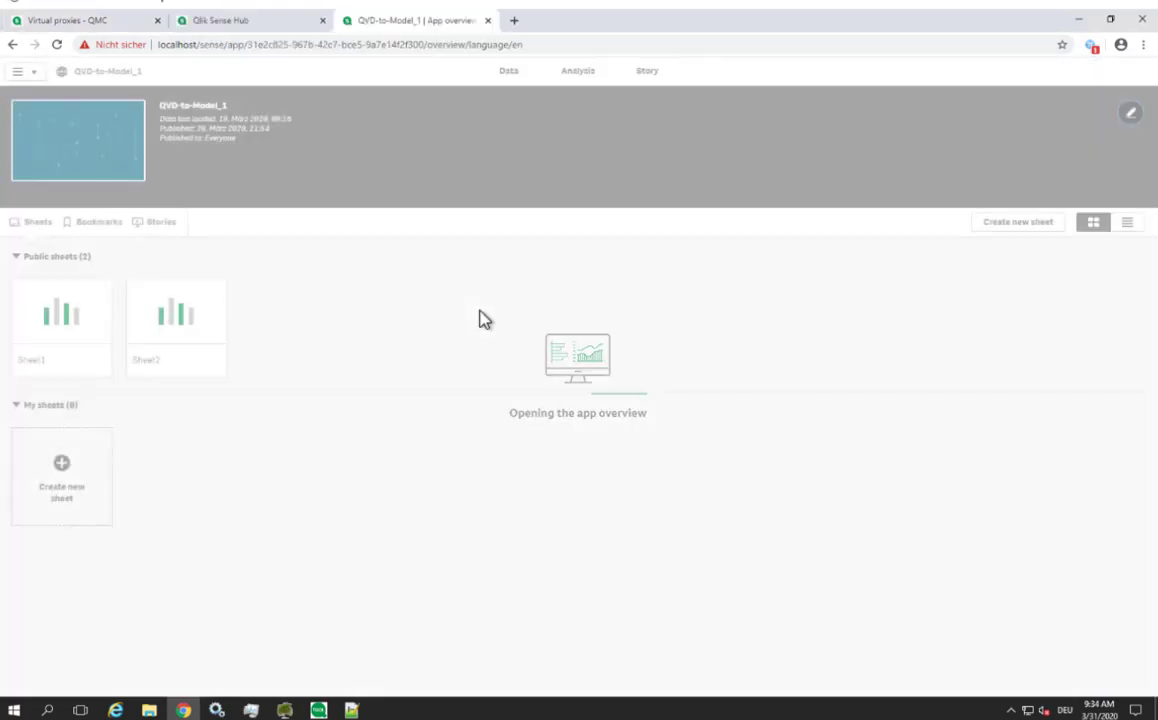
- Select field values on Sheet1 of QVD-to-Model_1, then on Sheet2
left_click(61, 322)
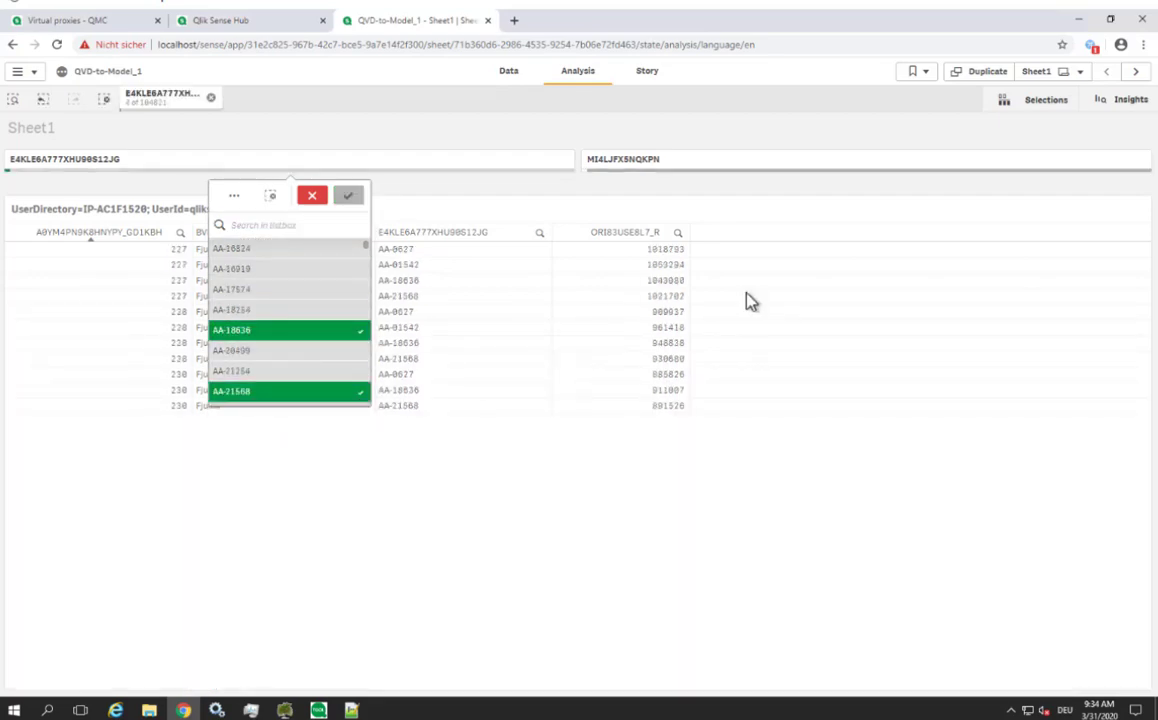
left_click(348, 194)
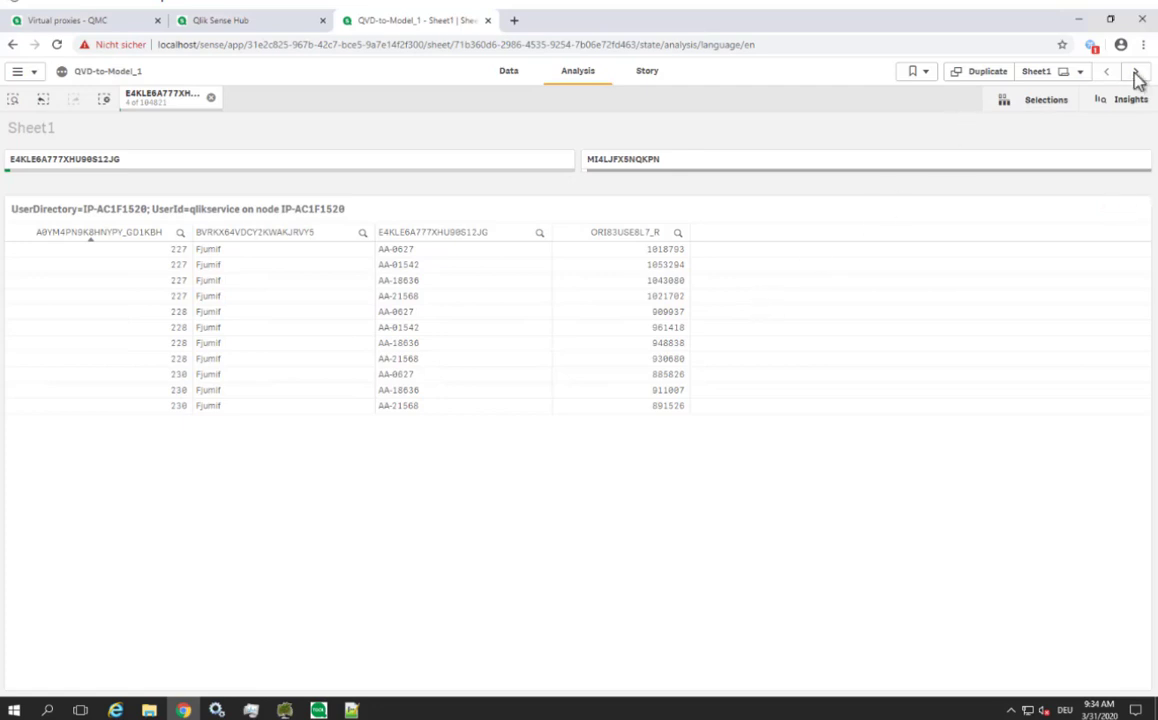
left_click(1132, 71)
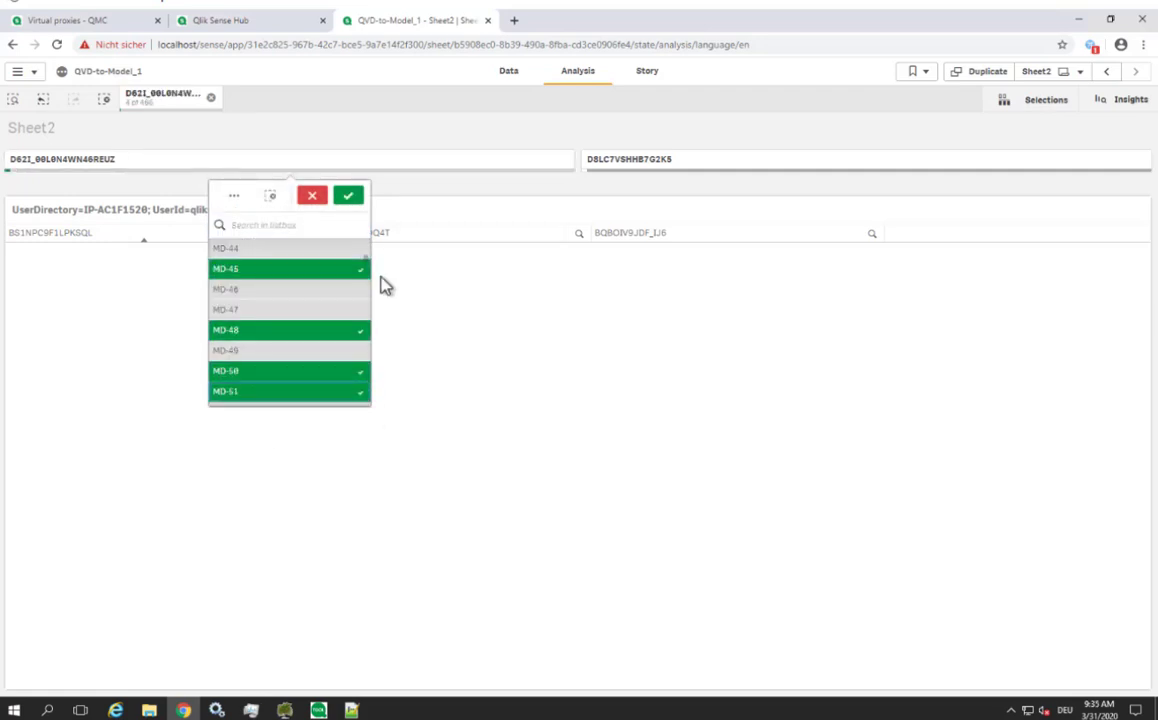
left_click(347, 196)
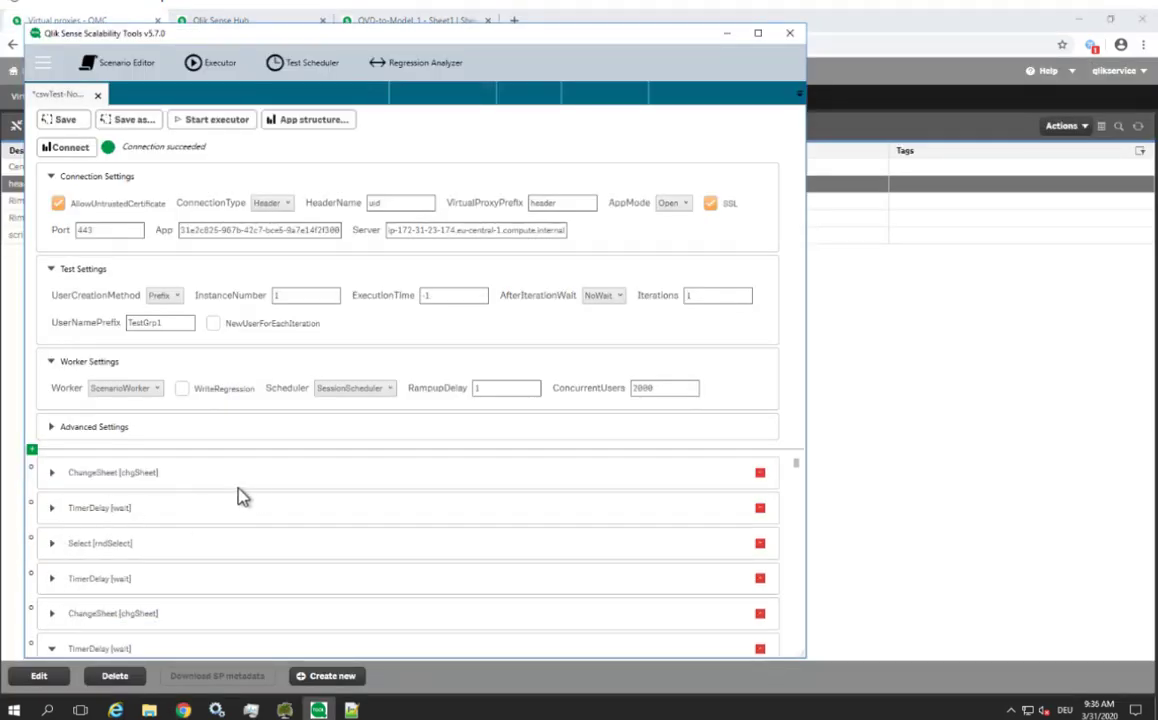
mouse_move(258, 513)
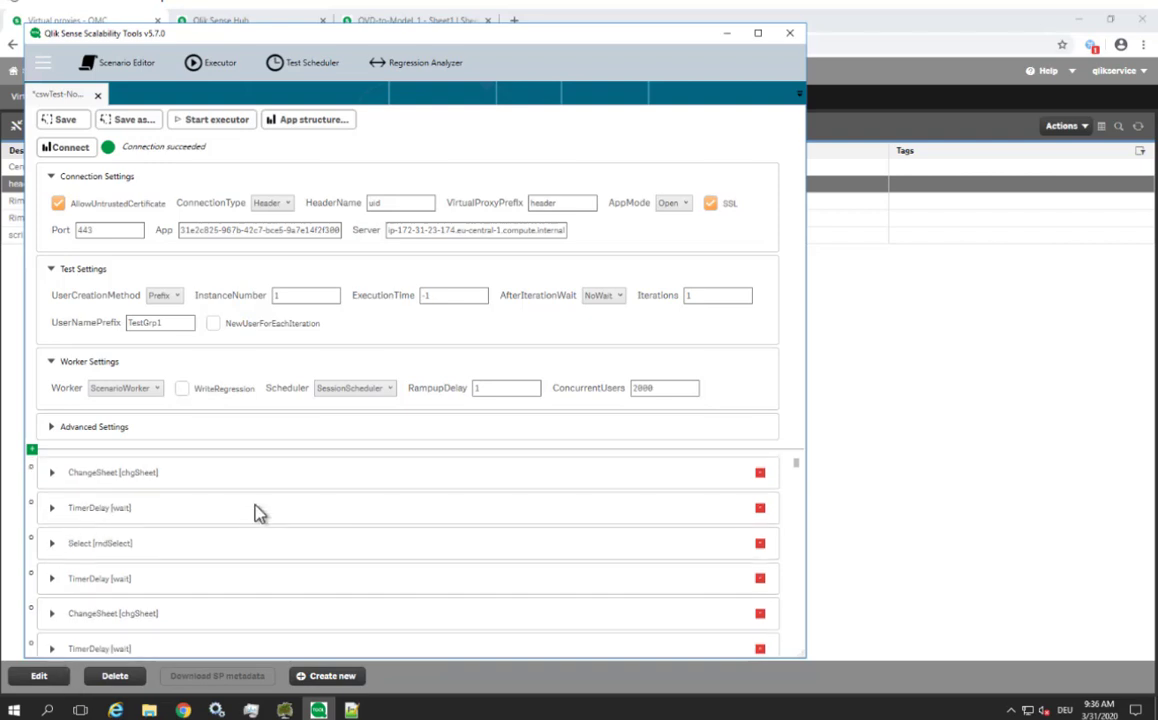
- Inspect the ChangeSheet action's sheets and the TimerDelay values 120 and 2.5
left_click(50, 472)
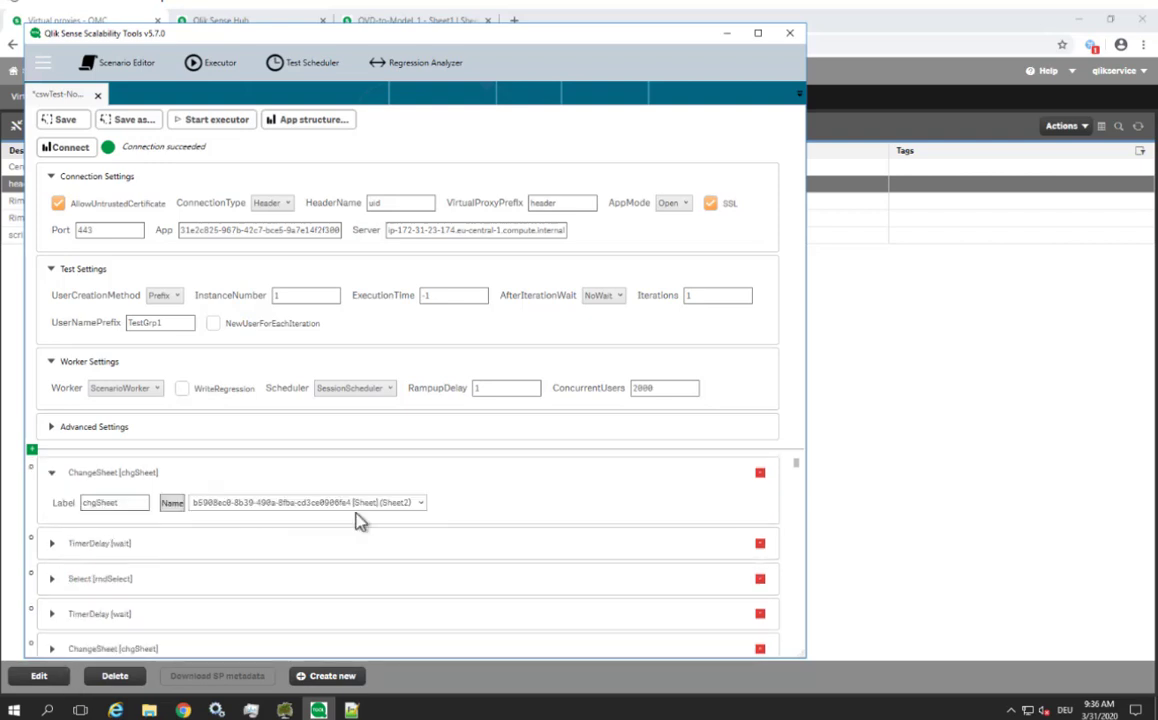
left_click(418, 502)
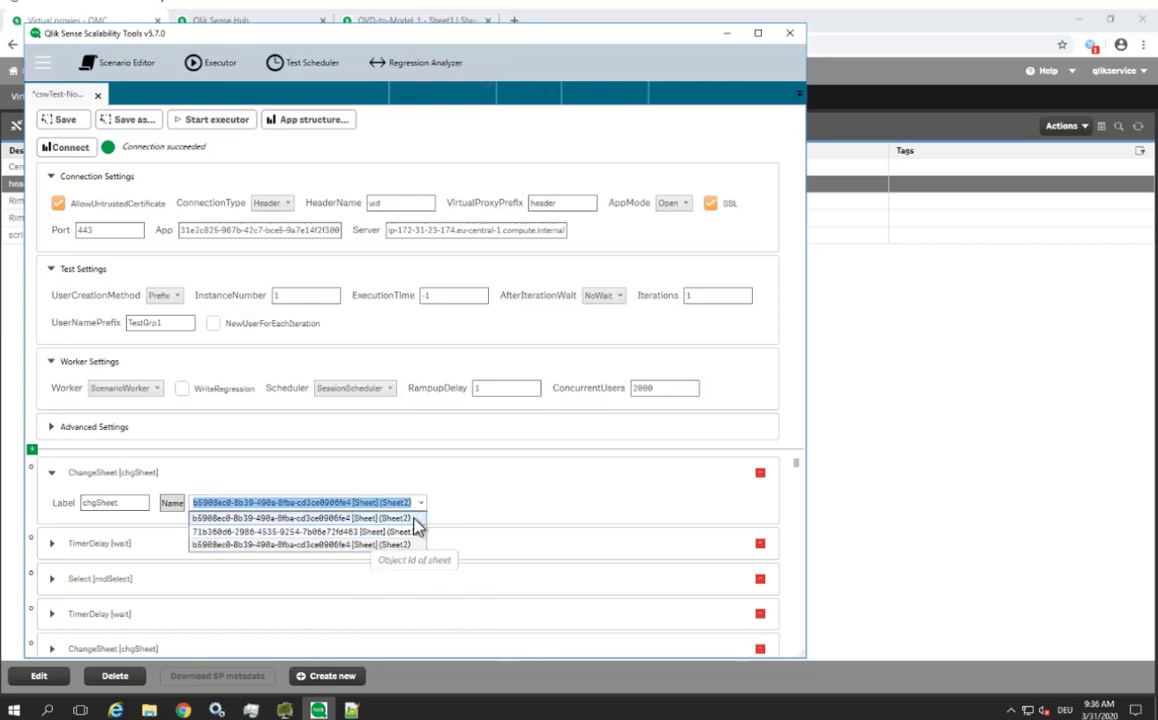
left_click(300, 515)
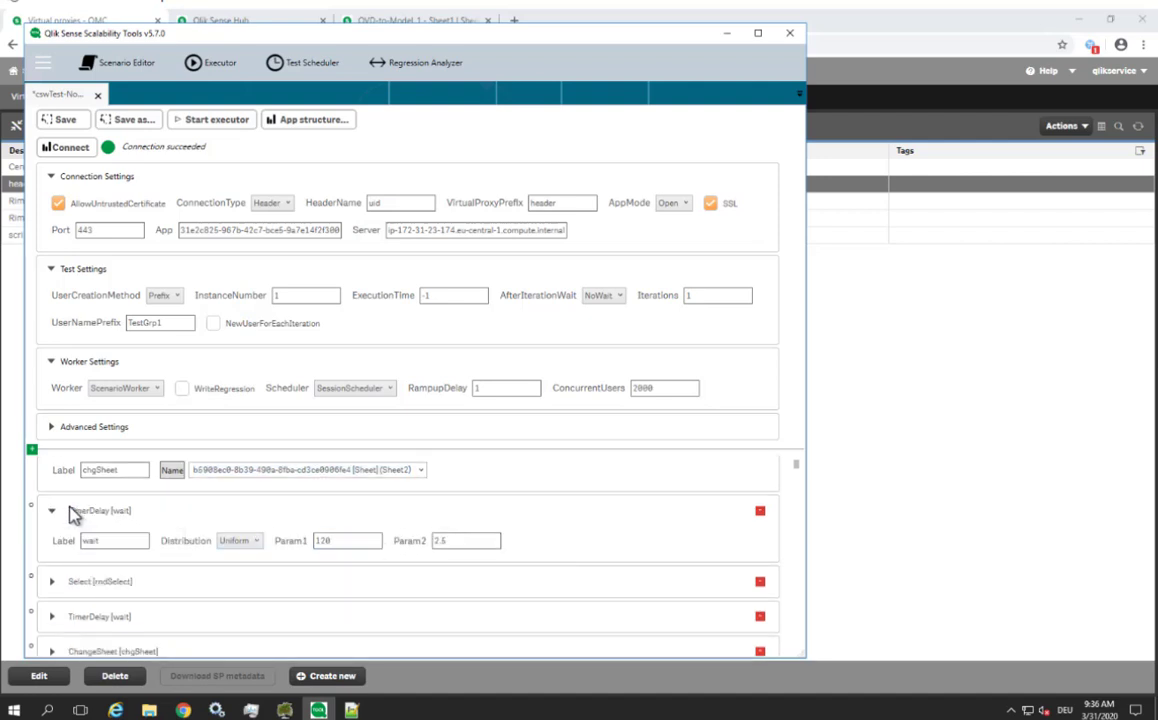
double_click(345, 541)
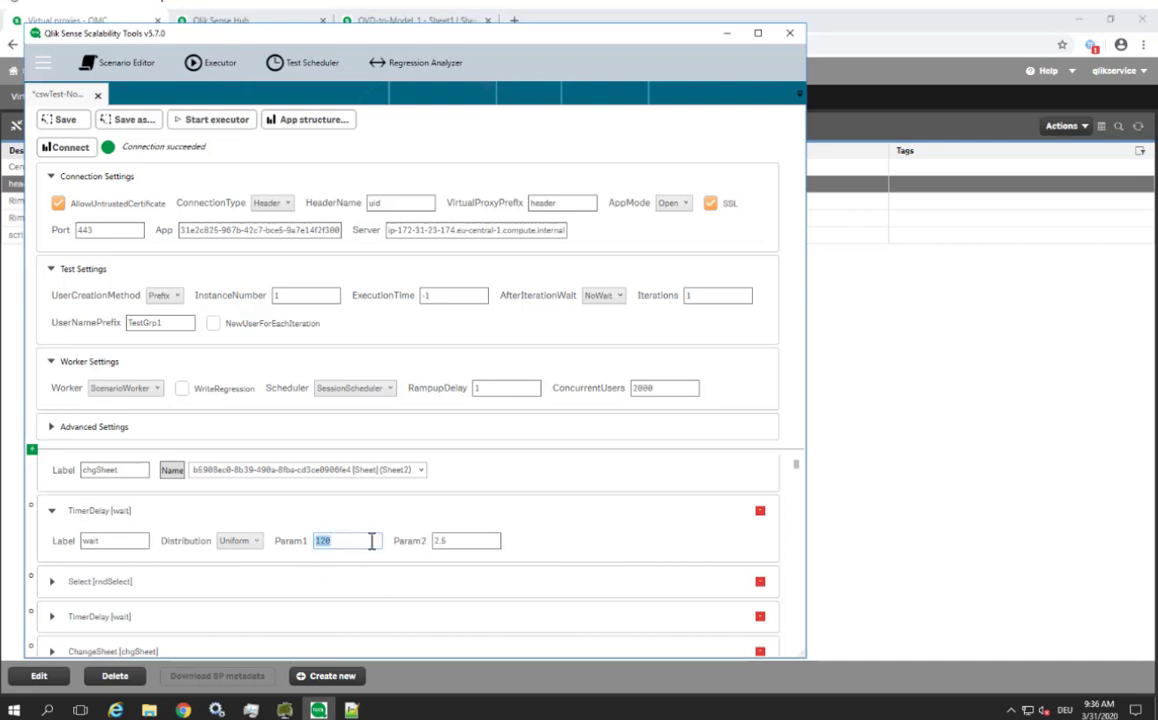
left_click(465, 541)
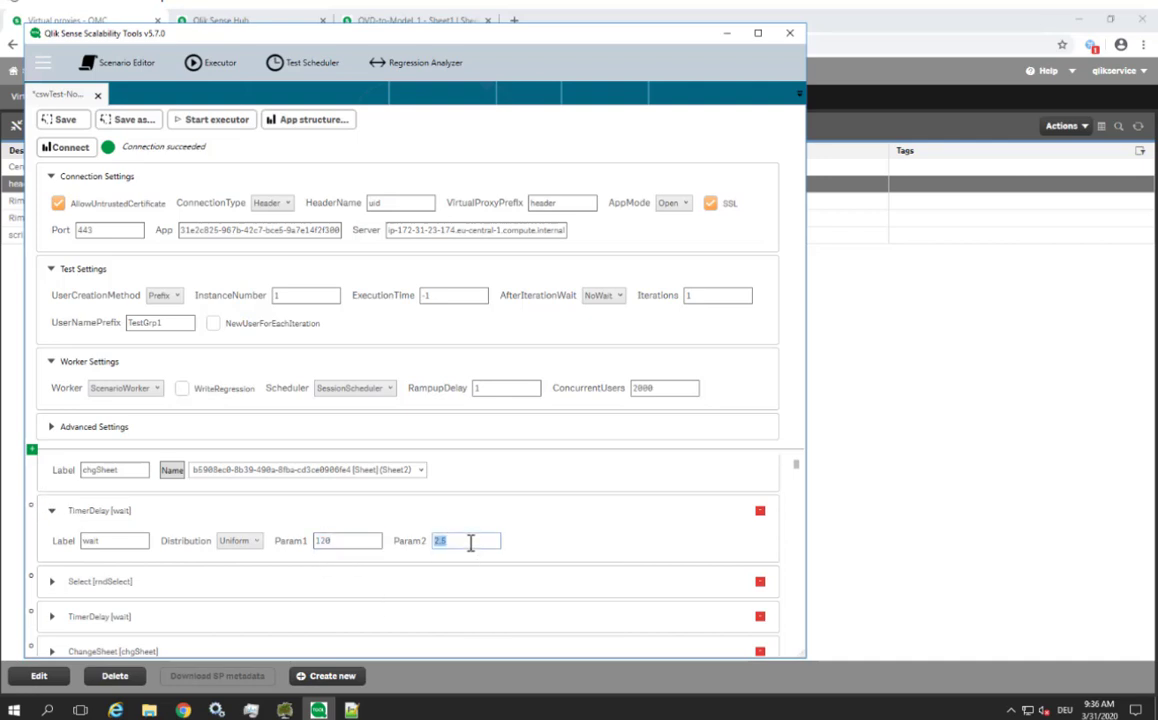
- Expand the rndSelect action and keep HfpGBqu as its target listbox
left_click(52, 506)
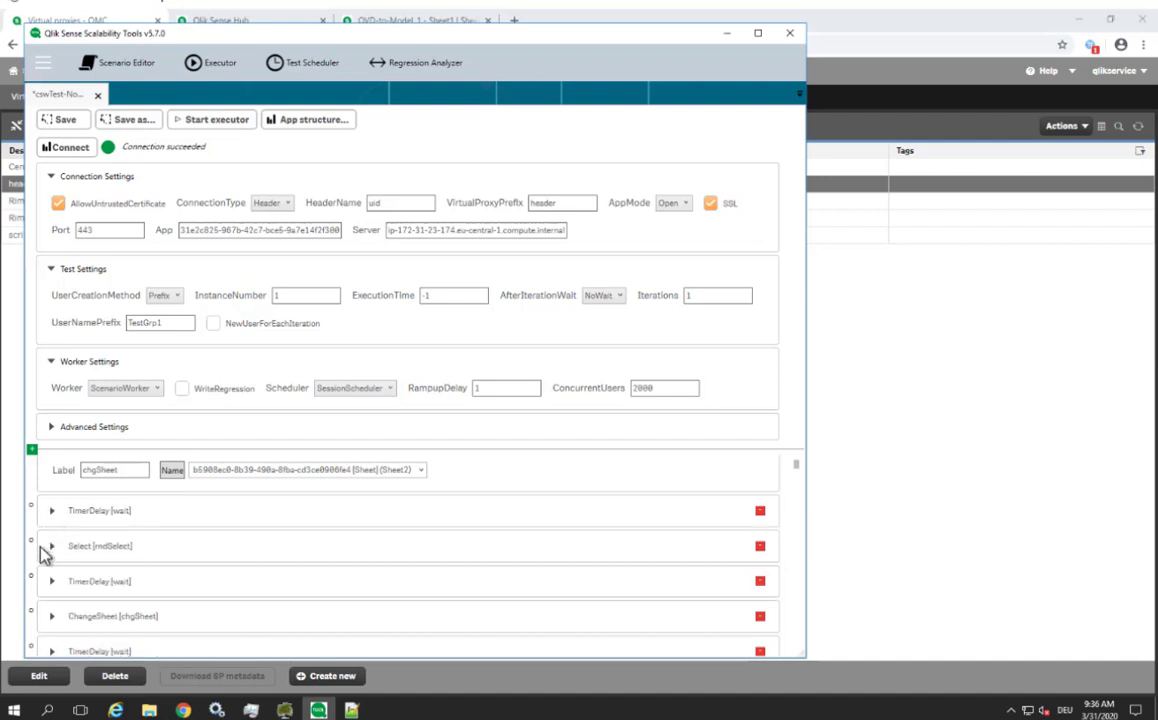
left_click(47, 546)
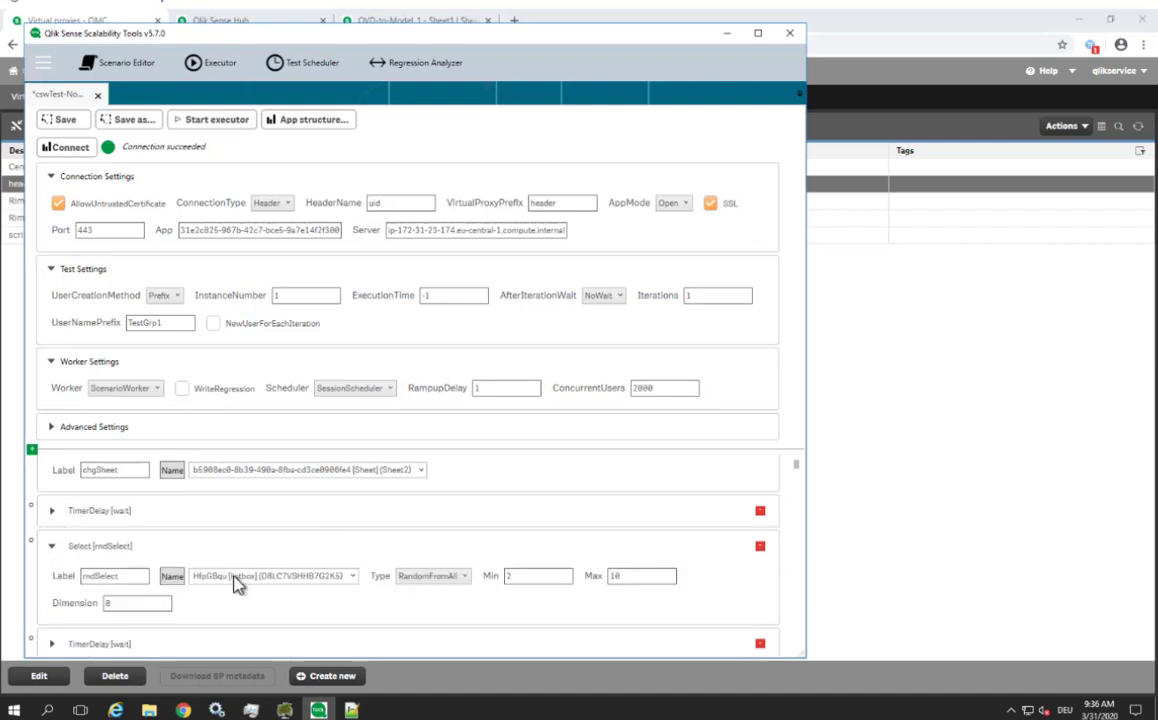
mouse_move(402, 579)
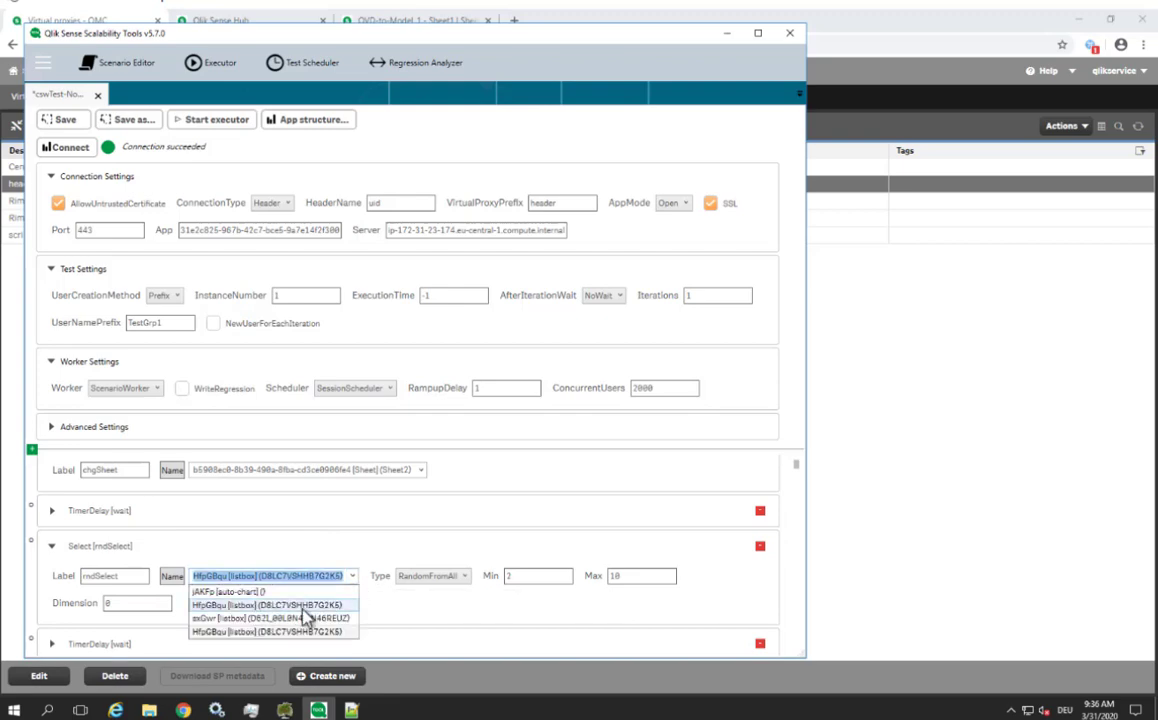
left_click(255, 602)
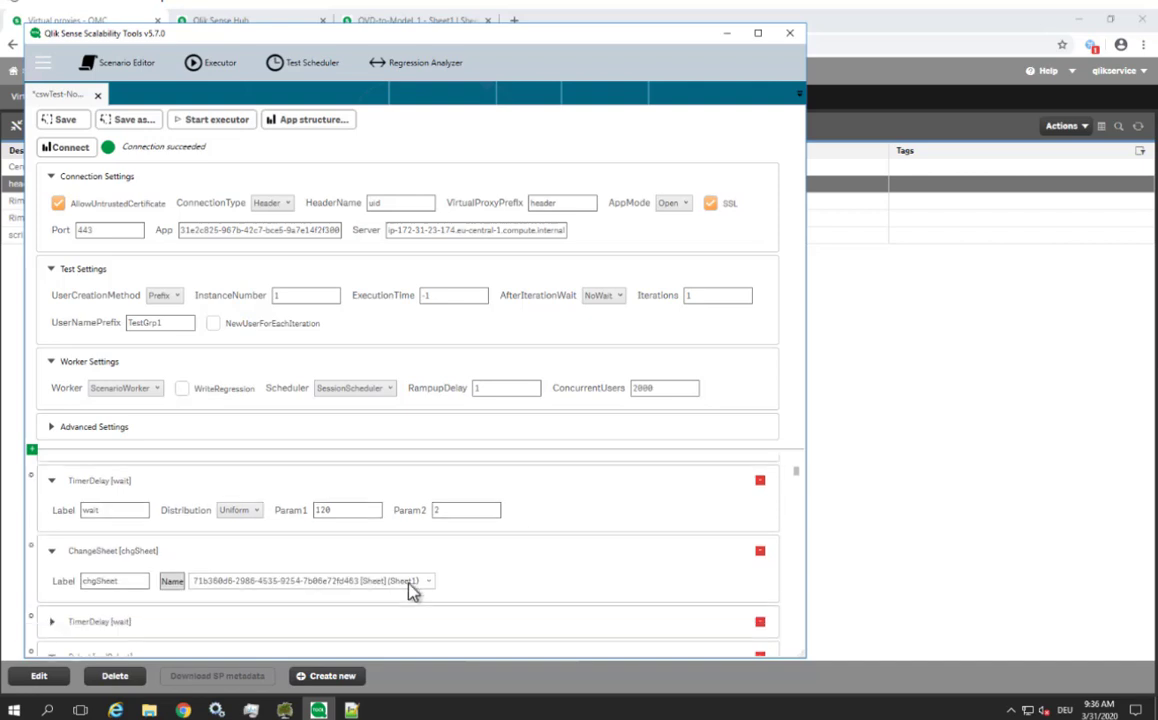
- Scroll down to MessageLoop [keep alive] and inspect its Timeout value of 600
scroll("down", 3)
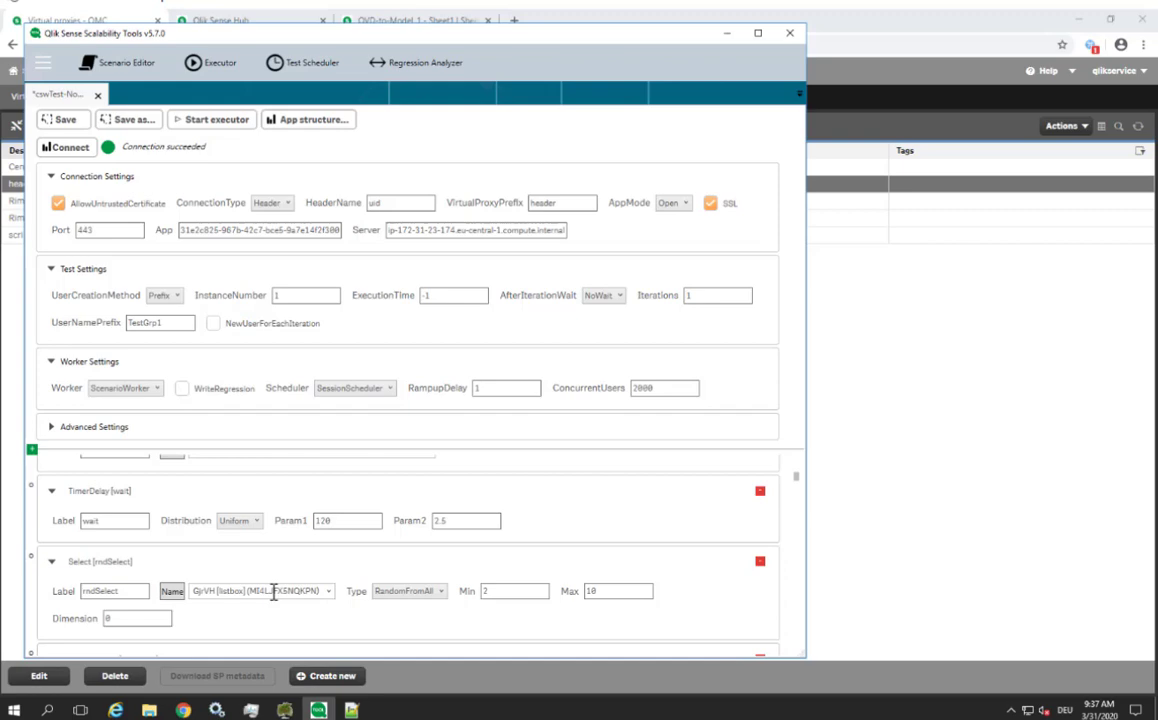
scroll("down", 3)
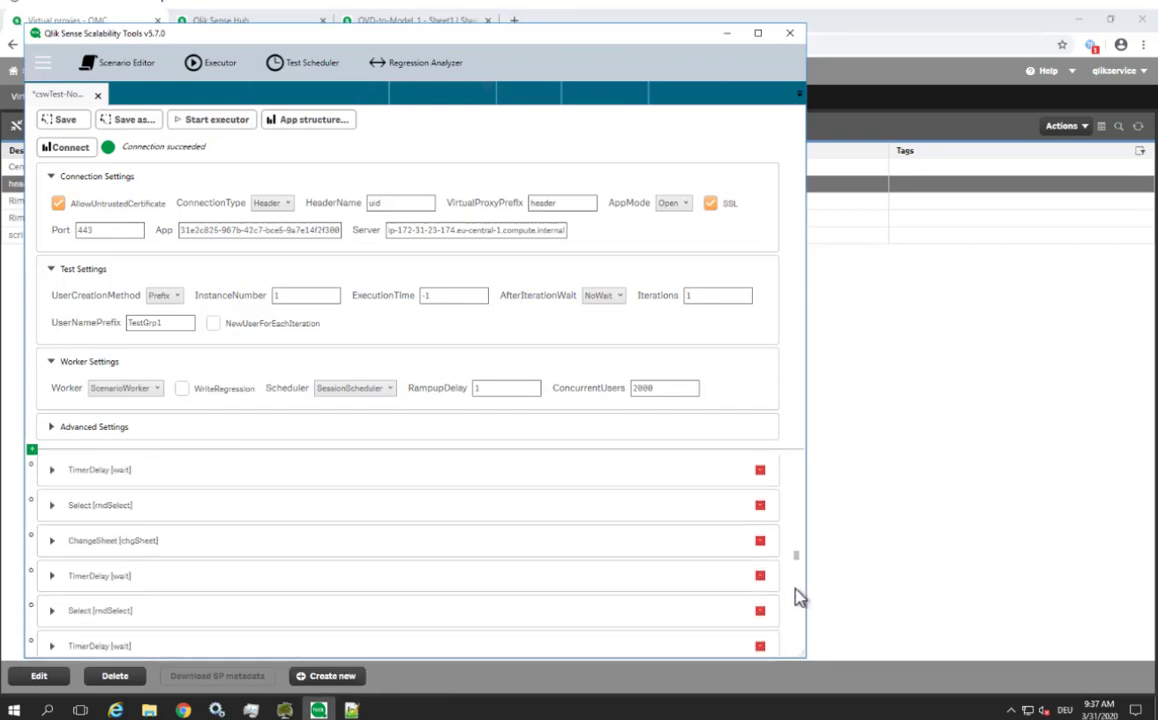
scroll("down", 3)
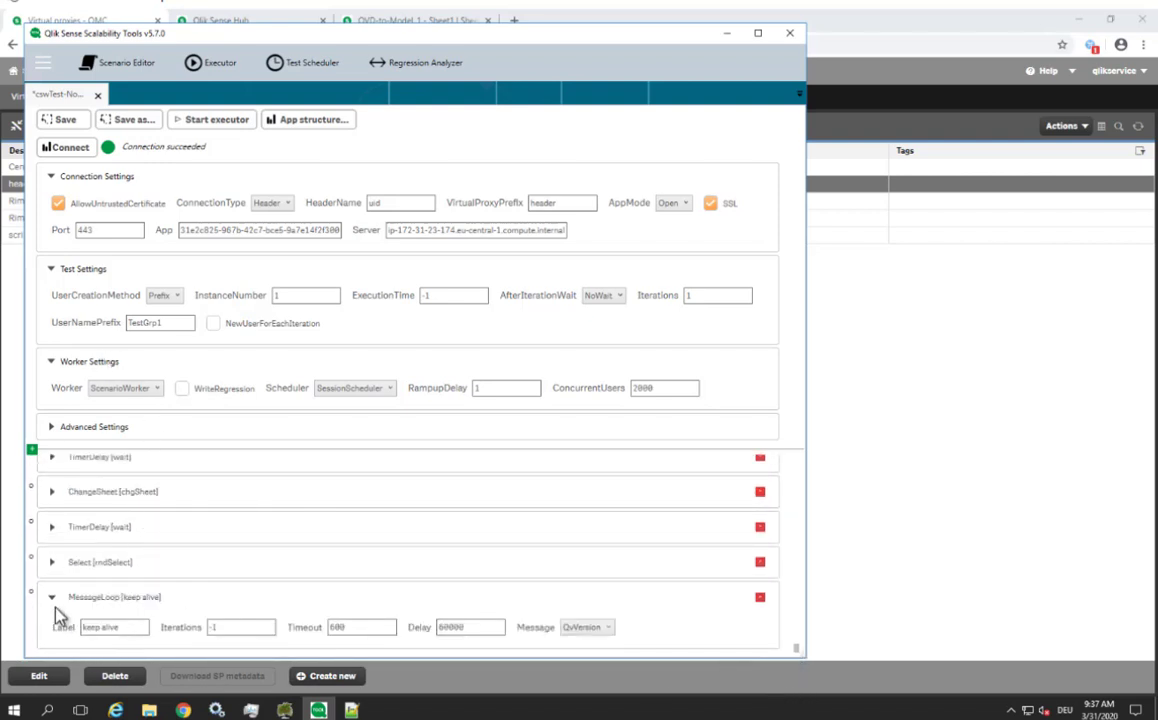
mouse_move(175, 598)
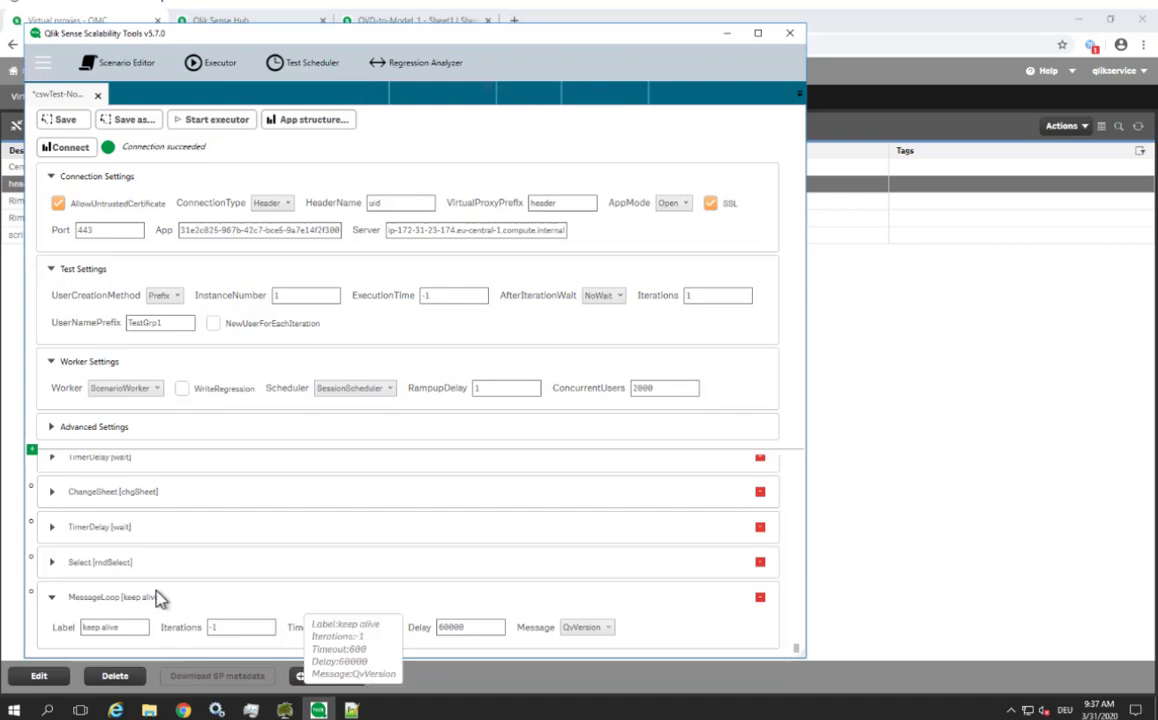
left_click(347, 627)
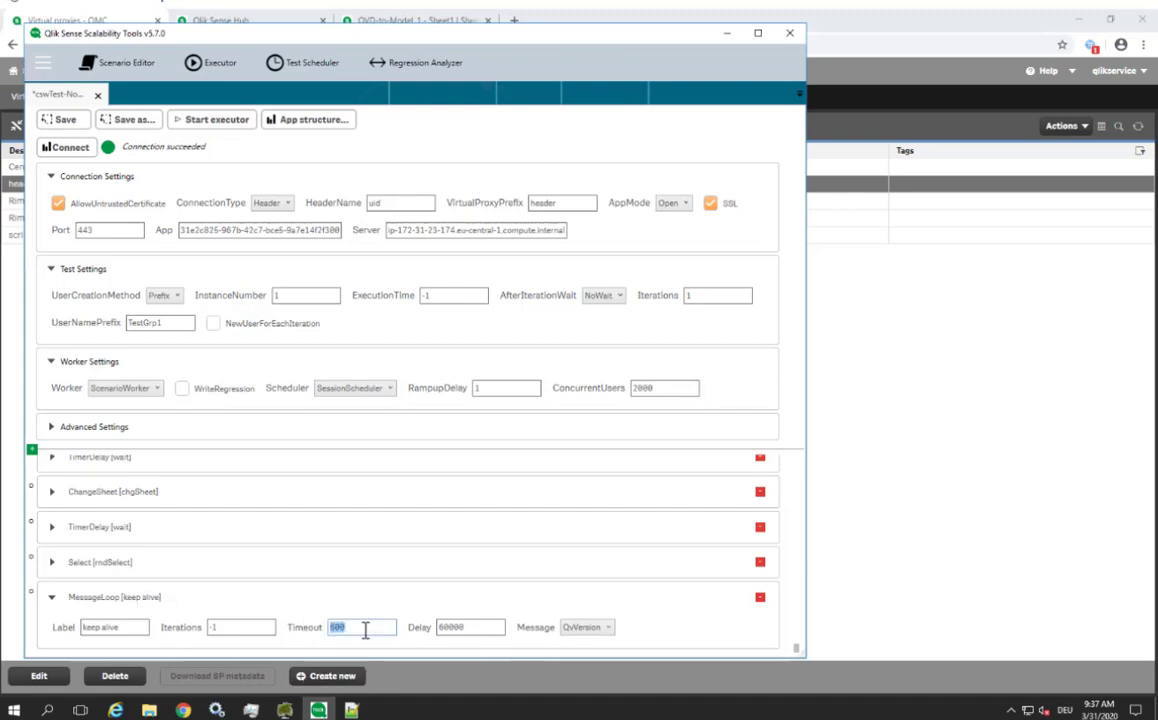
left_click(351, 710)
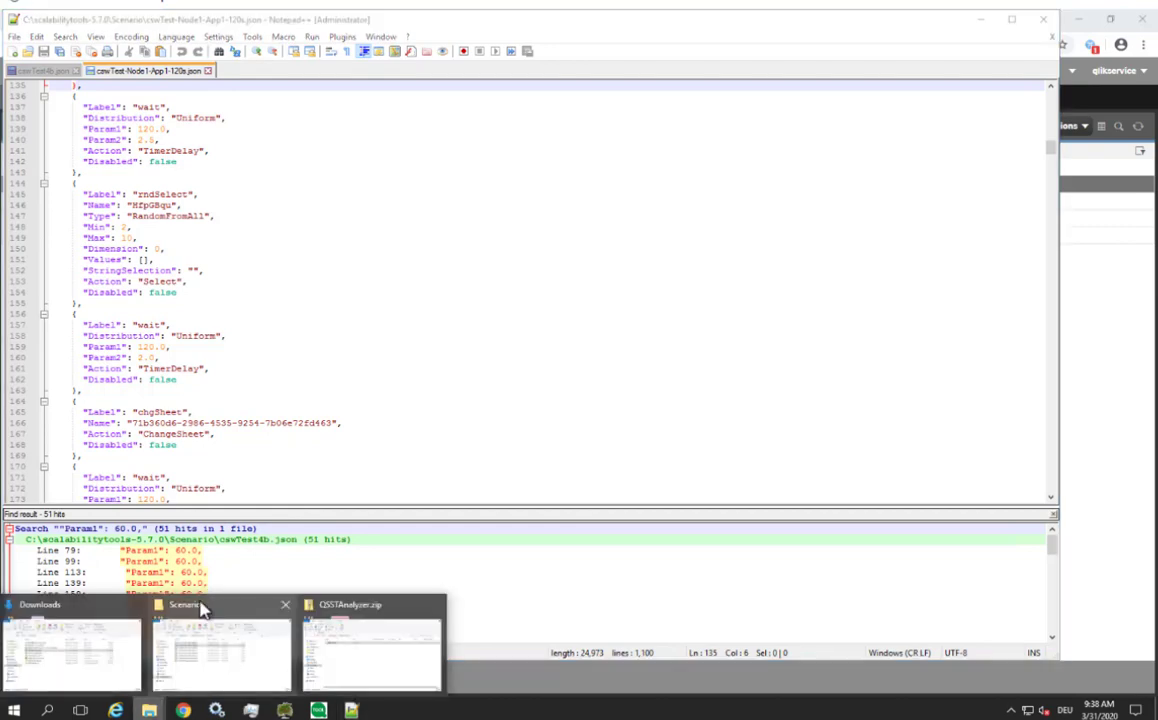
- Scroll the cswTest-Node1-App1-120s.json scenario down to its final random-select and keep-alive entries
left_click(205, 607)
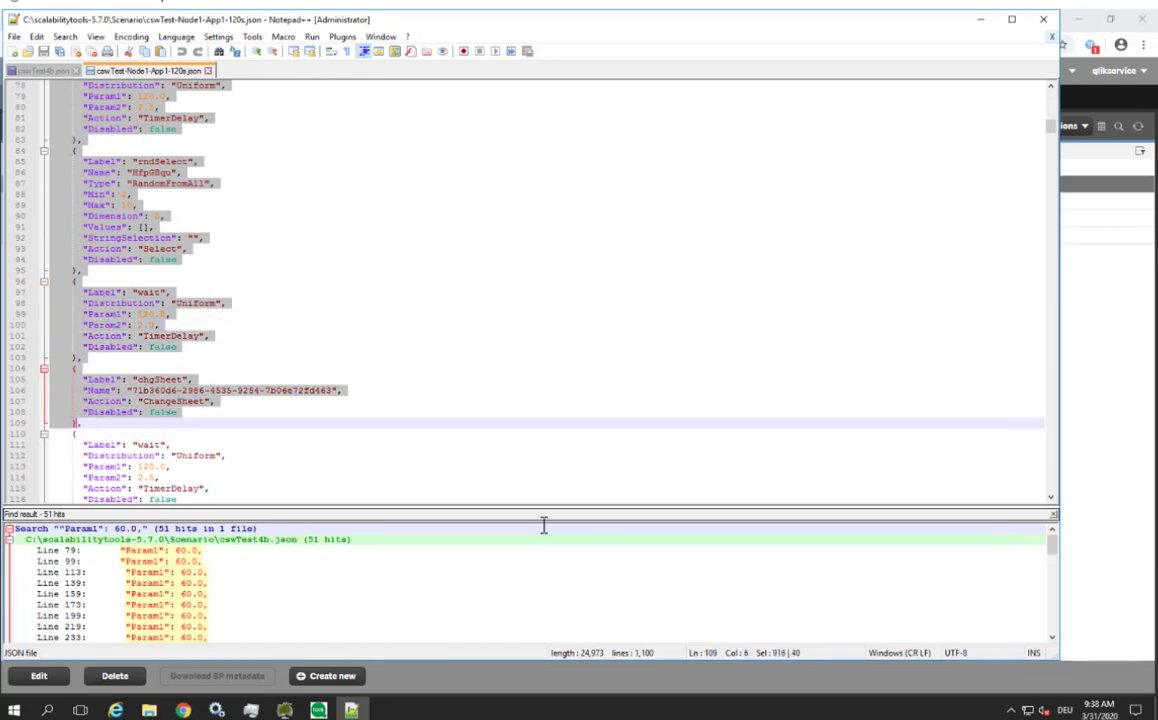
scroll("down", 3)
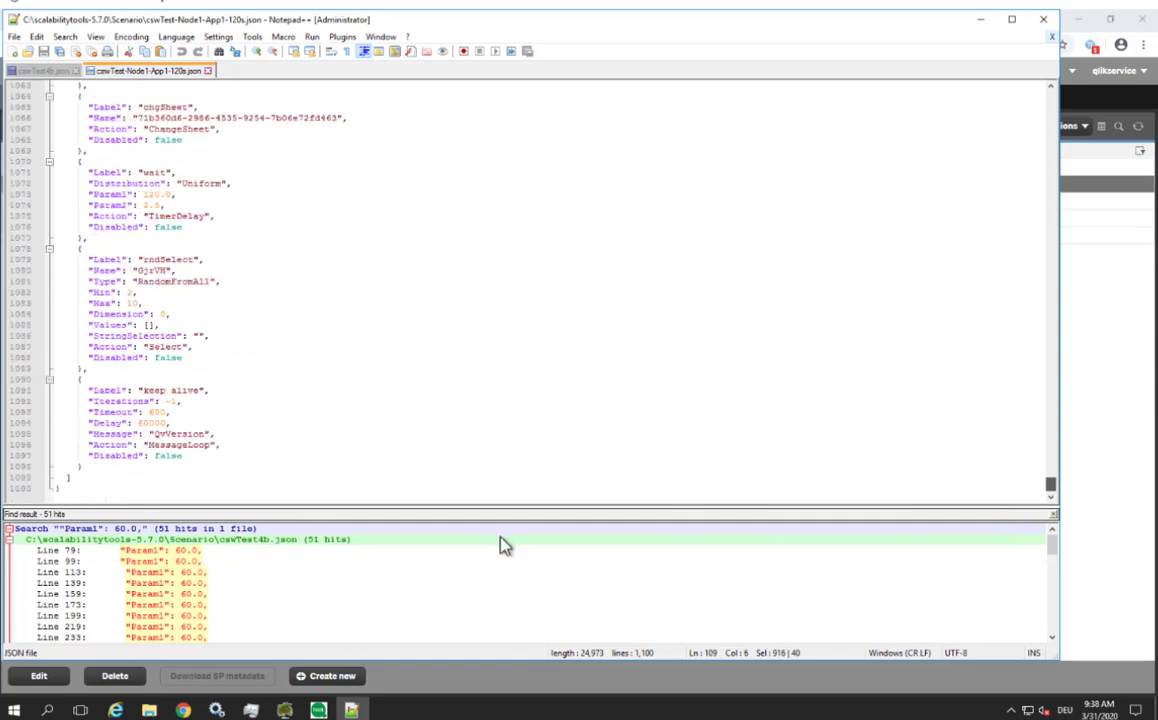
mouse_move(976, 36)
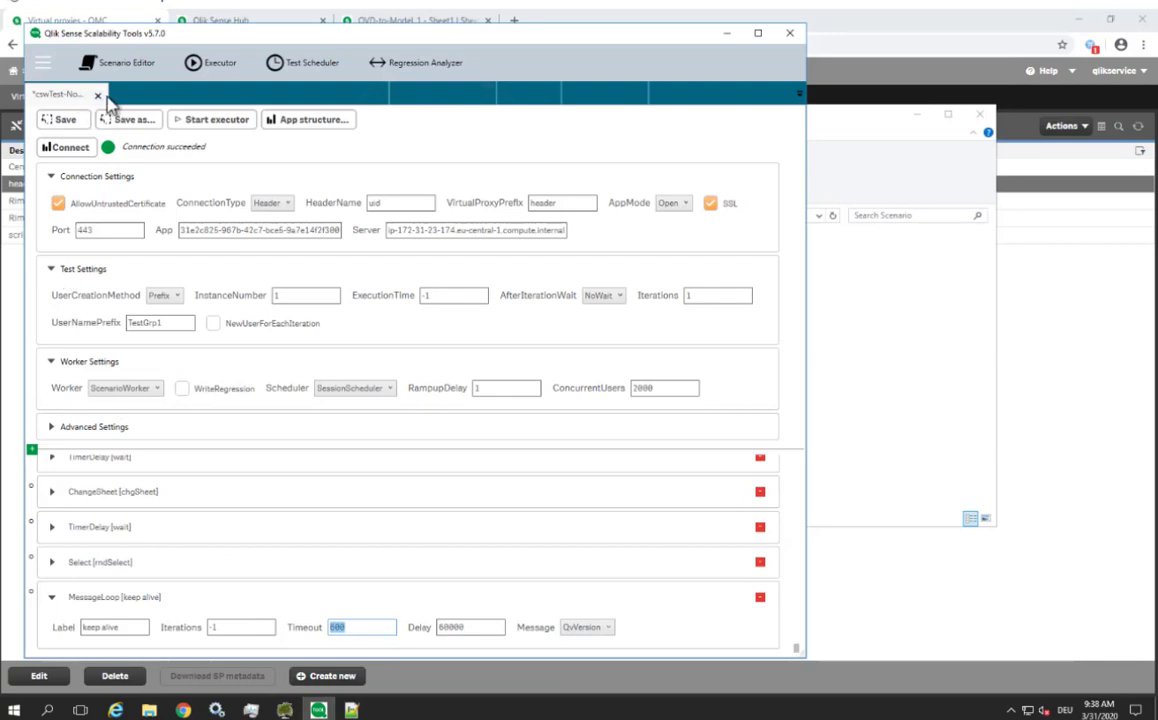
mouse_move(127, 119)
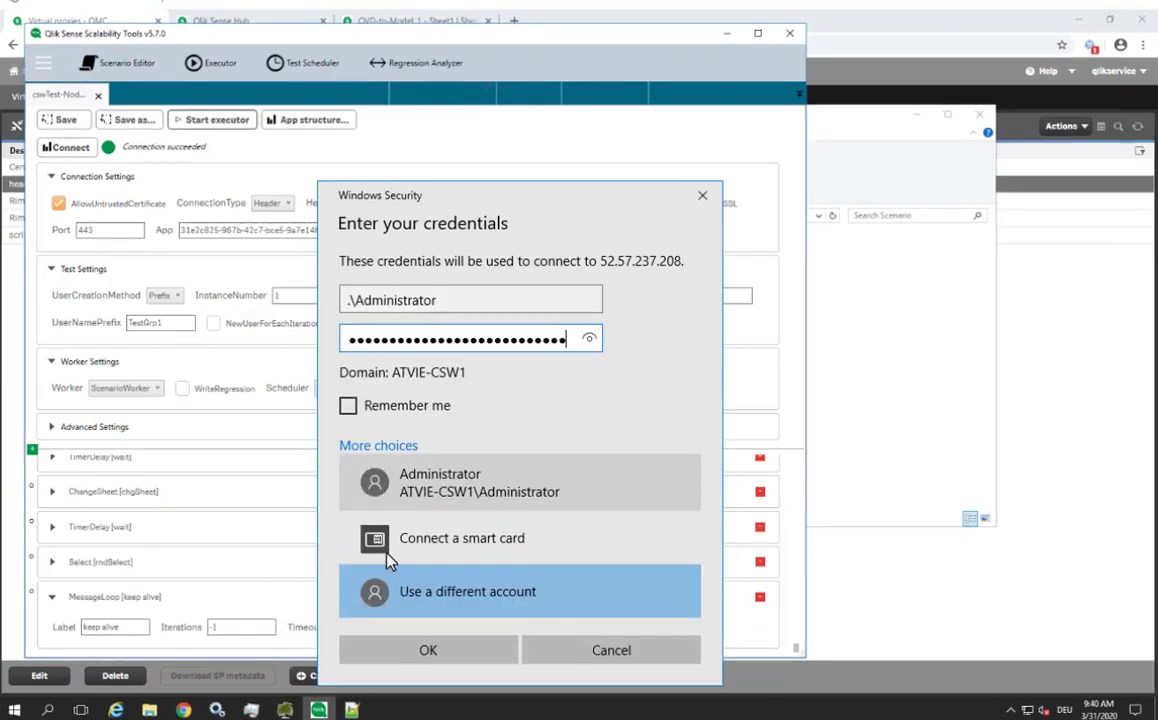
- Log in to Node 1, then authenticate the onward connection to 3.127.27.84
left_click(429, 650)
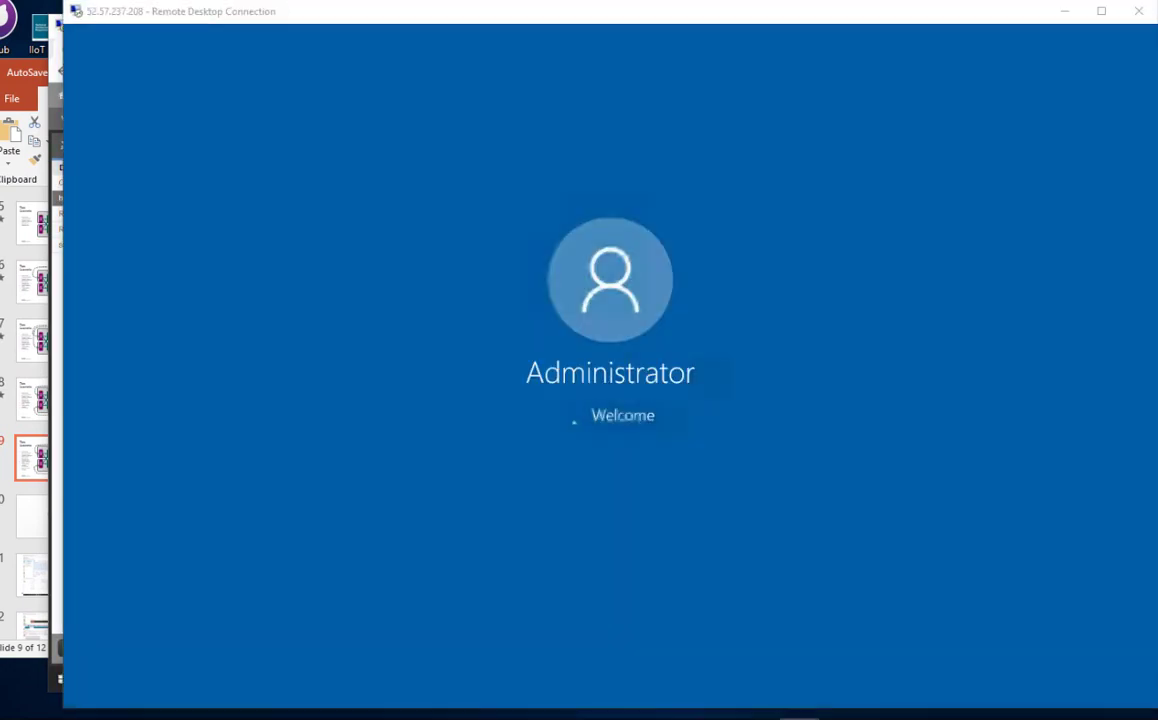
right_click(340, 691)
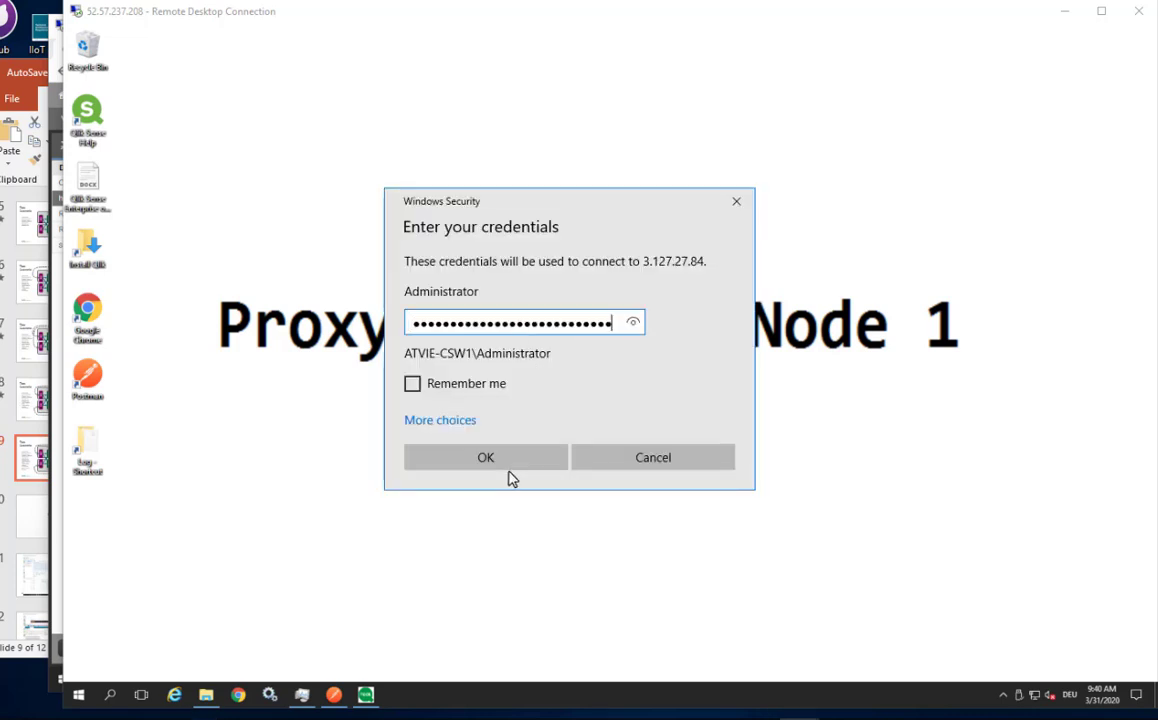
left_click(485, 457)
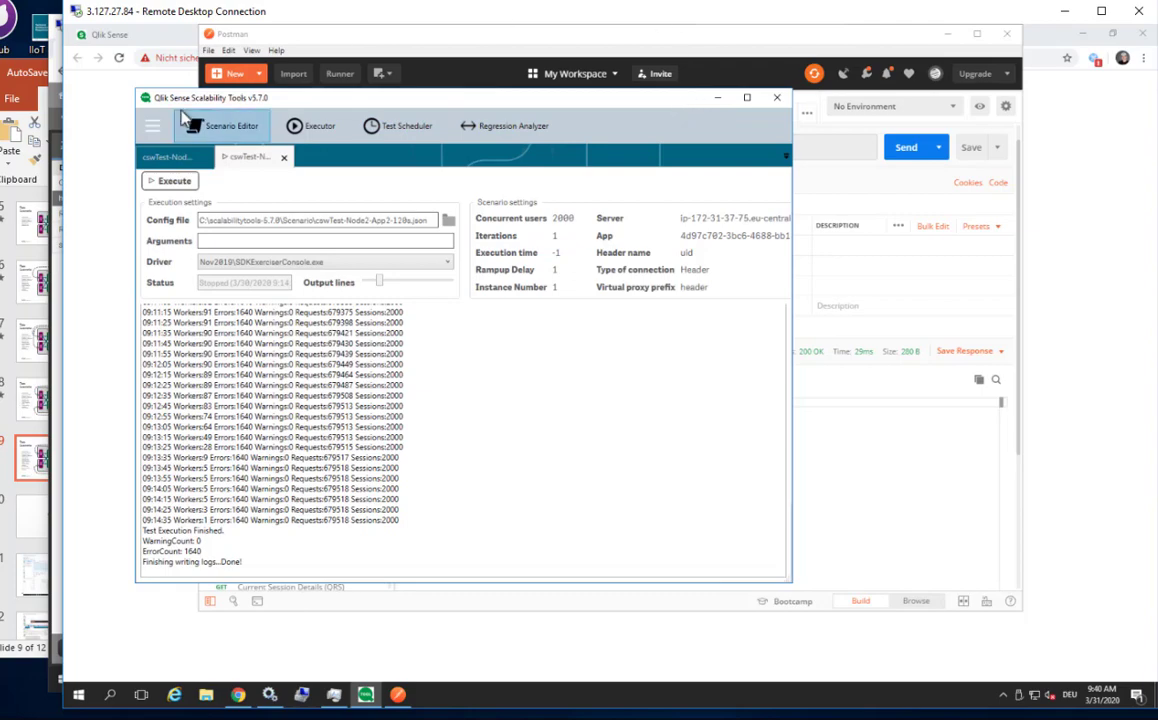
- Show Task Manager's Performance view on 3.127.27.84: 0% CPU, 152 of 244 GB memory
left_click(504, 125)
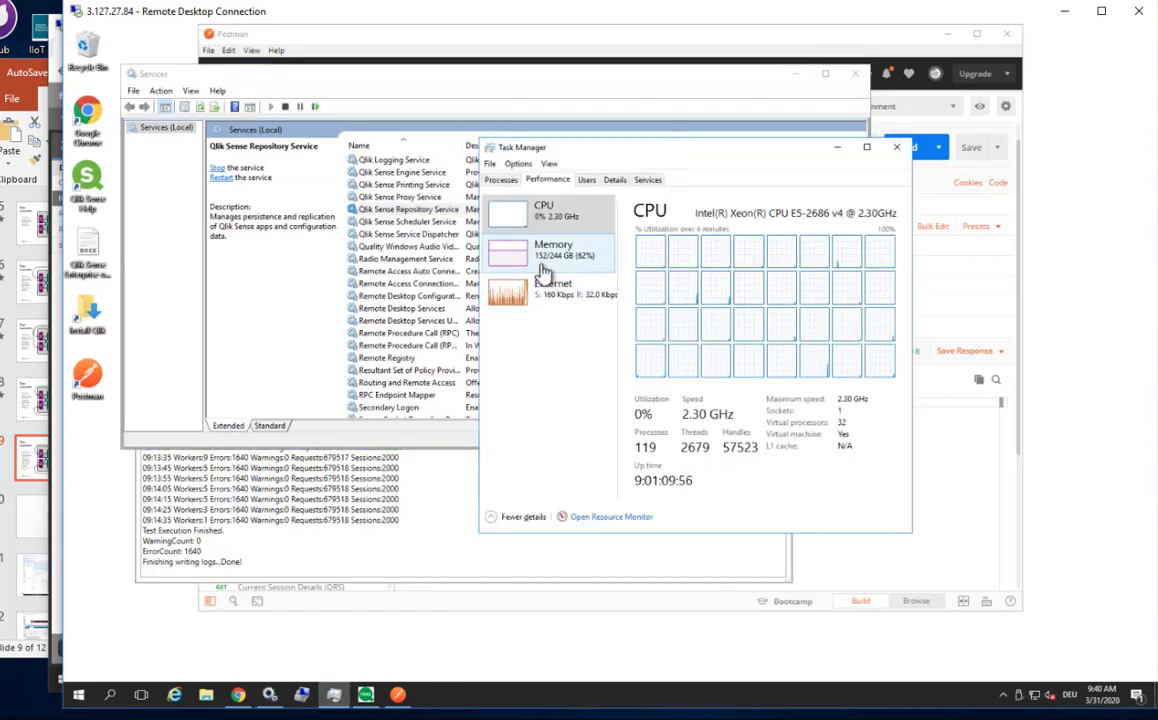
mouse_move(555, 270)
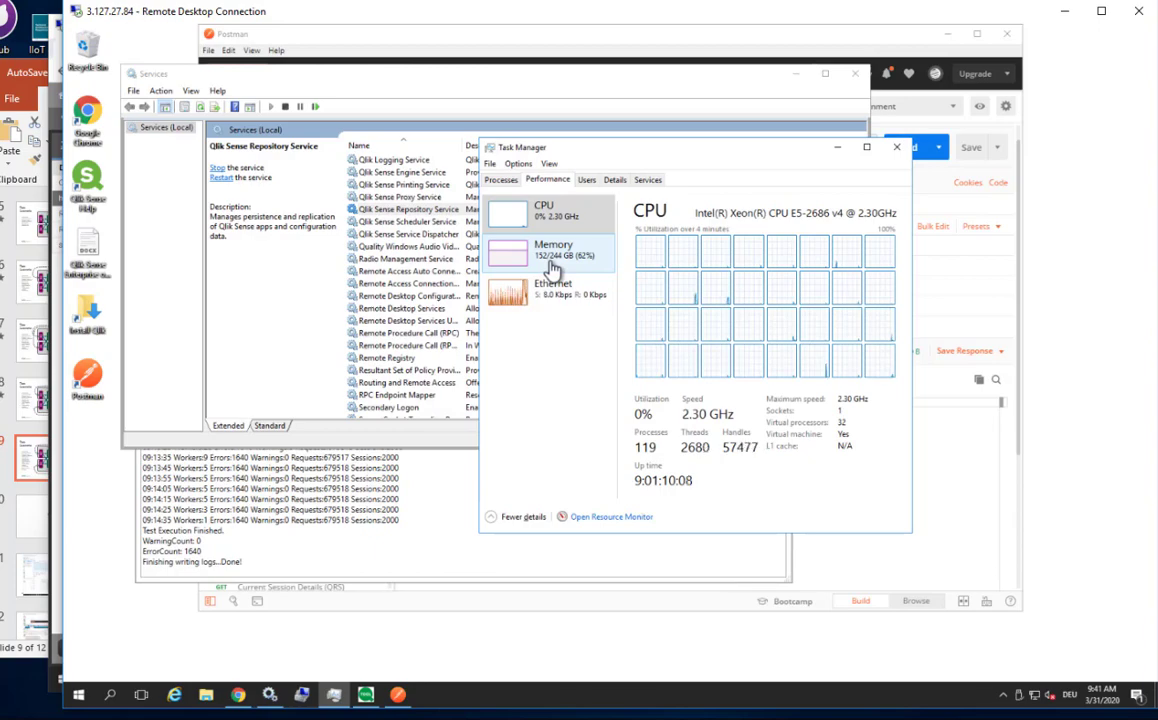
mouse_move(415, 246)
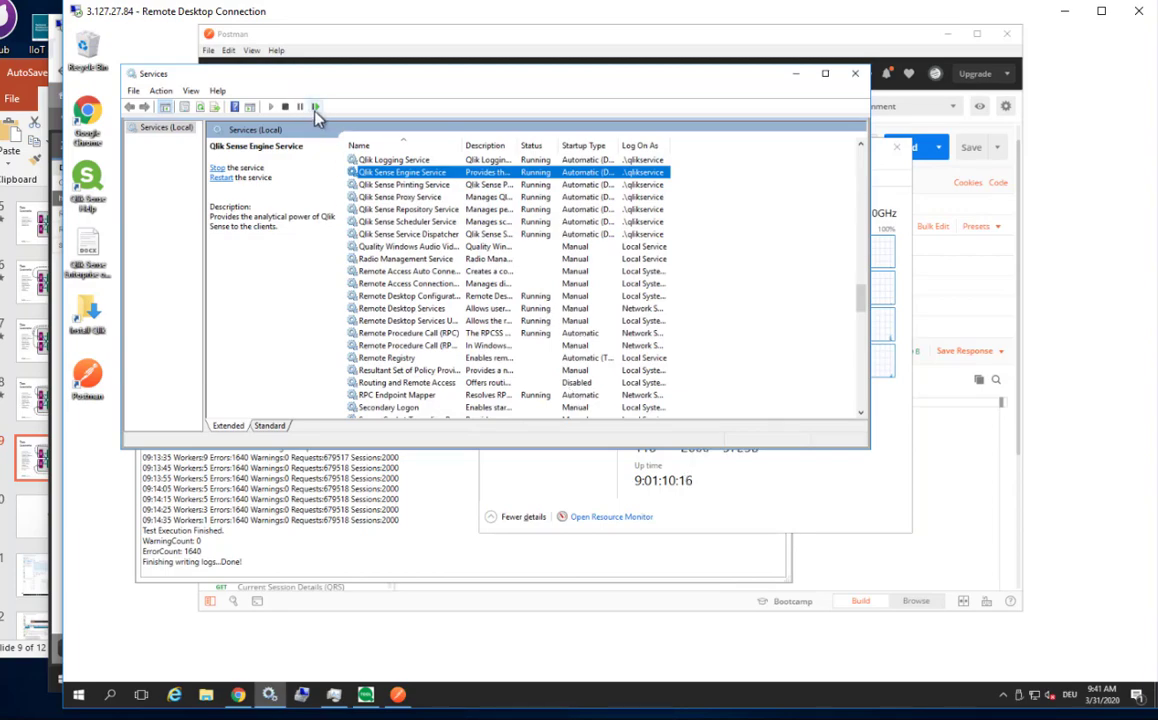
- Check that Qlik Sense Engine Service is running in Node 1's Services list
left_click(288, 106)
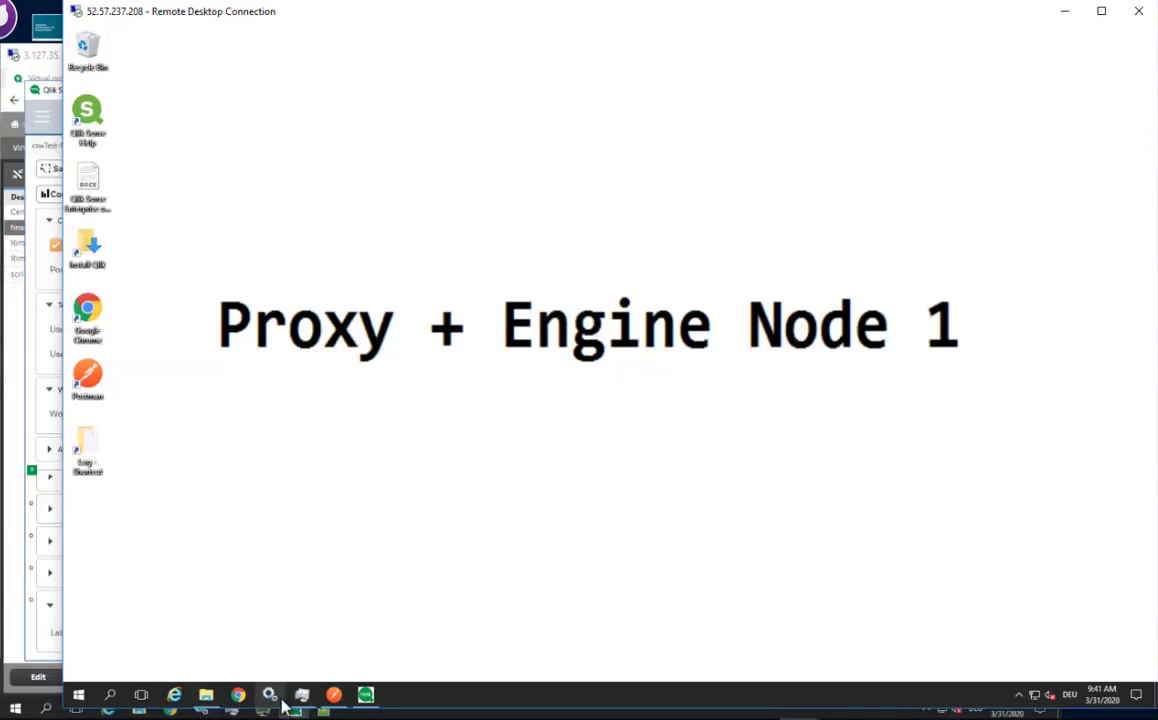
left_click(301, 694)
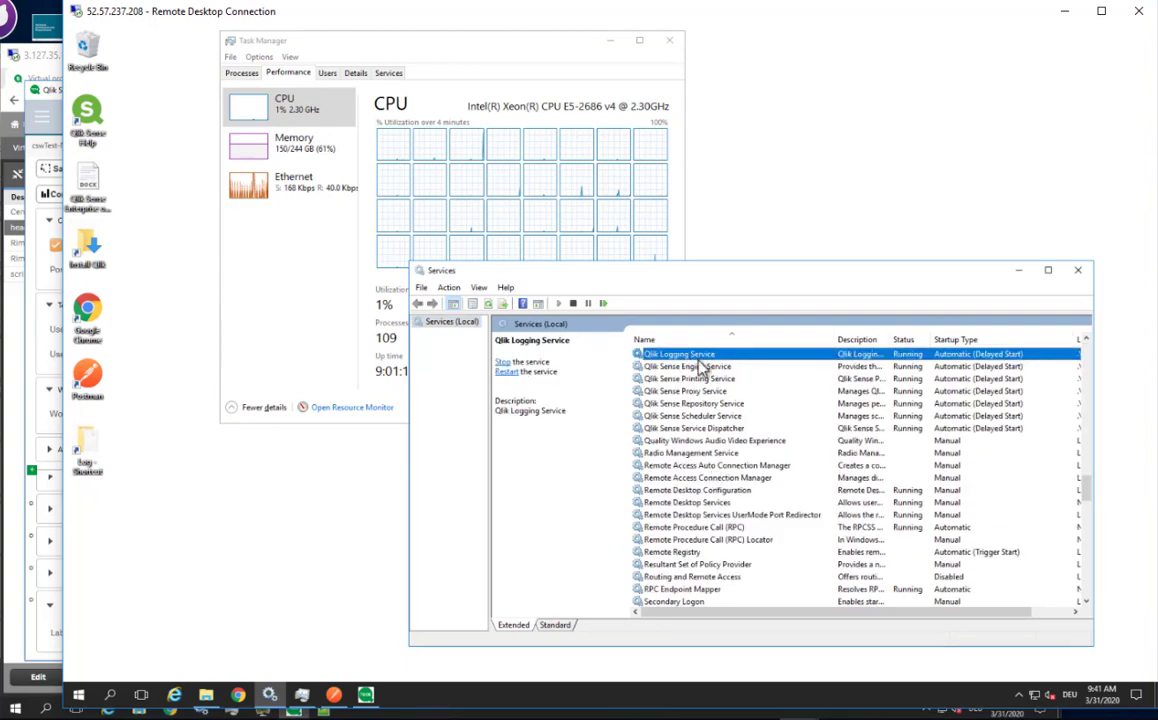
left_click(685, 366)
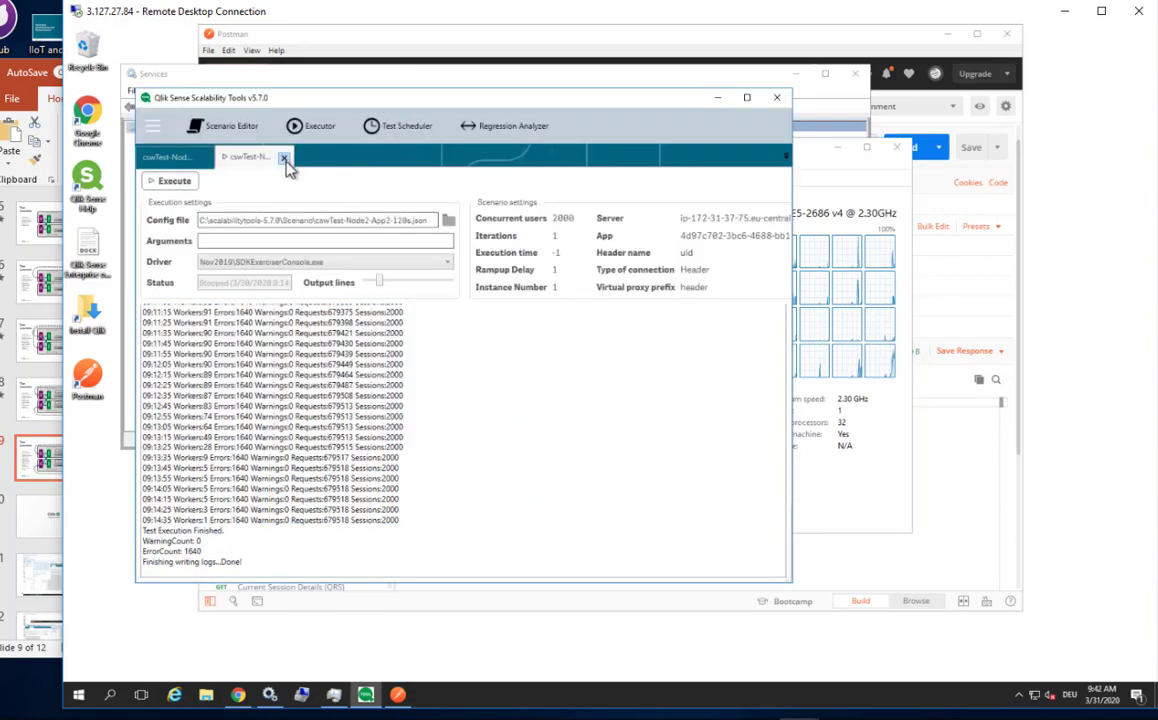
- Close the finished run's executor view and execute the 2000-user Node2 load test
left_click(289, 160)
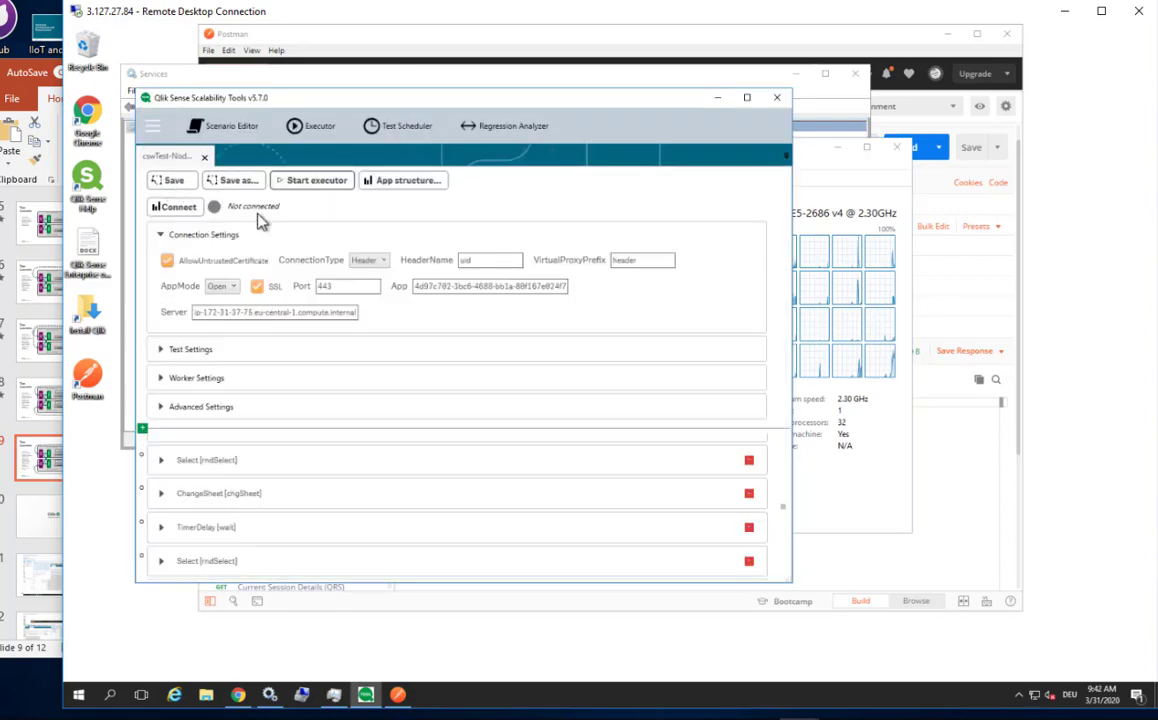
mouse_move(318, 180)
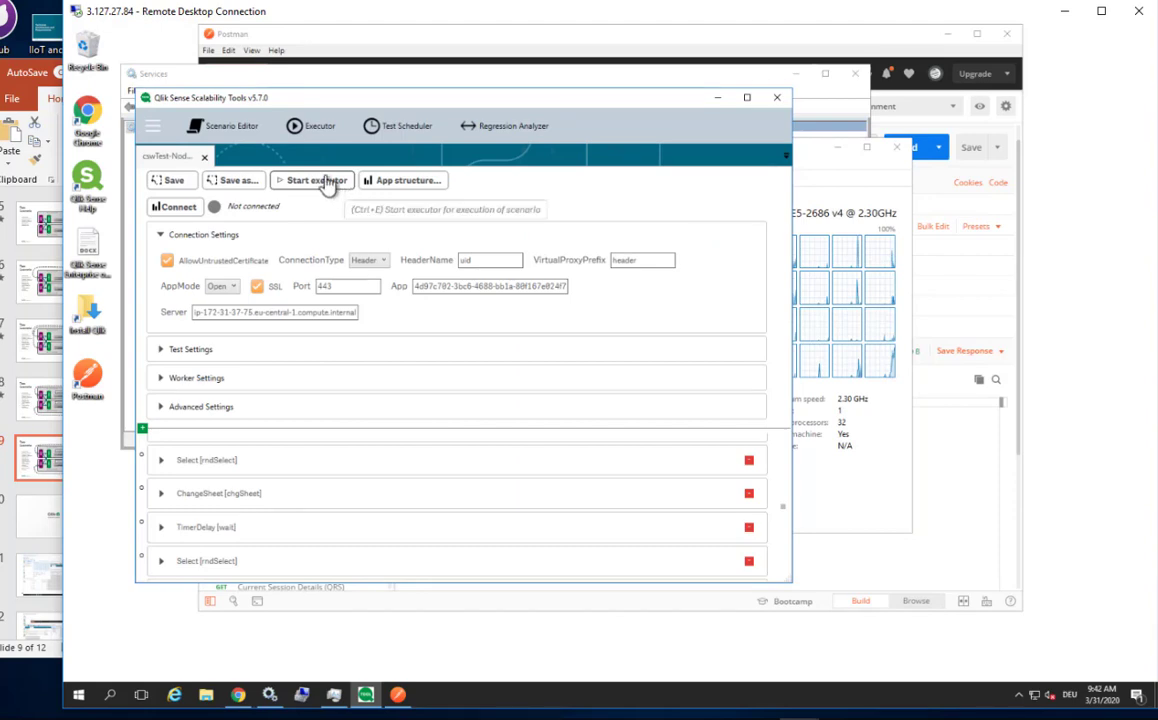
left_click(312, 180)
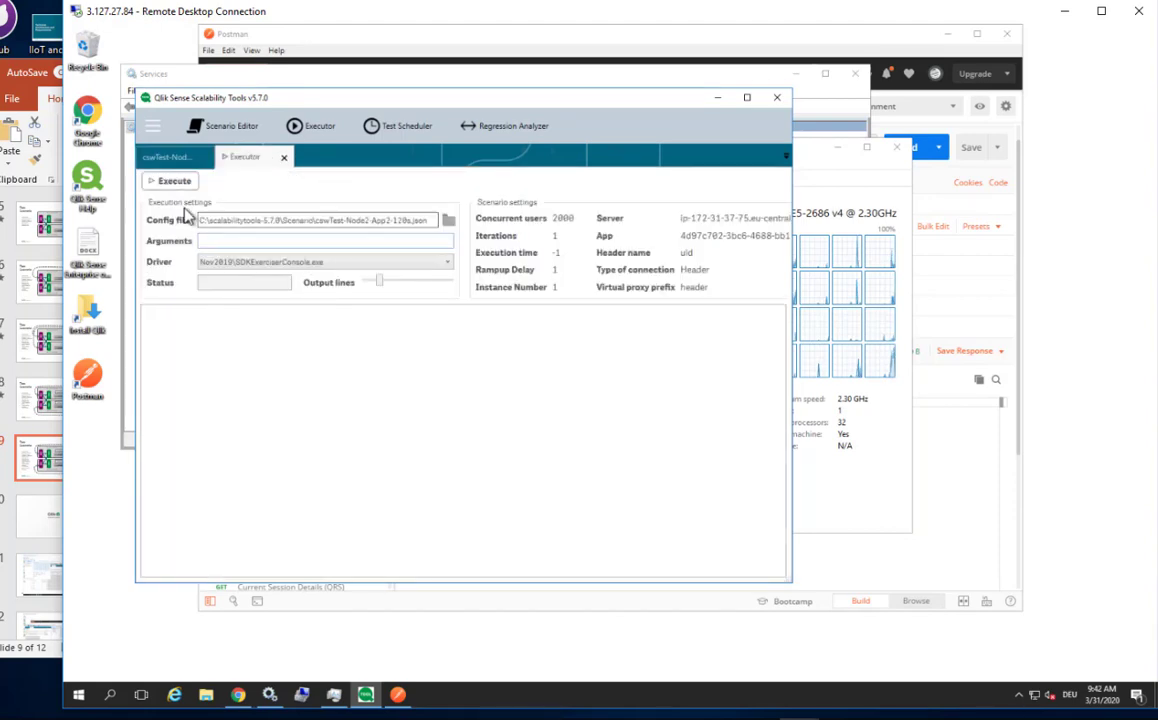
left_click(168, 181)
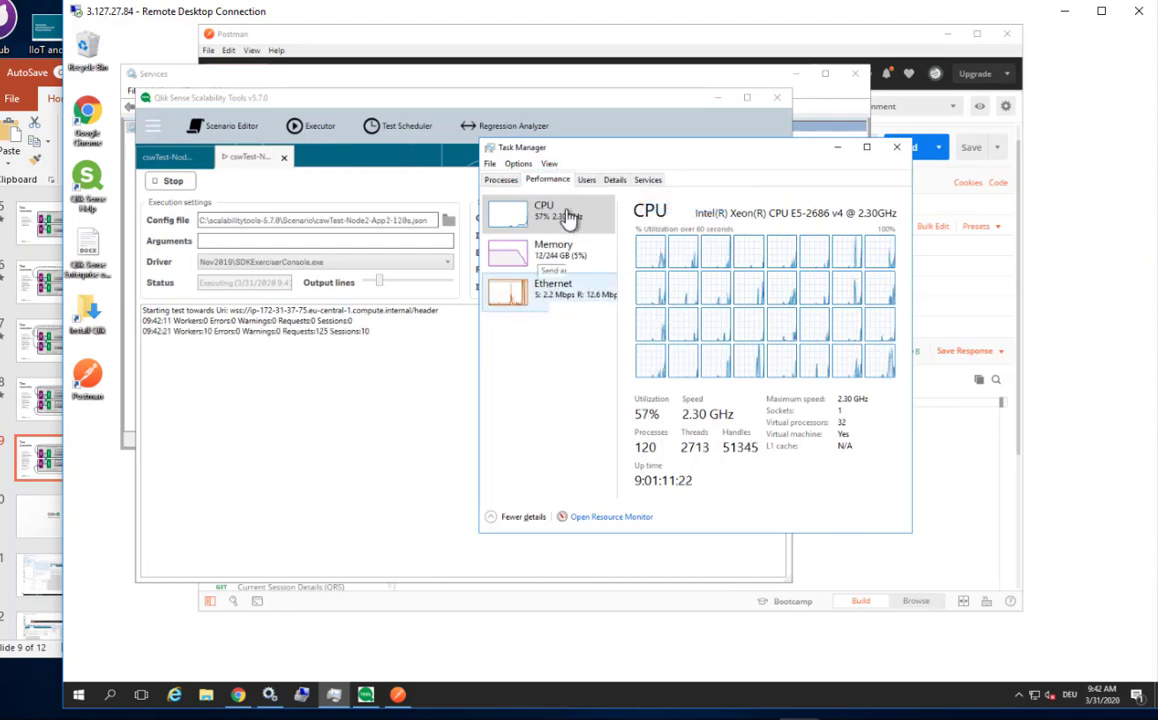
mouse_move(898, 398)
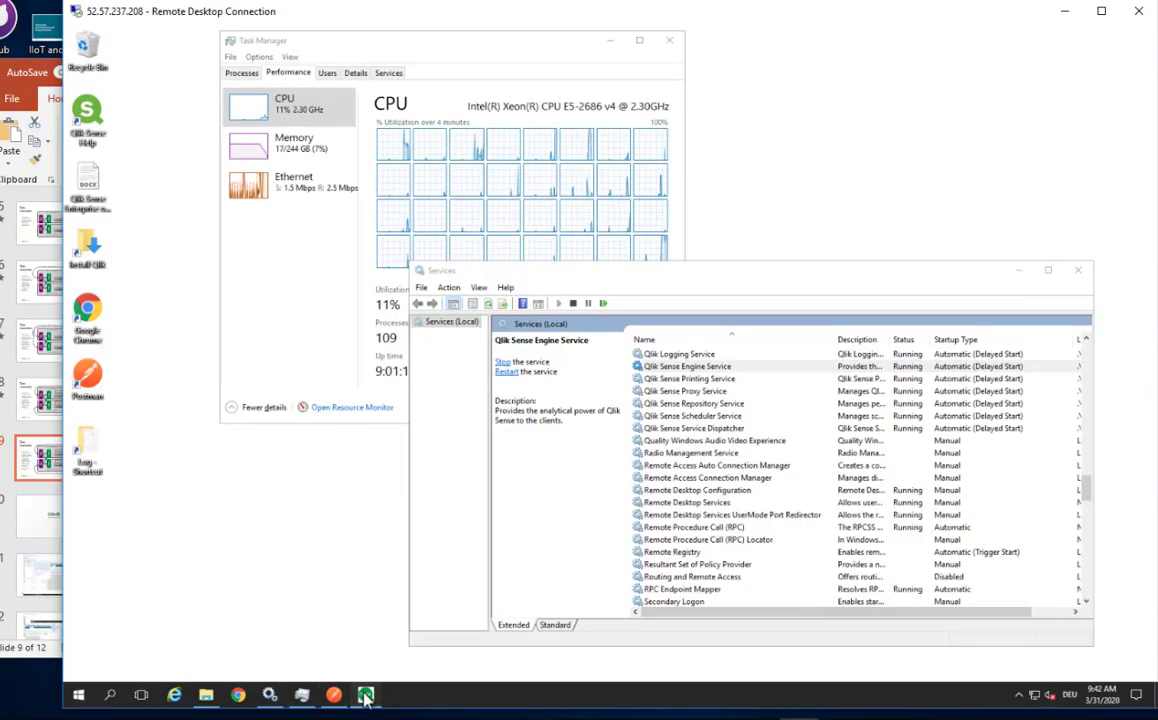
- Open Scalability Tools on the second server and run the 2000-user TestGrp3 scenario
left_click(365, 693)
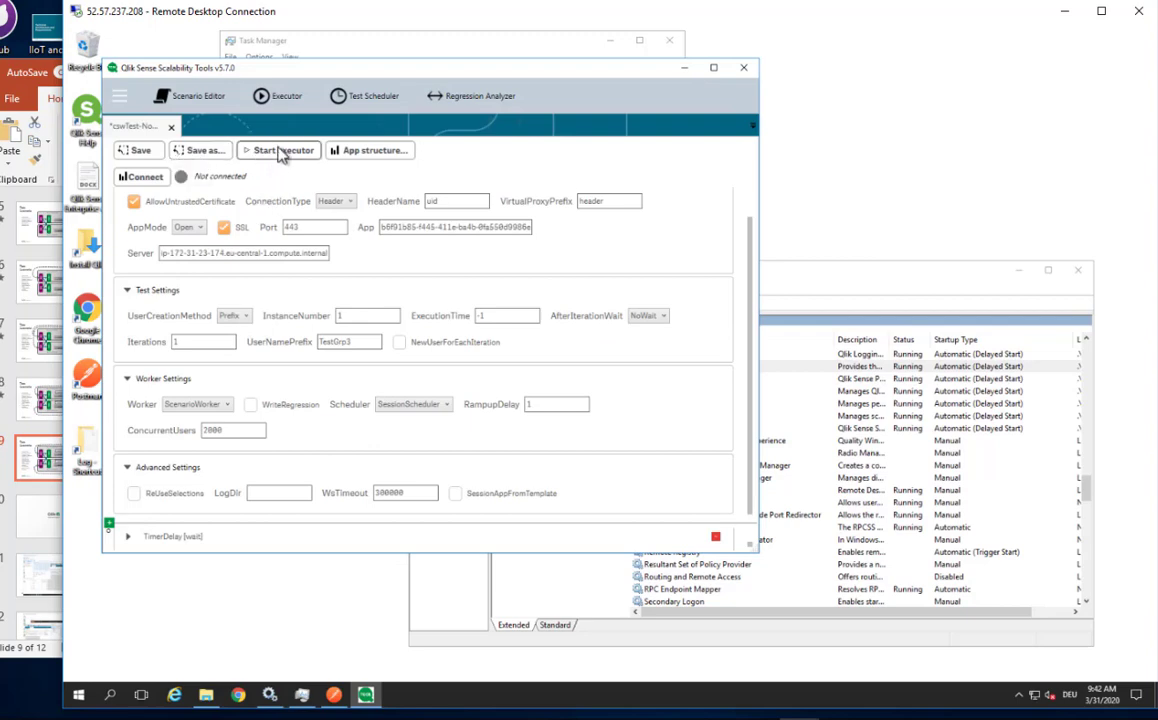
left_click(278, 150)
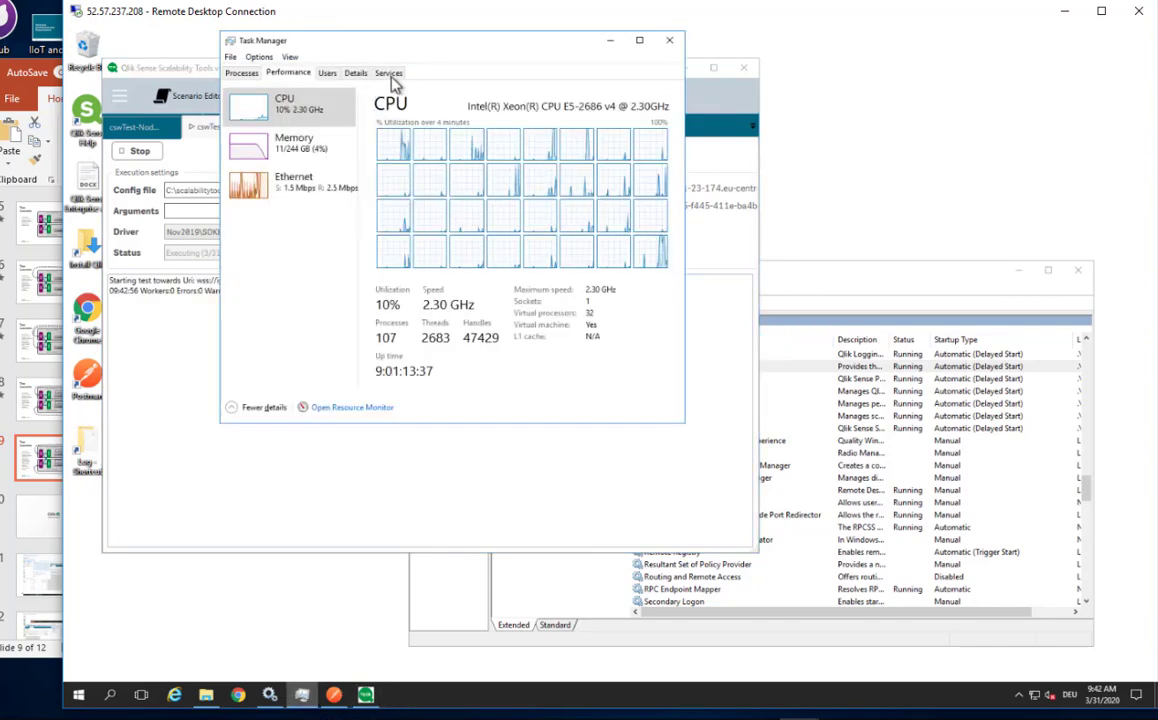
left_click(291, 57)
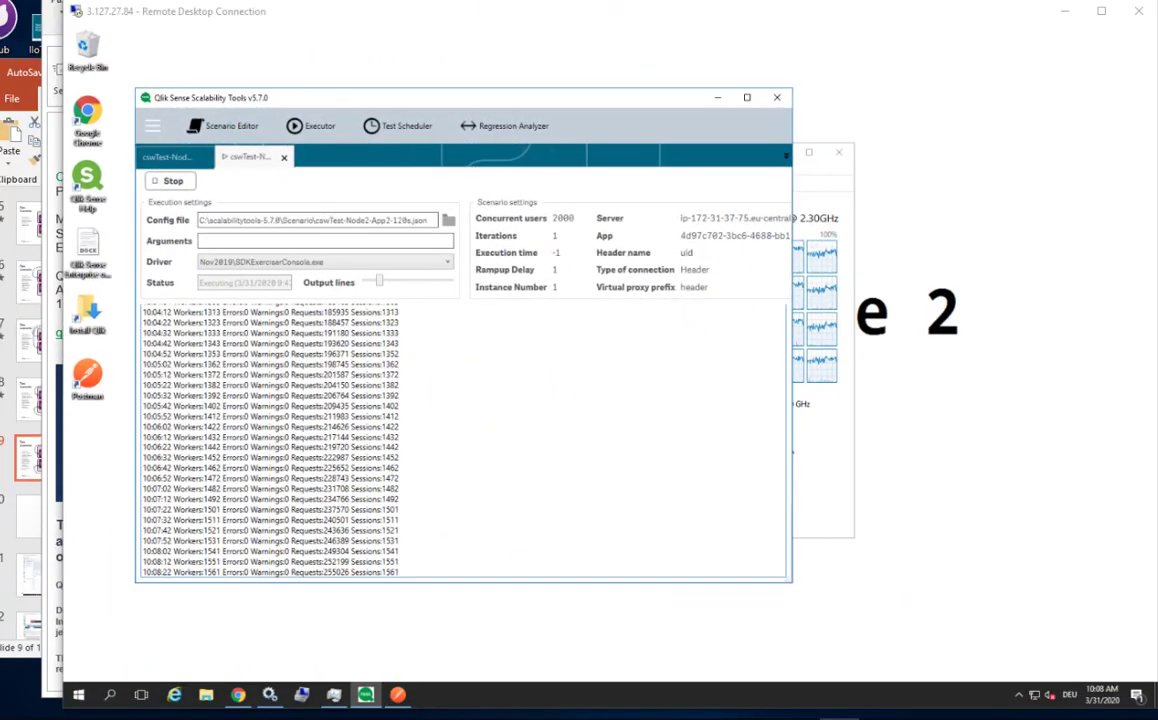
mouse_move(971, 557)
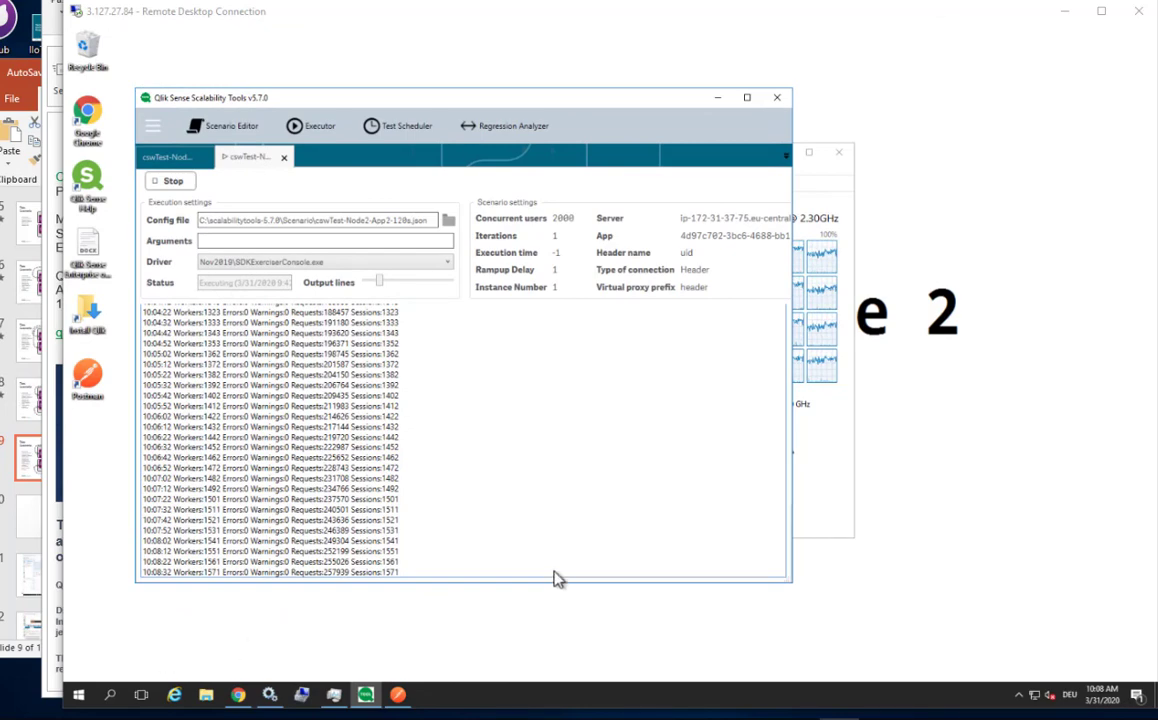
mouse_move(526, 535)
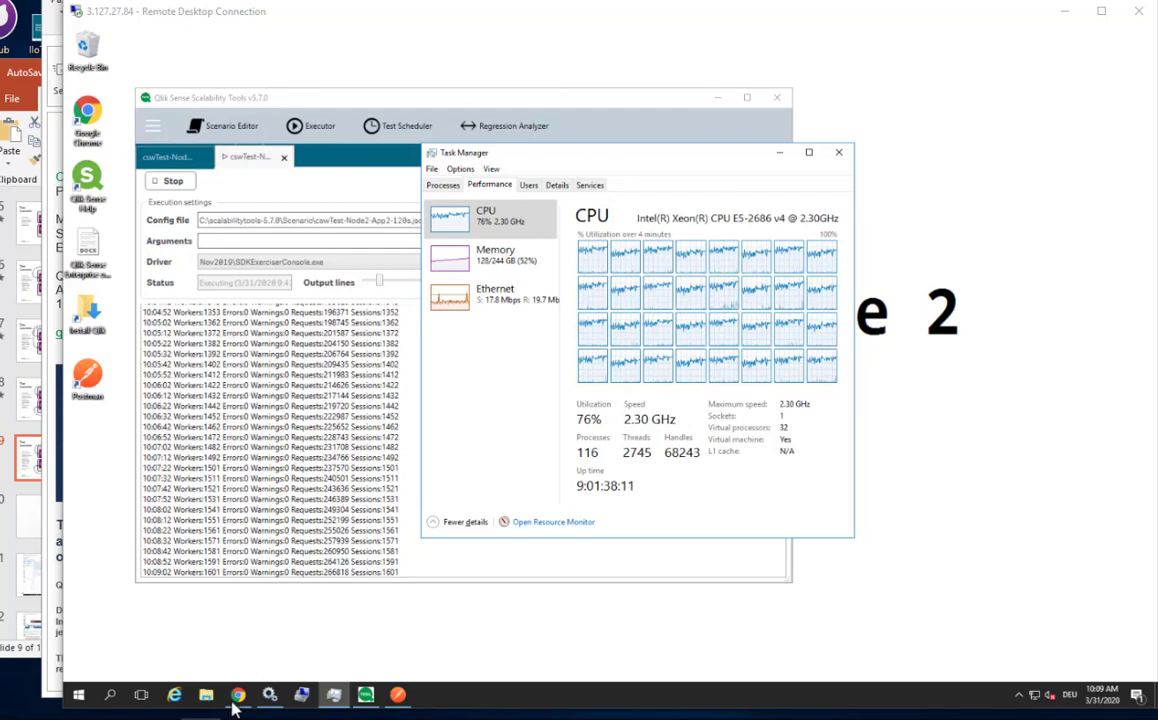
- Switch to Chrome and load the QVD-to-Model_1 app URL in Qlik Sense
left_click(236, 694)
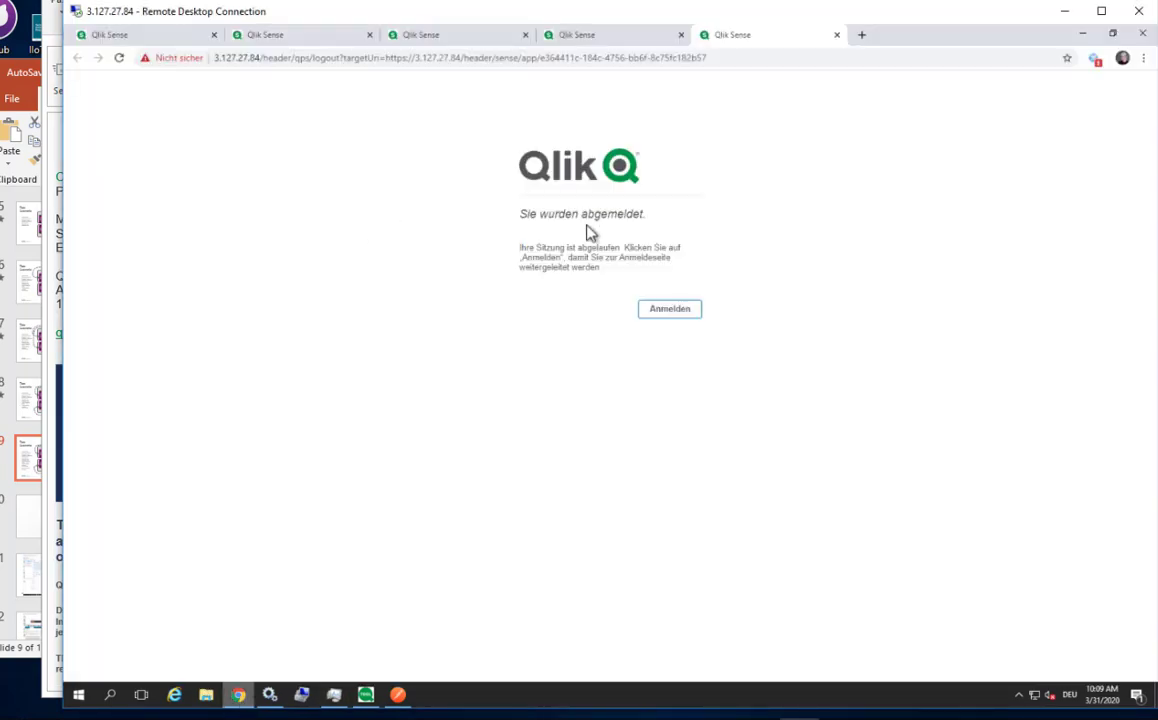
mouse_move(695, 158)
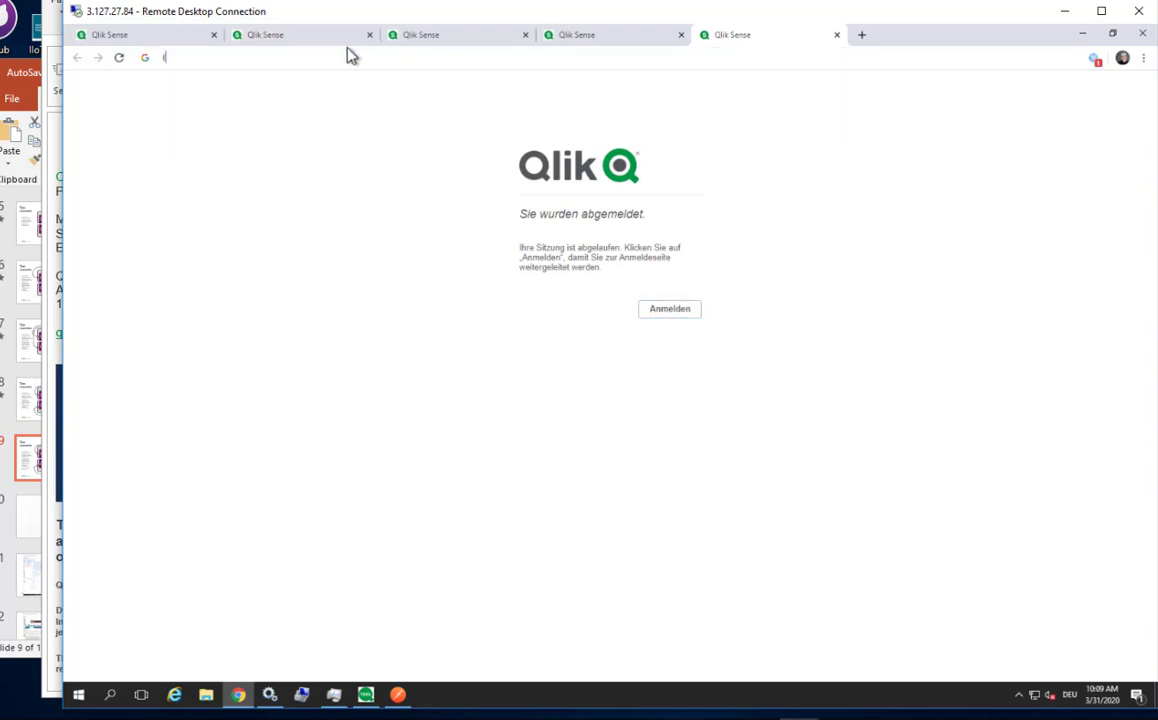
left_click(669, 308)
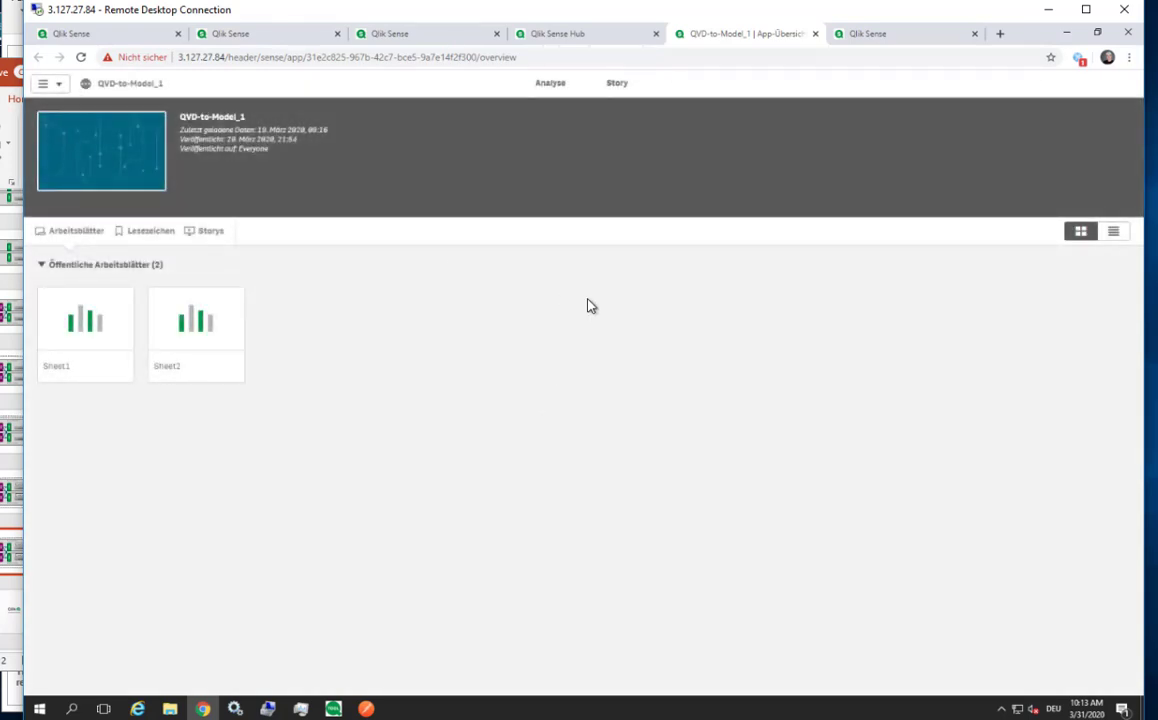
mouse_move(132, 378)
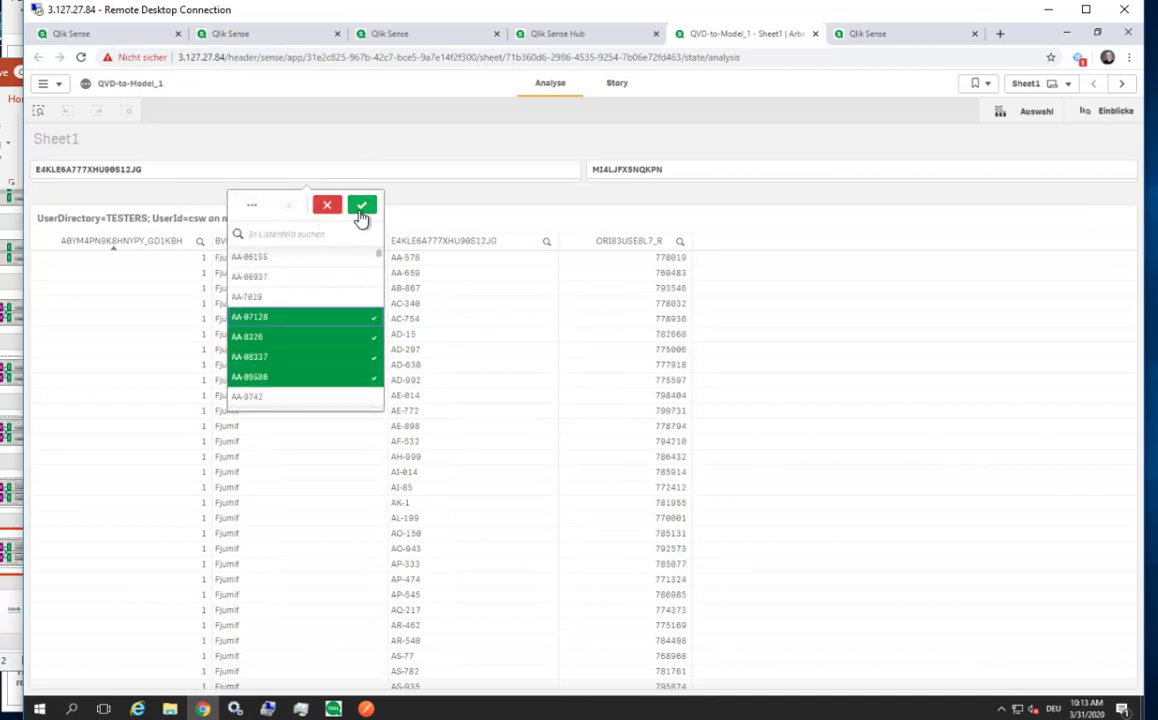
- Apply the four item-code filter on Sheet1, then clear it from the selection bar
left_click(361, 204)
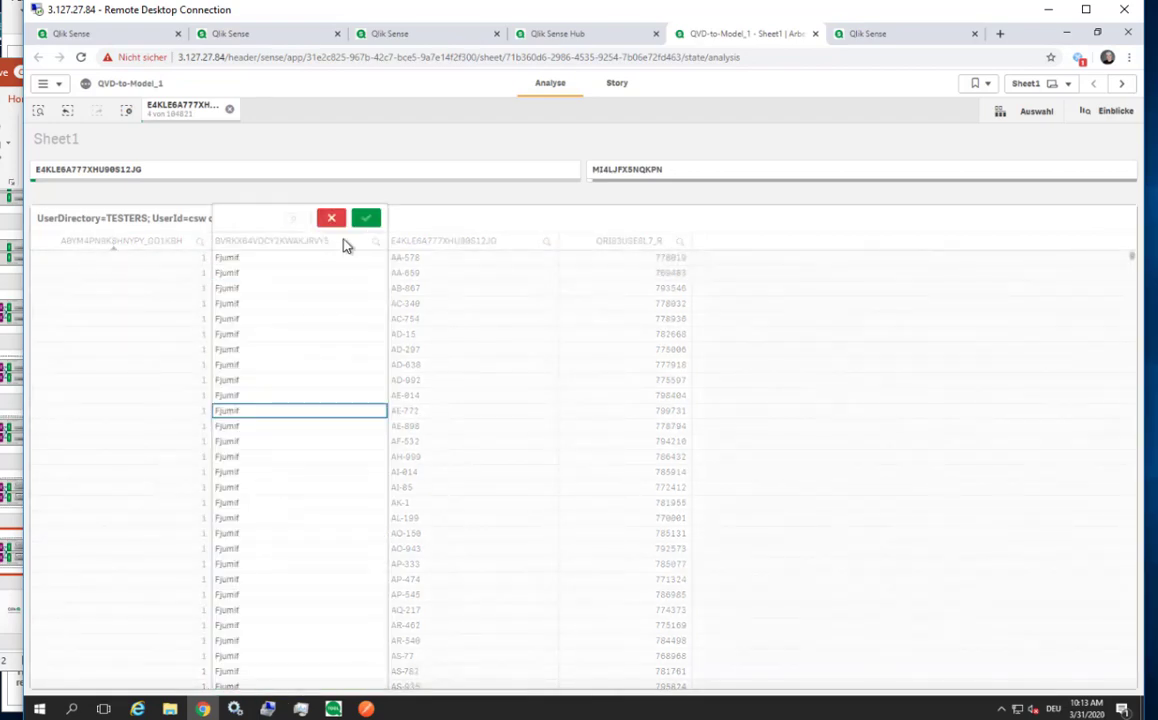
left_click(365, 218)
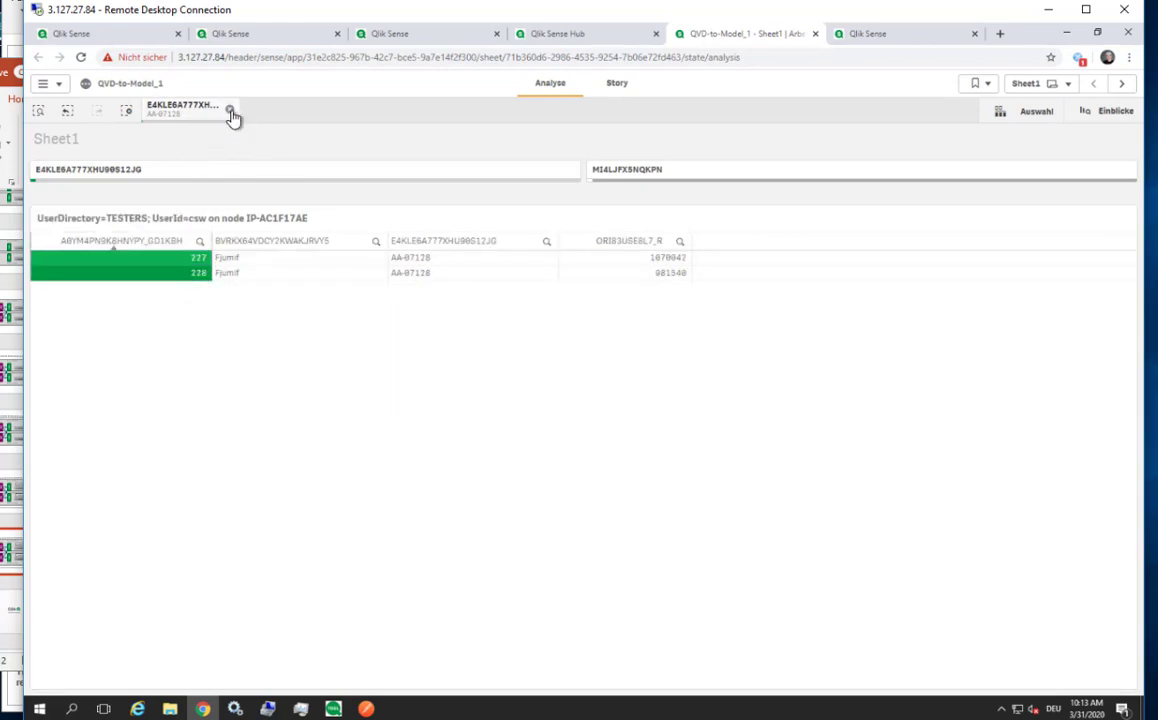
left_click(112, 264)
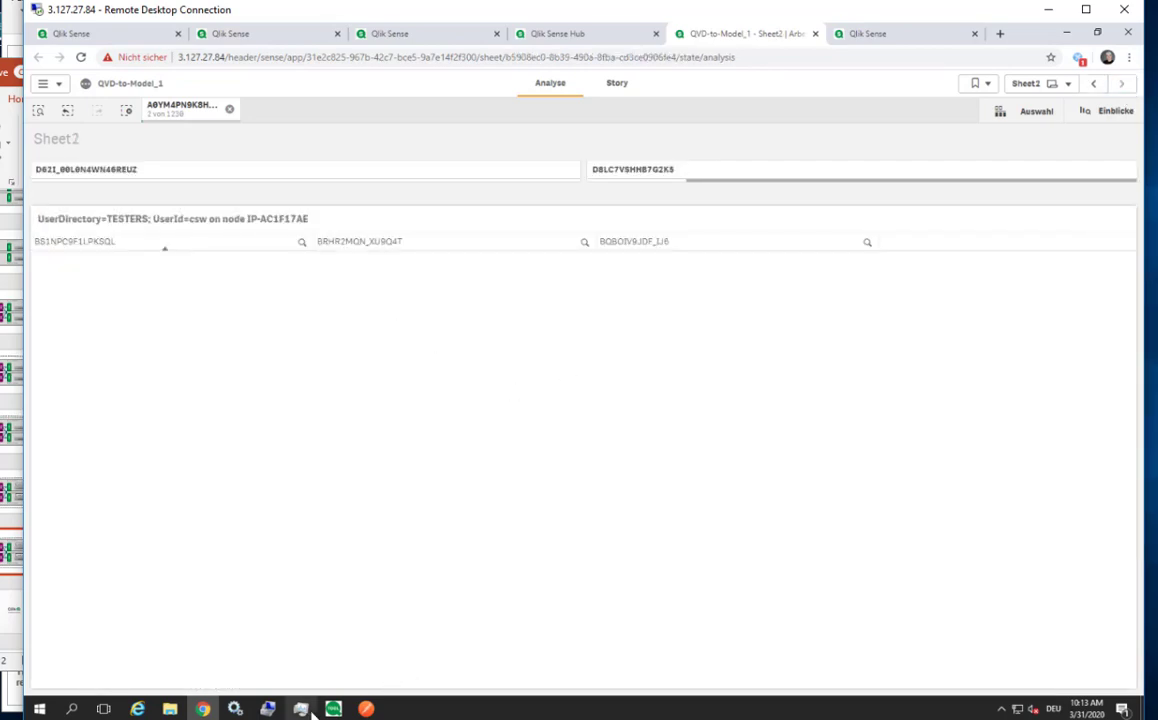
- Check server CPU load and confirm one selected value in the BQBOIV9JDF_IJ6 column
left_click(306, 707)
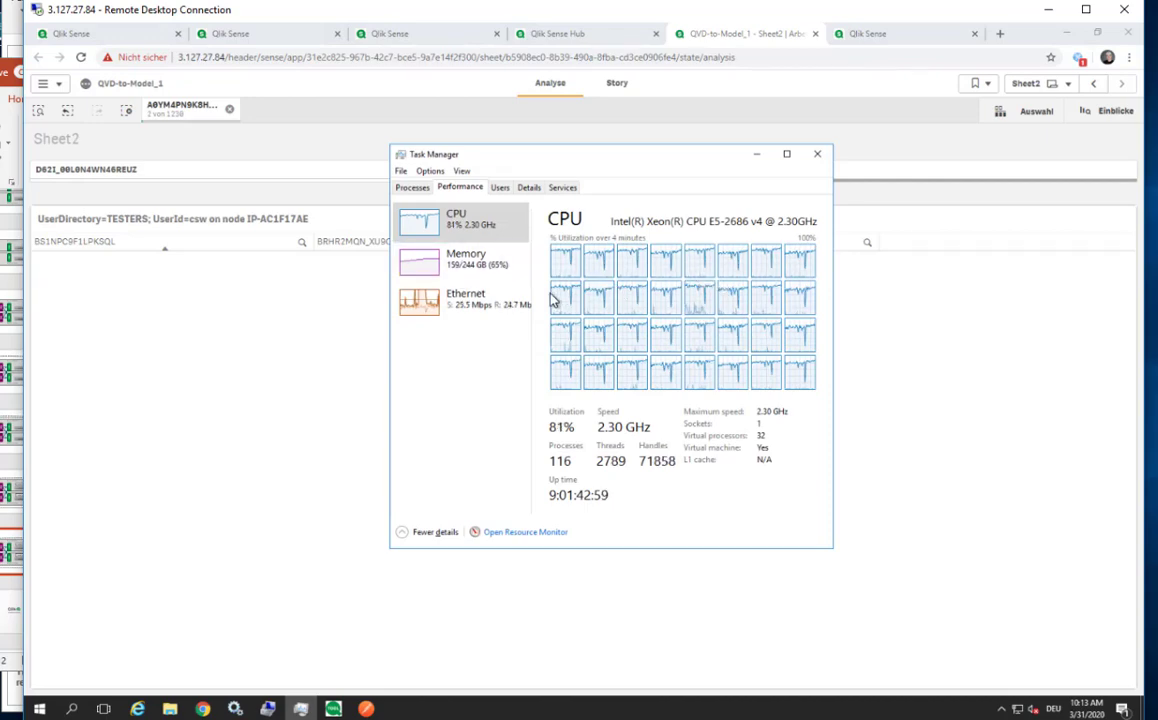
left_click(817, 154)
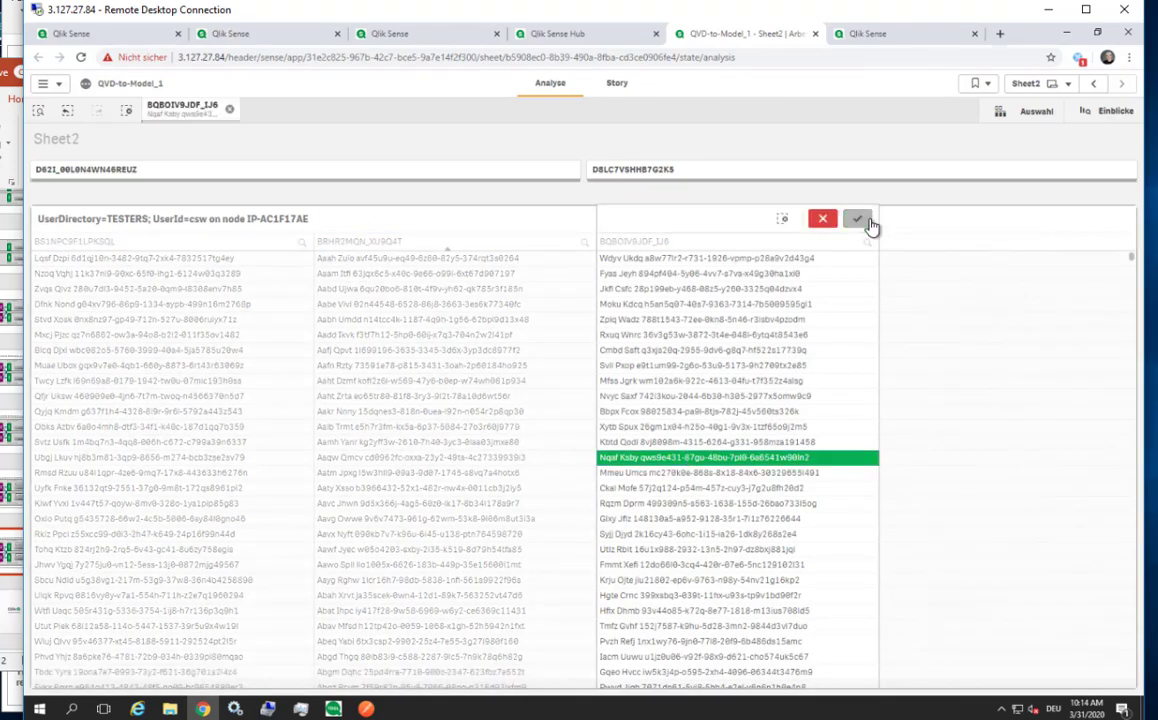
left_click(858, 218)
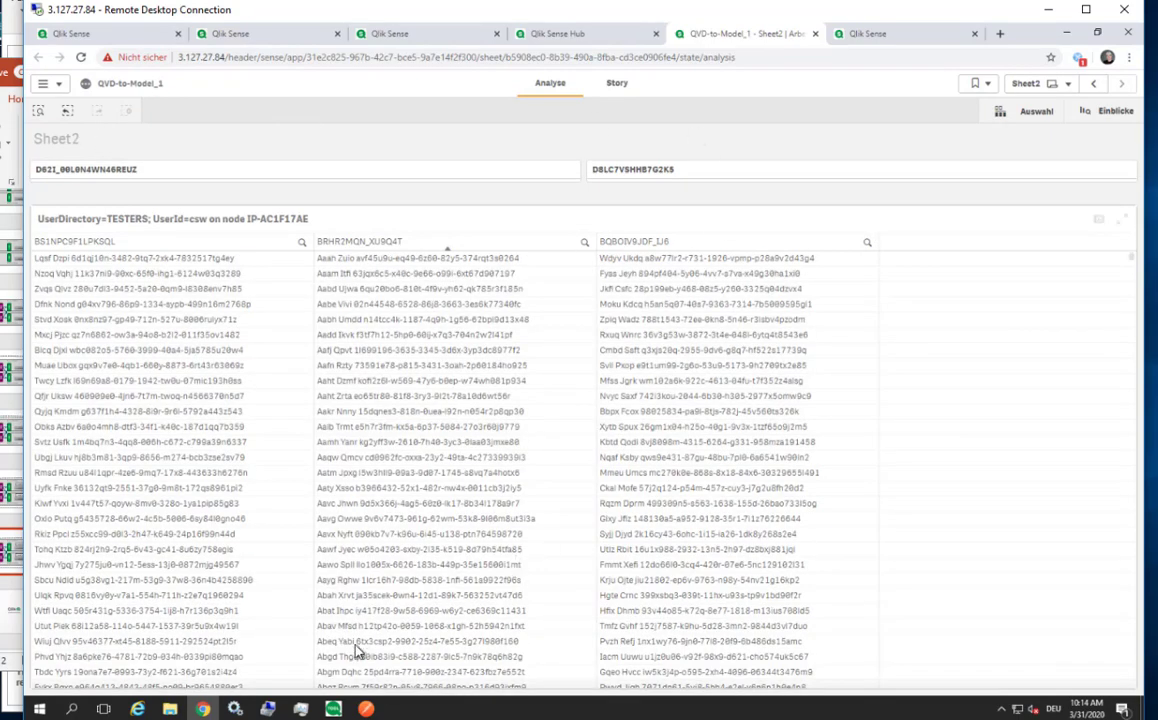
mouse_move(365, 708)
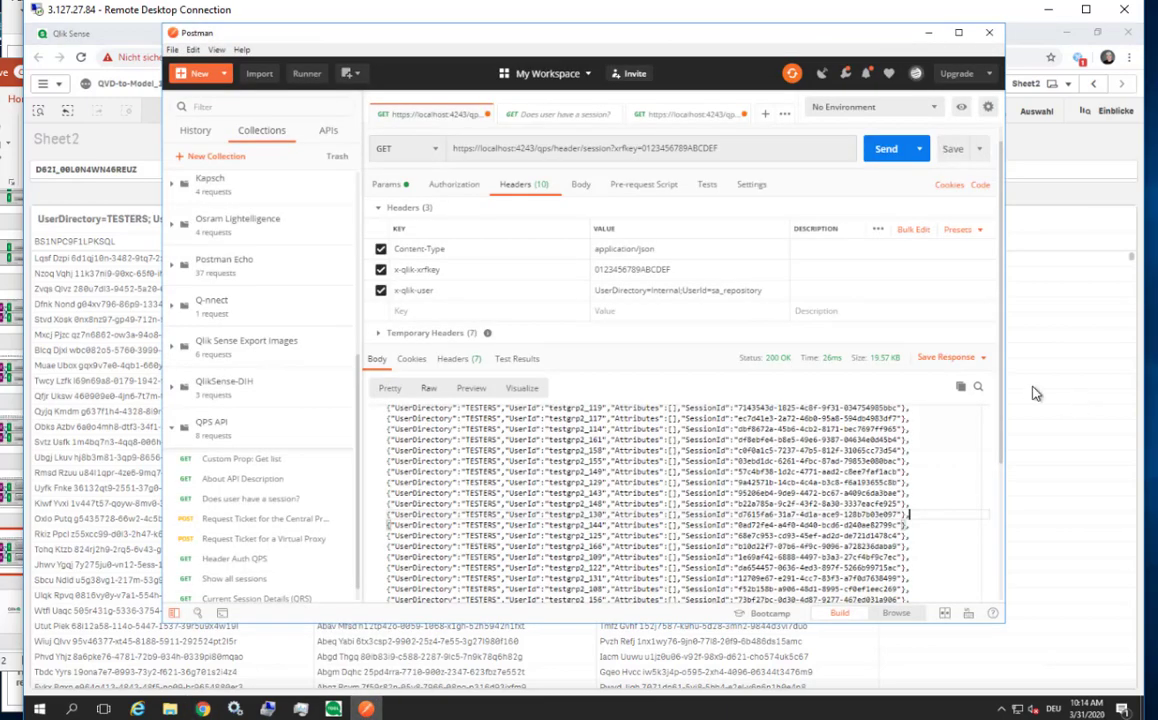
- Resend the QPS session GET request and scroll the 224 KB TESTERS session list
left_click(886, 148)
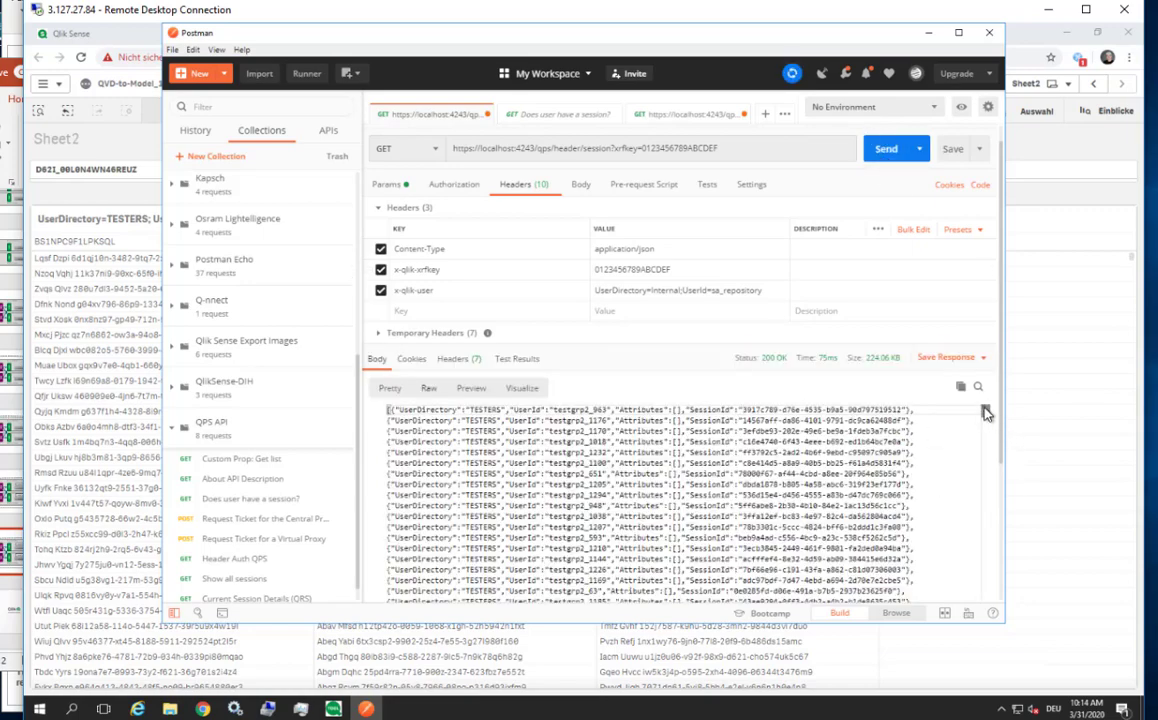
scroll("down", 3)
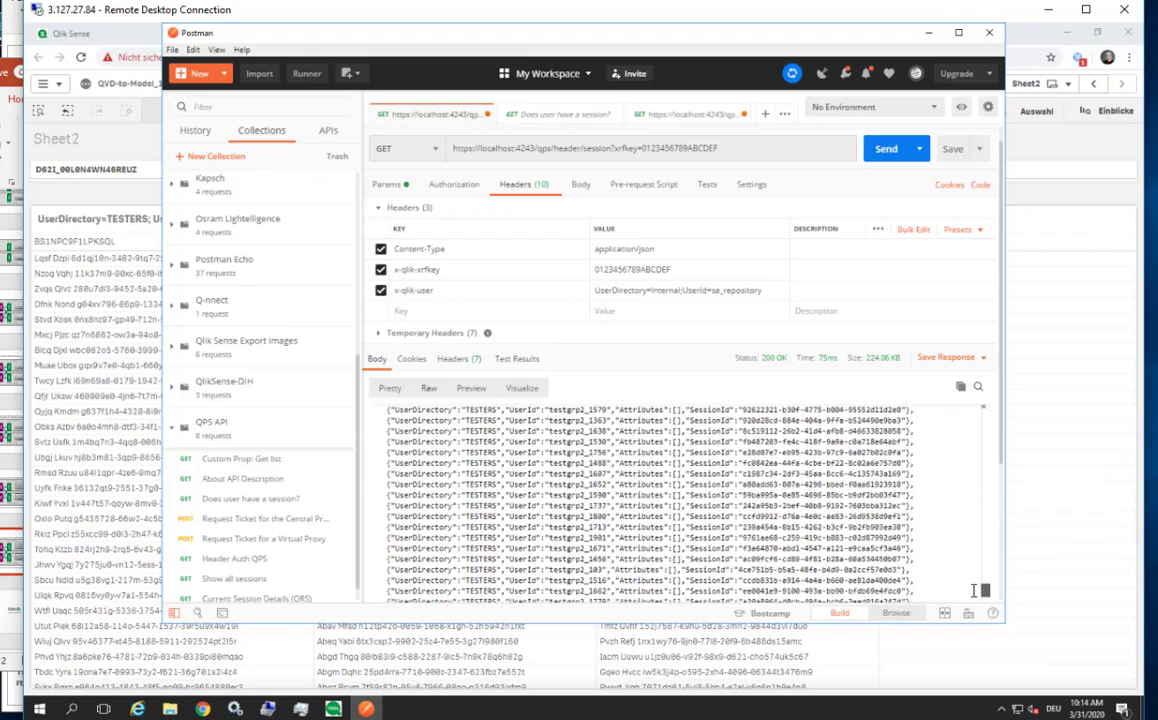
left_click(886, 148)
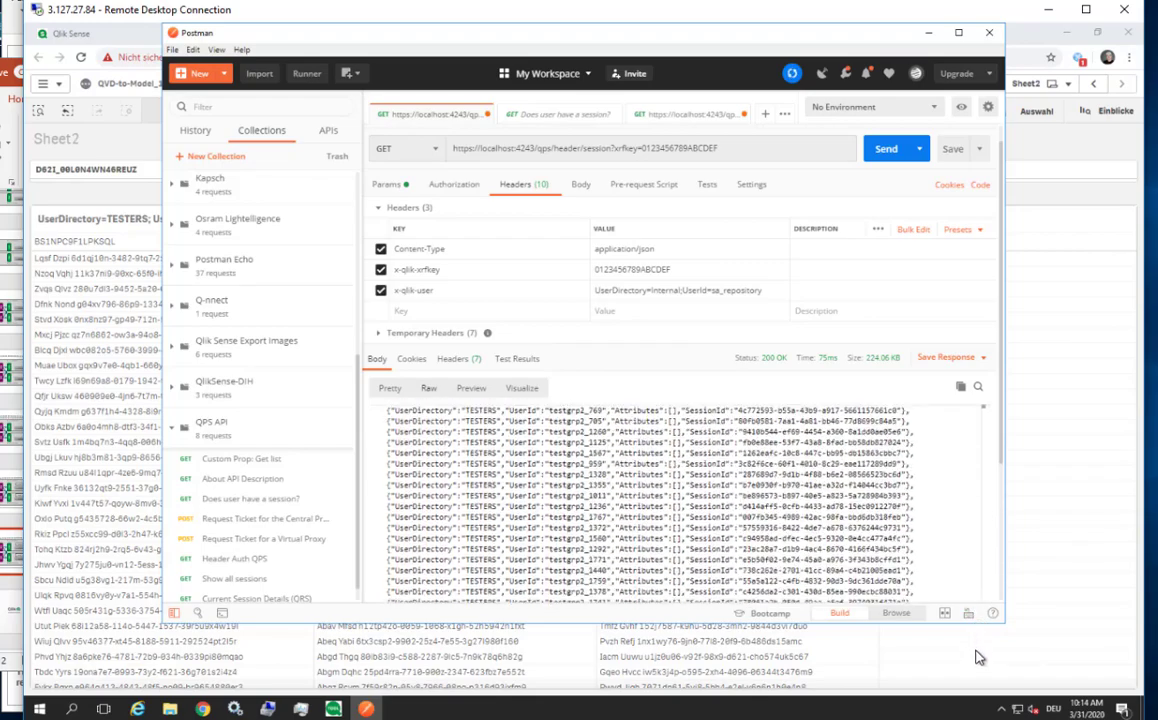